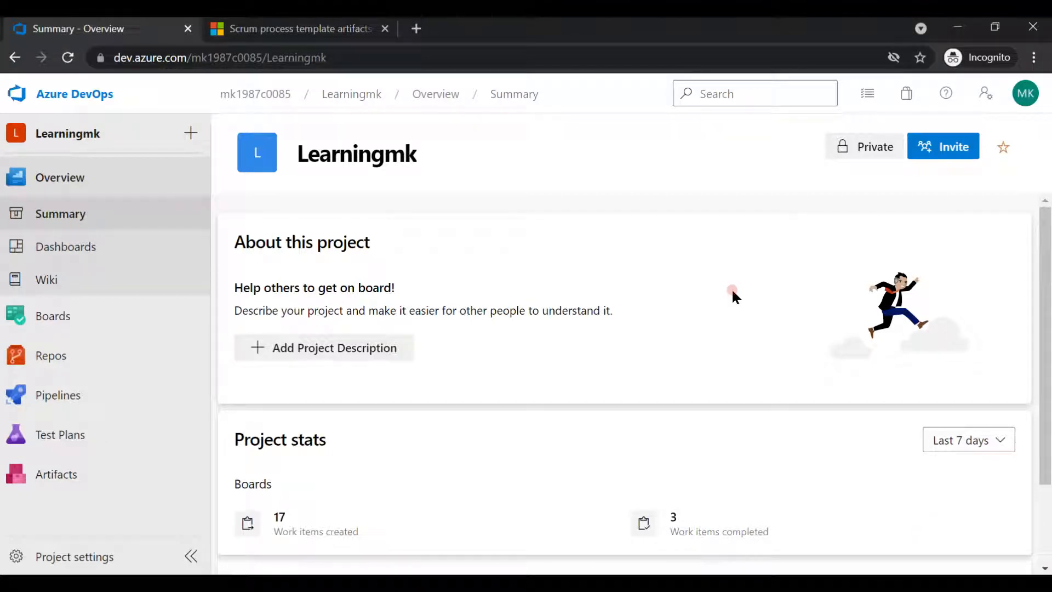
pyautogui.moveTo(497, 178)
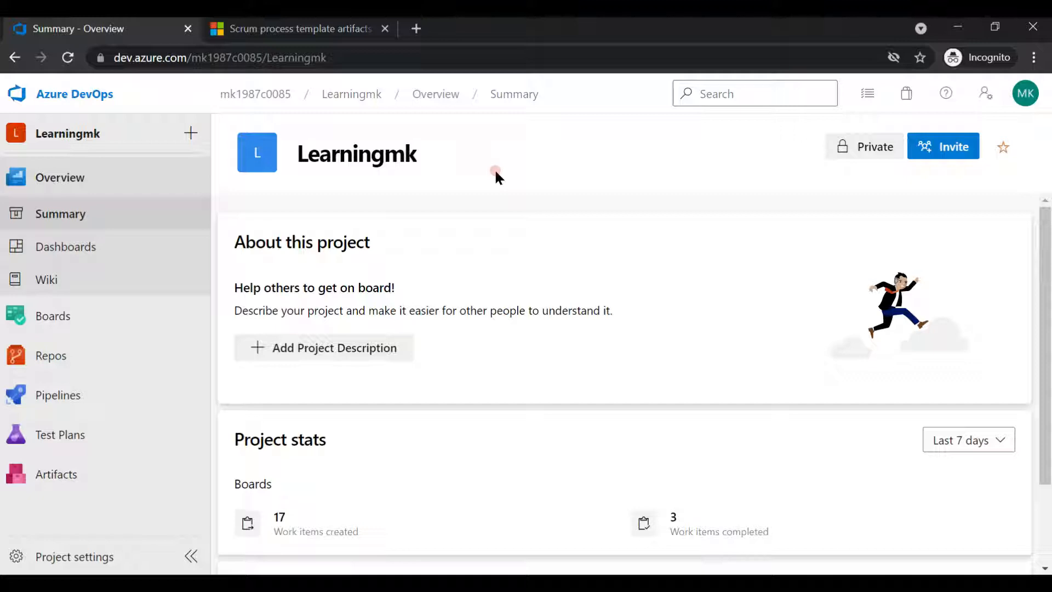
pyautogui.moveTo(30, 111)
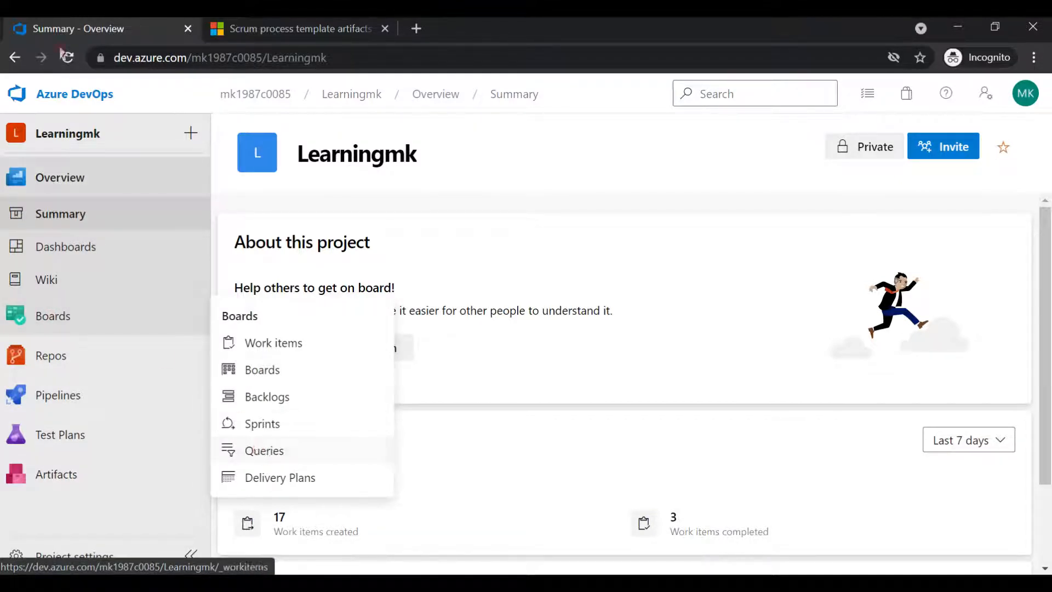
pyautogui.moveTo(98, 316)
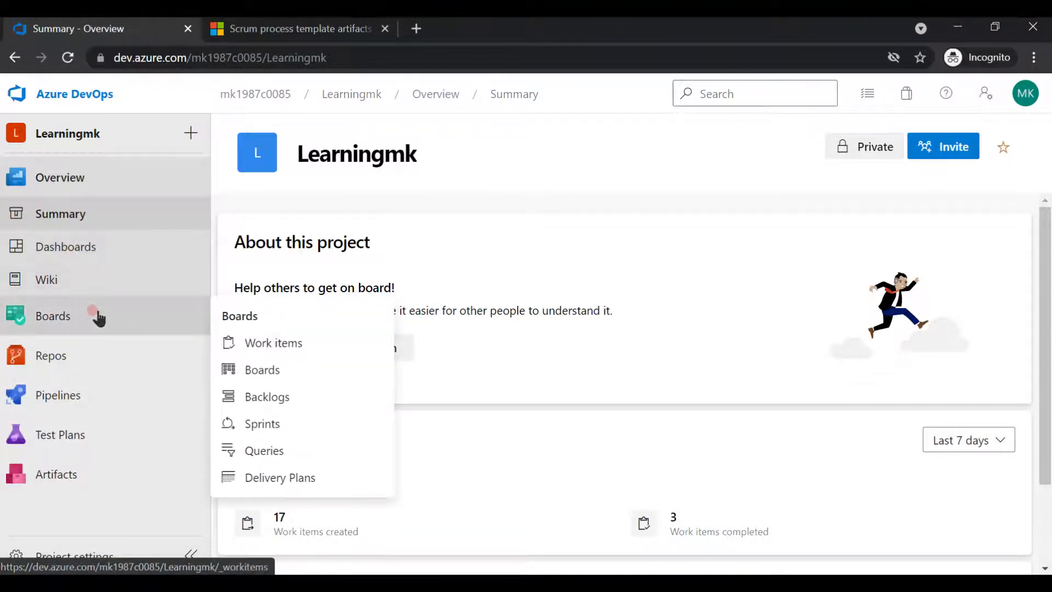
pyautogui.moveTo(264, 451)
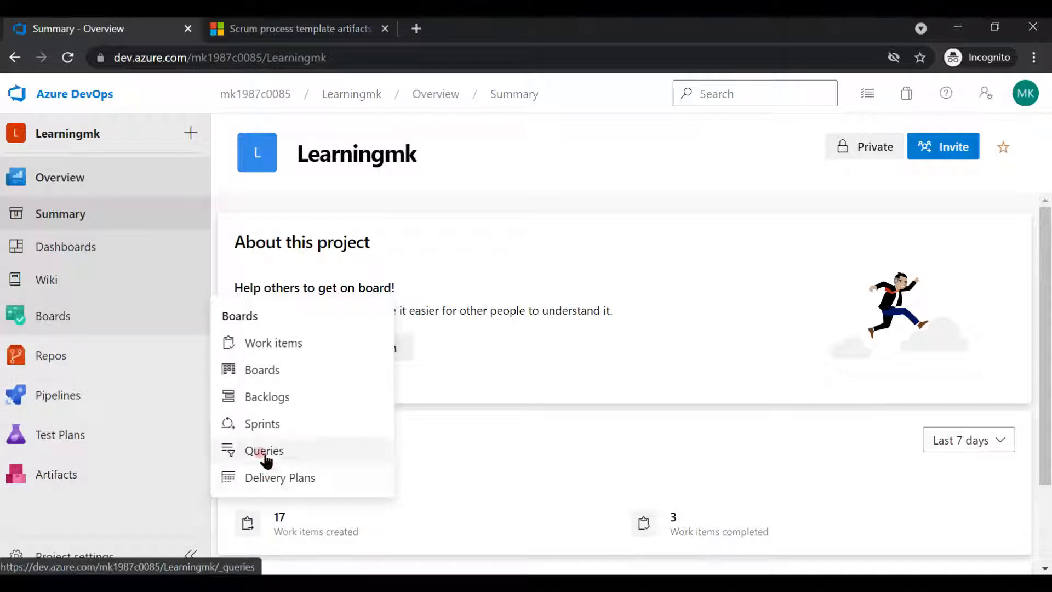
# Open the Queries page for the Learningmk project from the Boards menu.
pyautogui.click(263, 451)
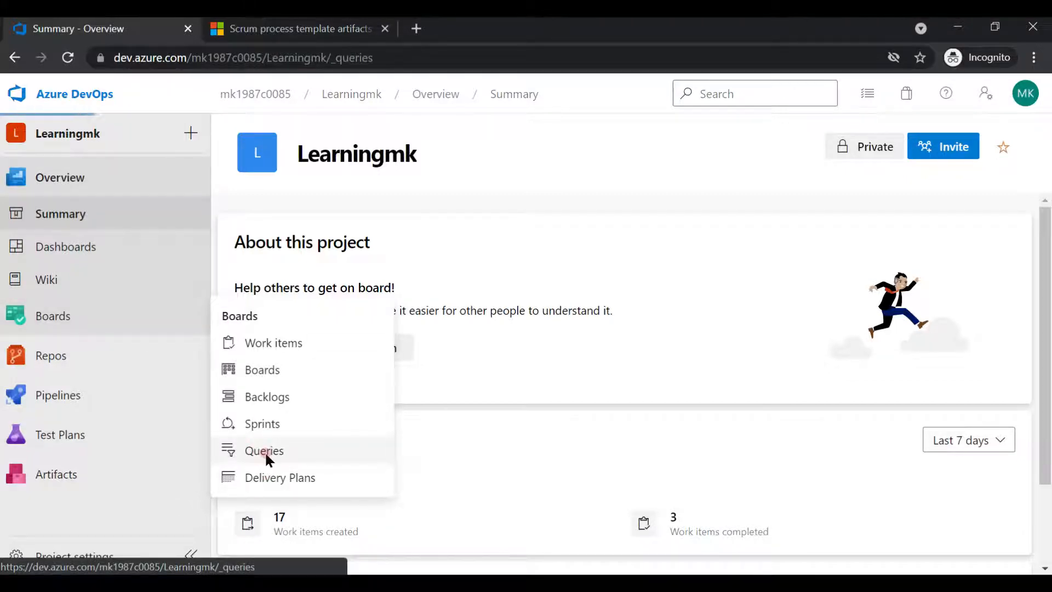
pyautogui.click(264, 450)
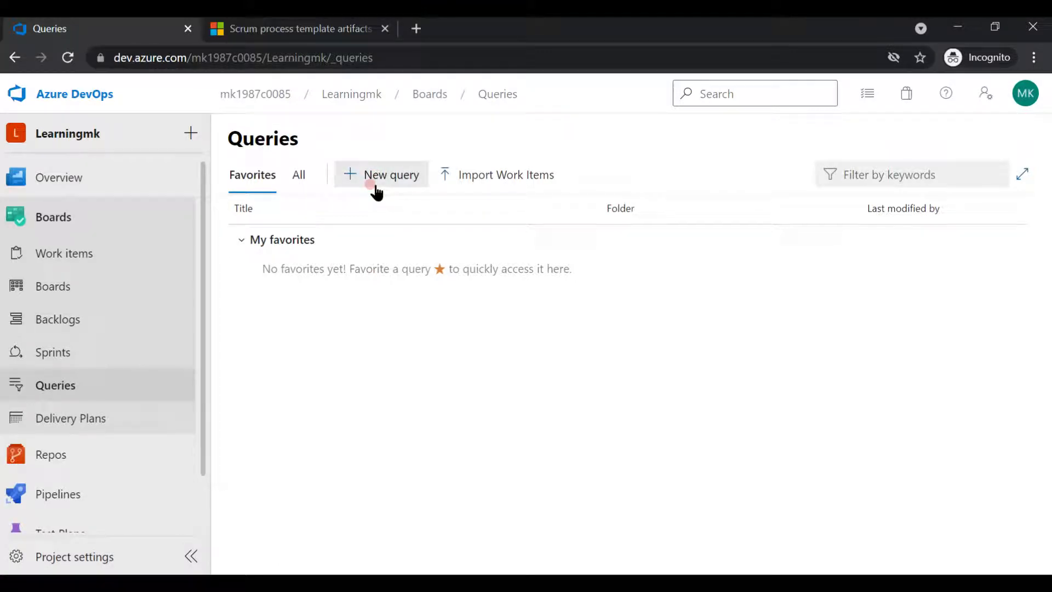
# Create a new query filtered only by Work Item Type = Task, then change the value to Epic.
pyautogui.click(383, 174)
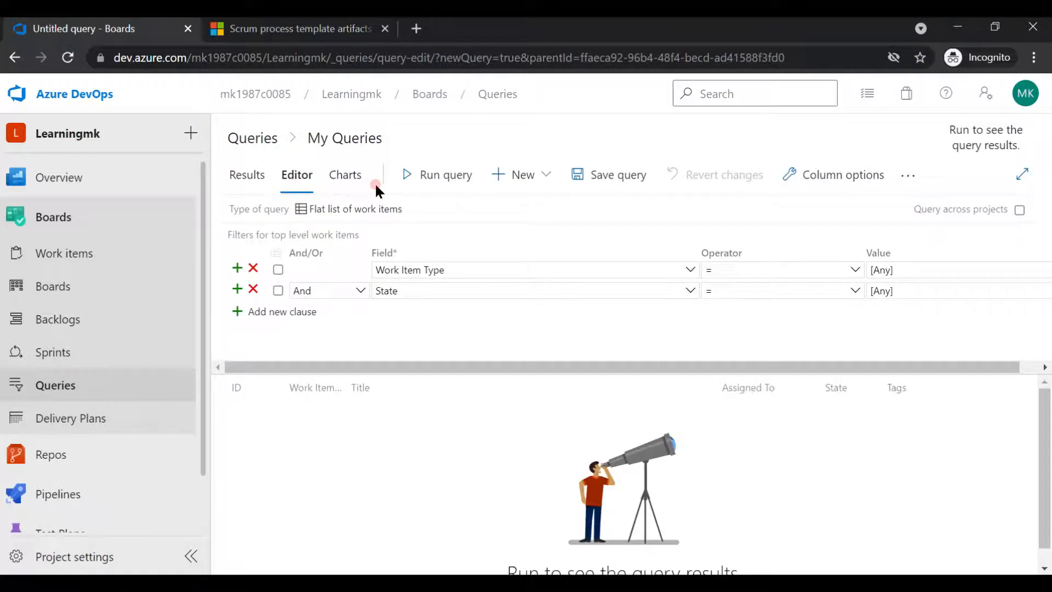
pyautogui.moveTo(353, 245)
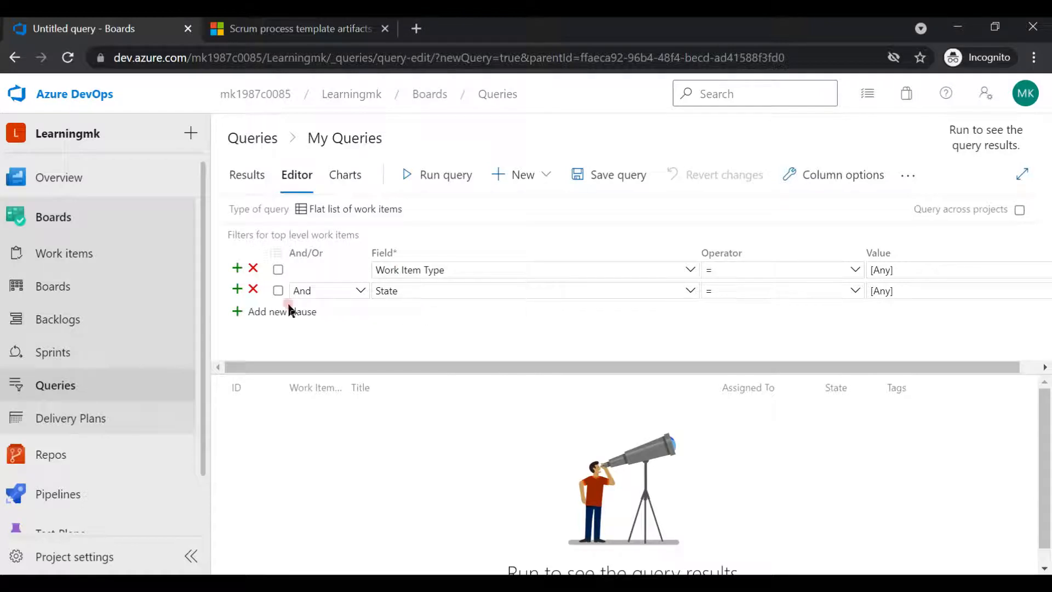
pyautogui.click(253, 290)
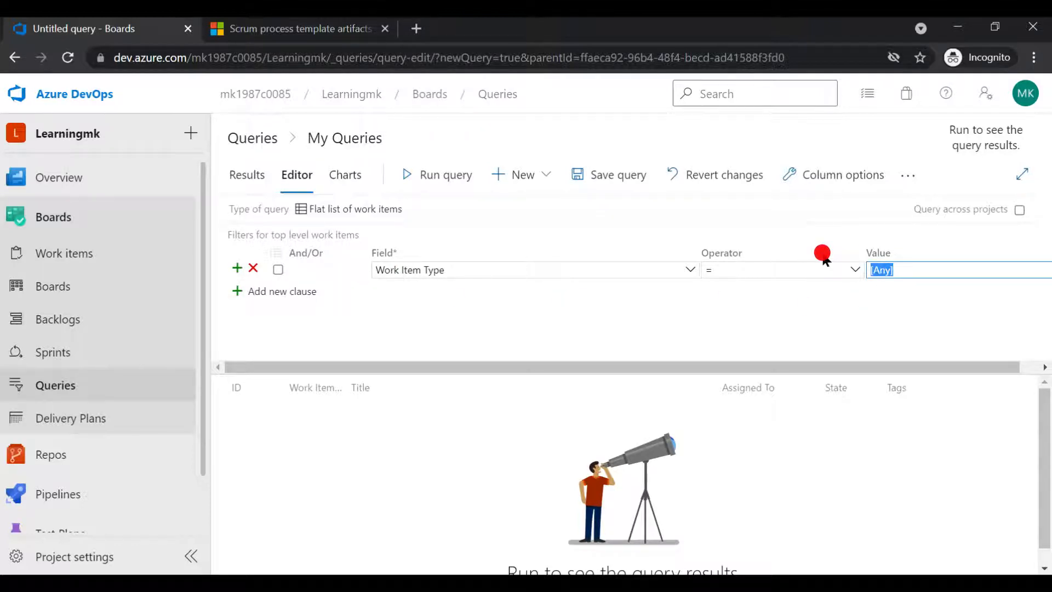
pyautogui.moveTo(361, 254)
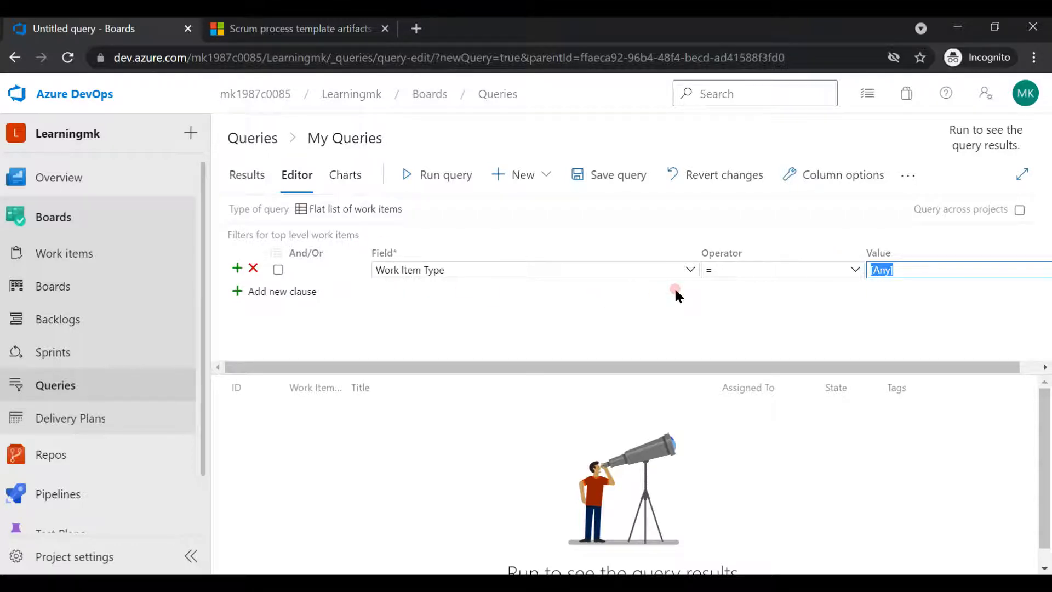
pyautogui.write('Tas')
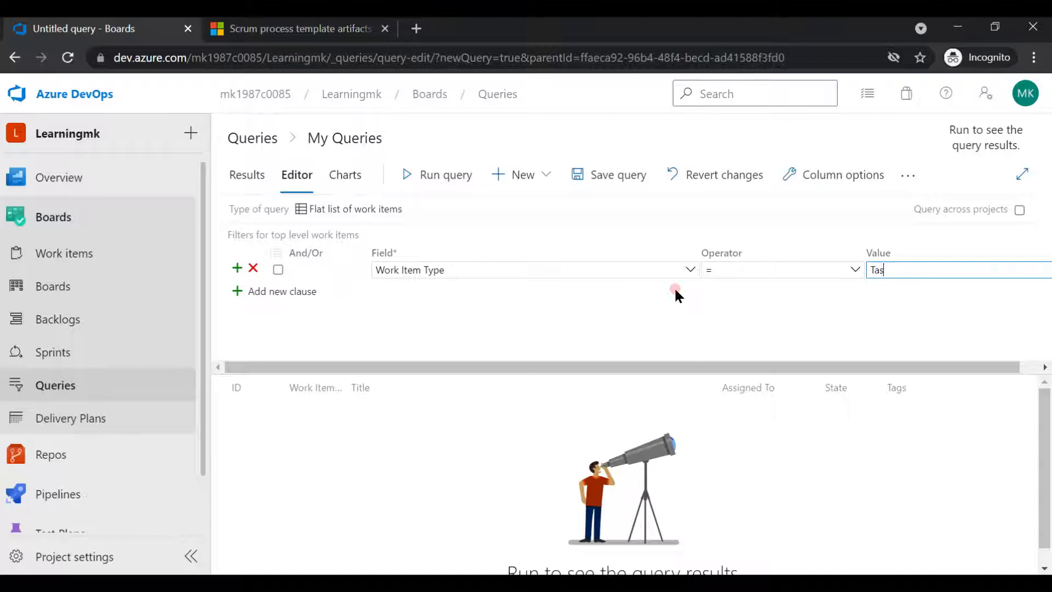
pyautogui.click(445, 174)
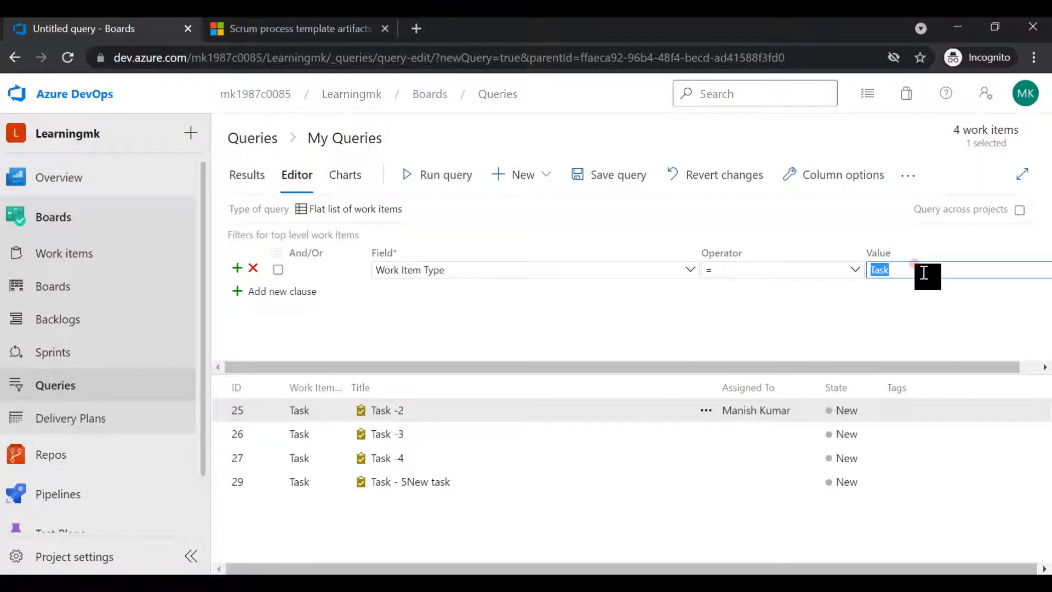
pyautogui.write('Epic')
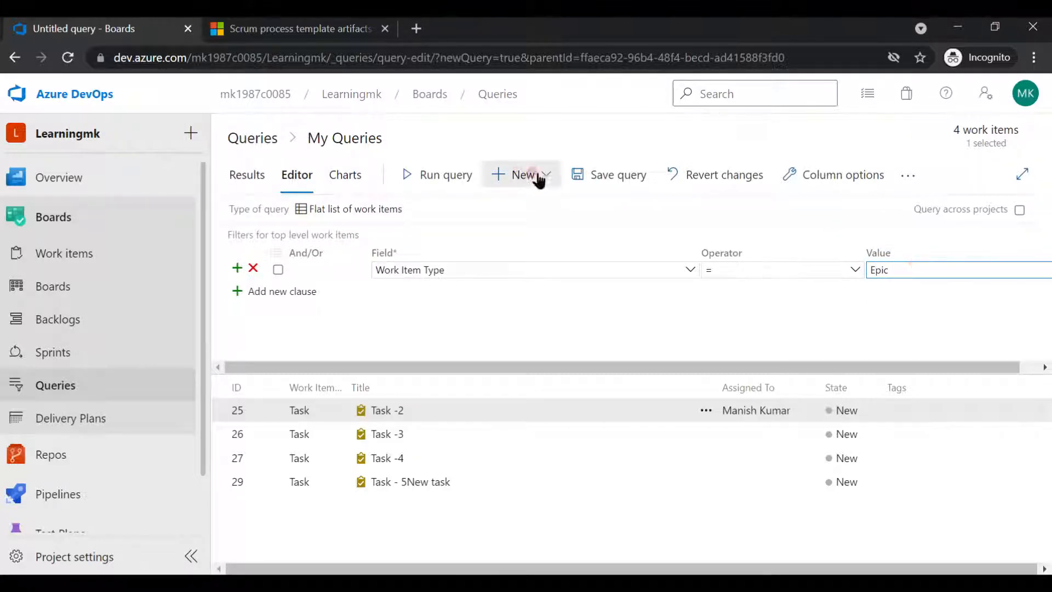
# Add a State = New clause to the Epic query and run it, returning four epics.
pyautogui.click(444, 174)
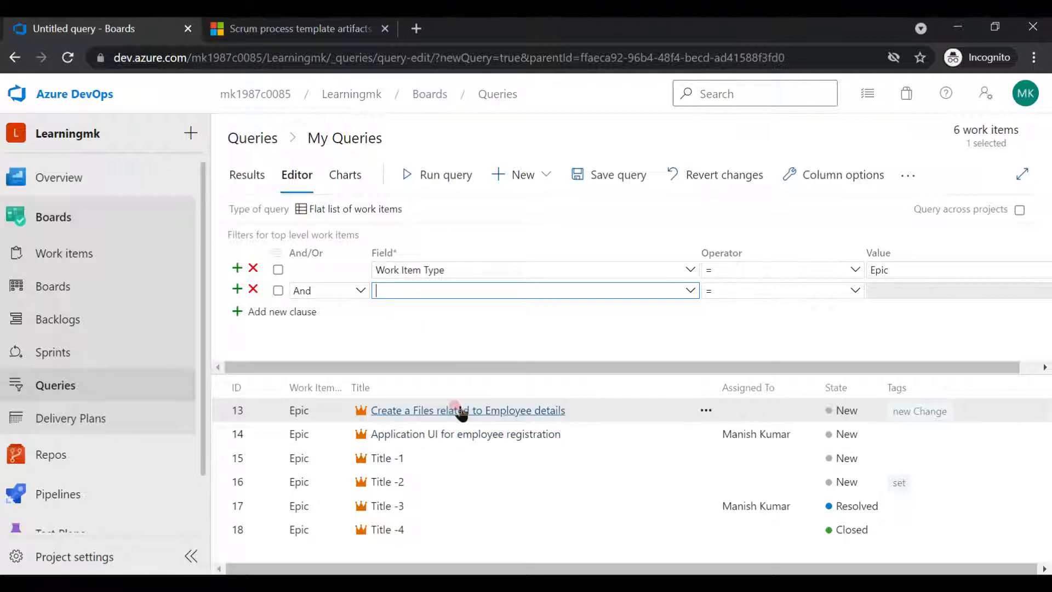
pyautogui.moveTo(769, 505)
pyautogui.write('State')
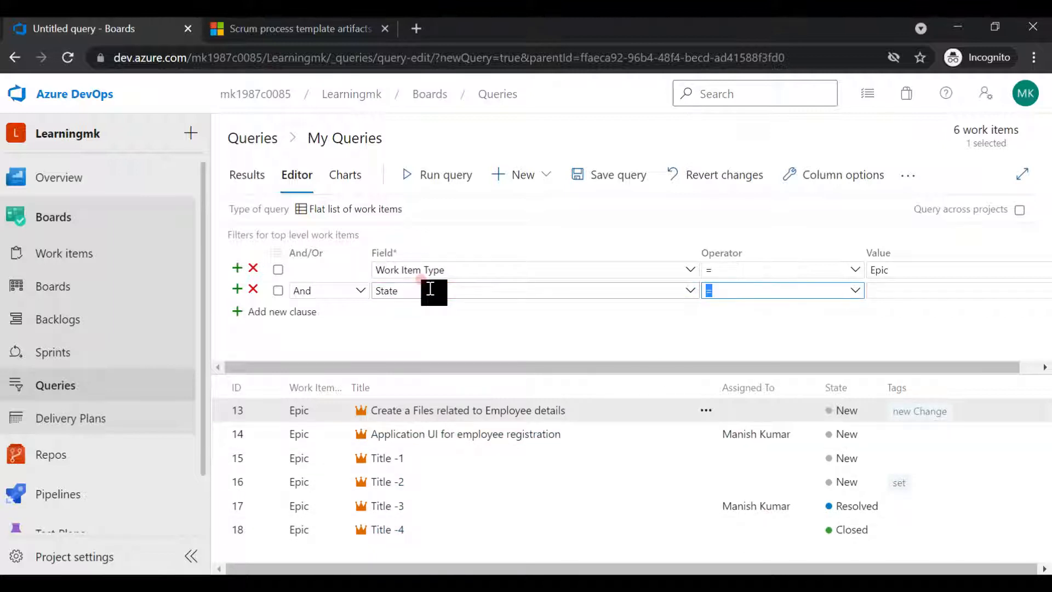
pyautogui.write('New')
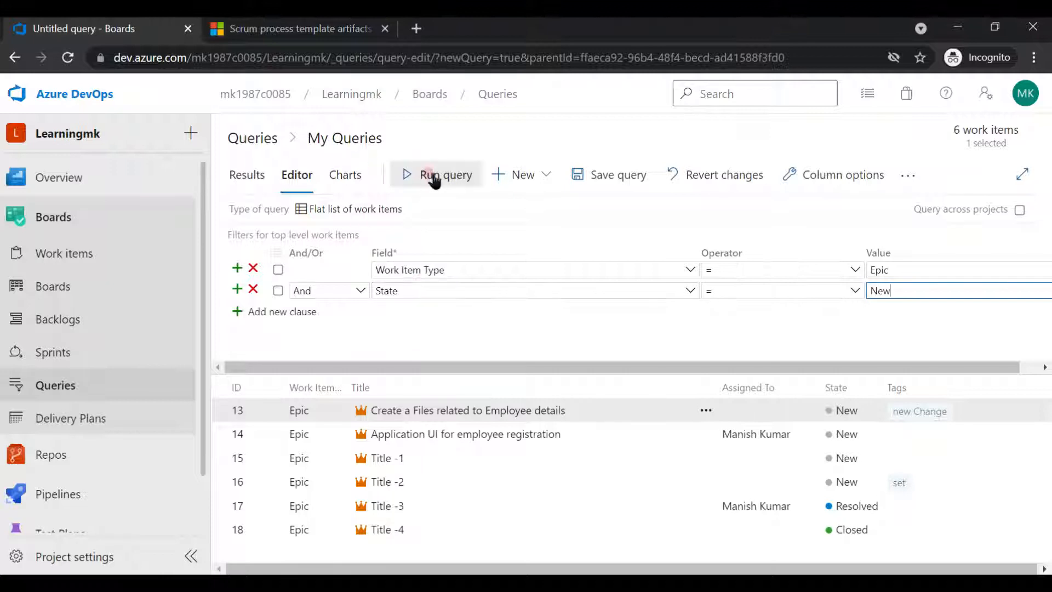
pyautogui.click(436, 174)
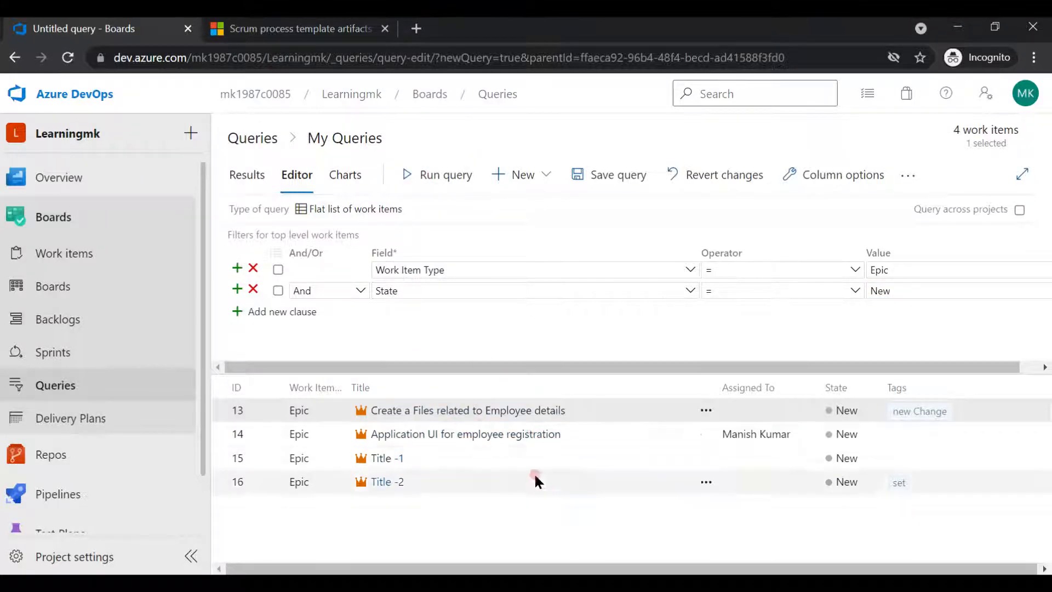
pyautogui.moveTo(472, 419)
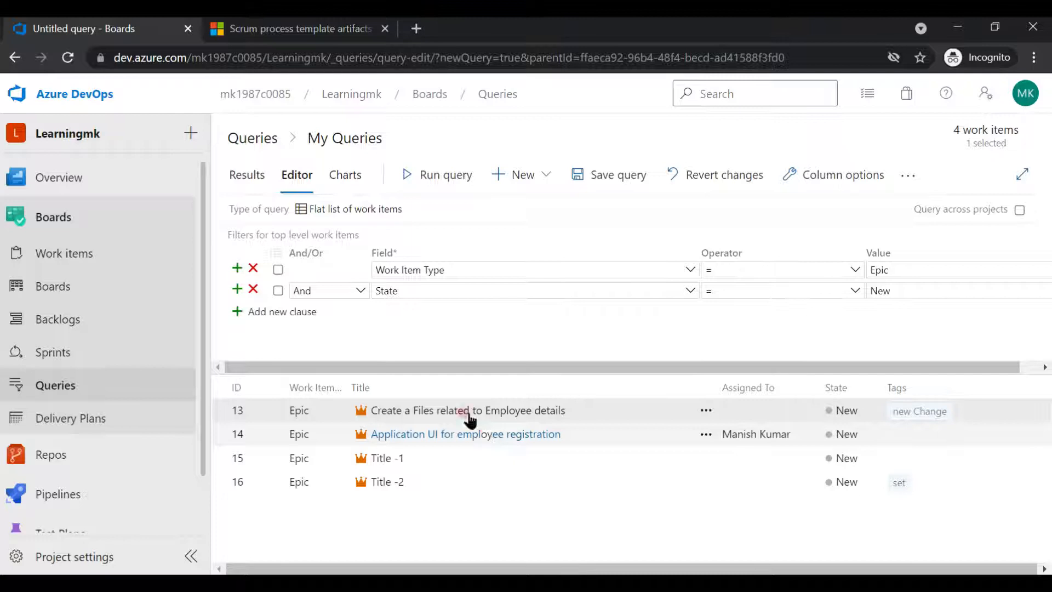
pyautogui.moveTo(510, 410)
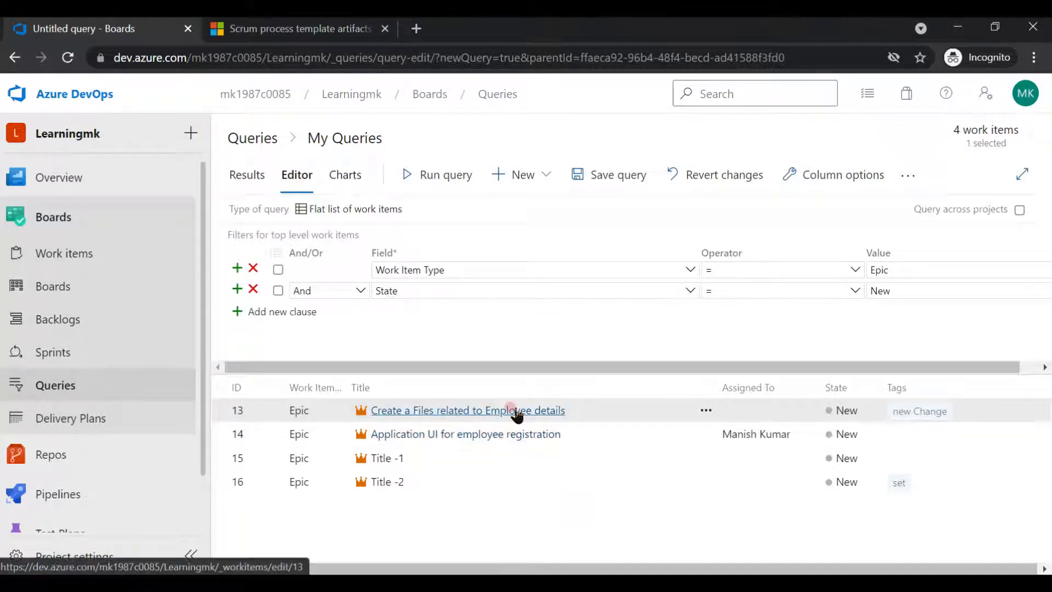
pyautogui.moveTo(453, 410)
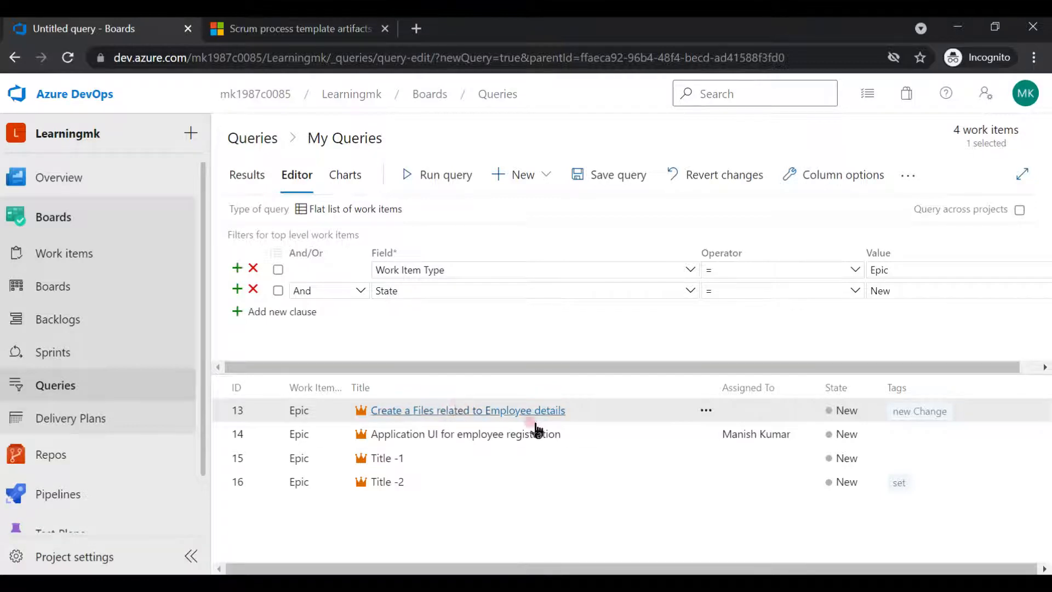
pyautogui.moveTo(458, 407)
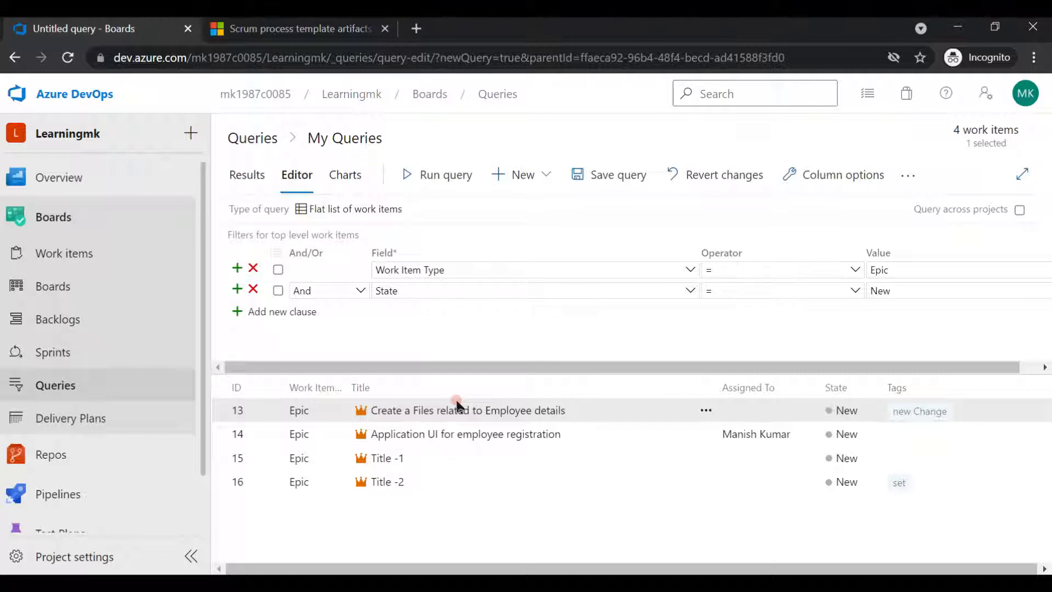
pyautogui.moveTo(344, 137)
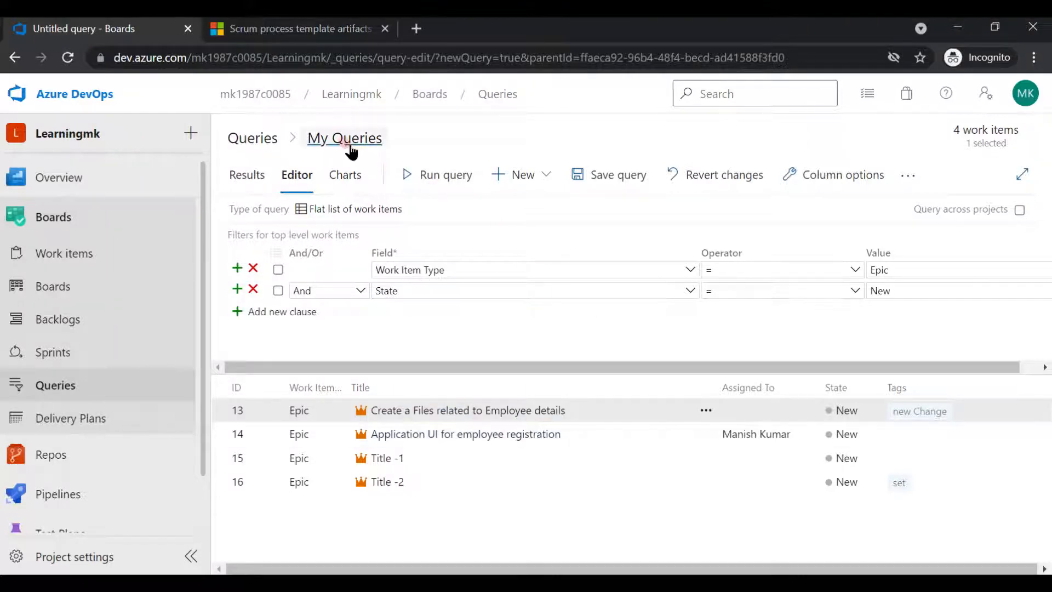
pyautogui.moveTo(510, 241)
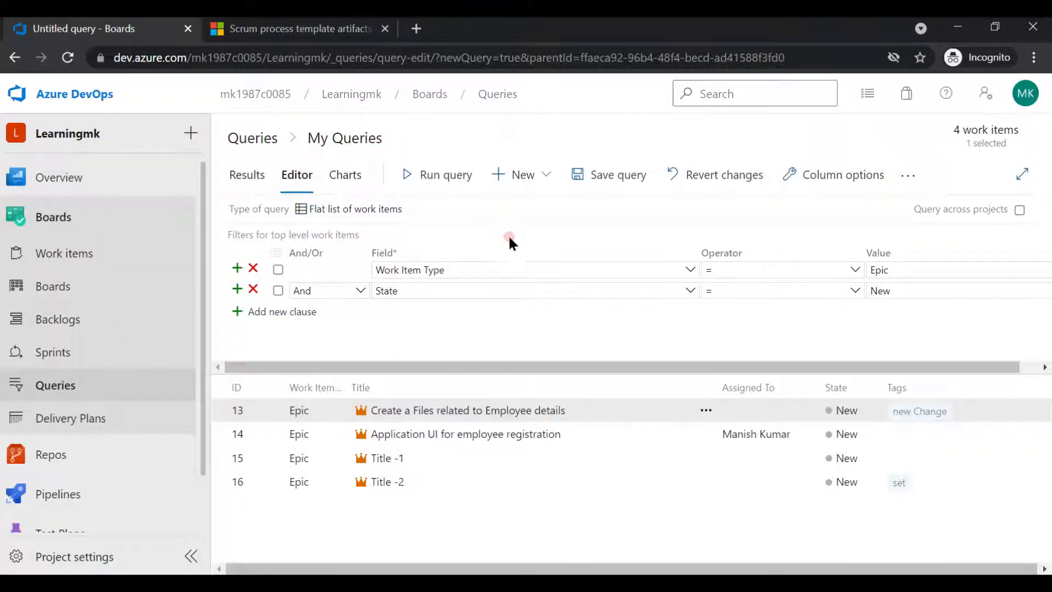
pyautogui.moveTo(500, 224)
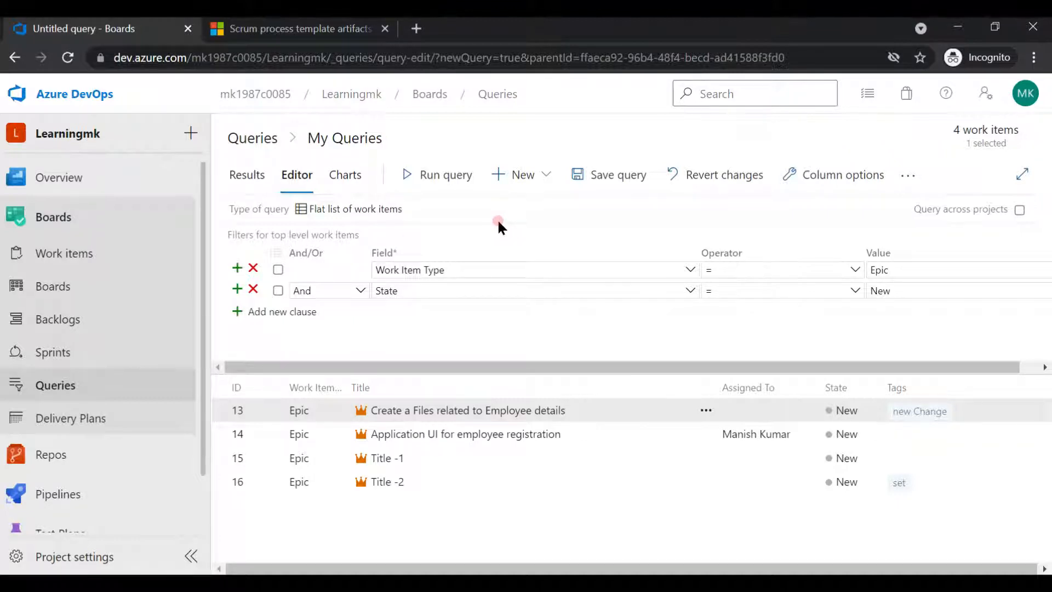
pyautogui.moveTo(489, 213)
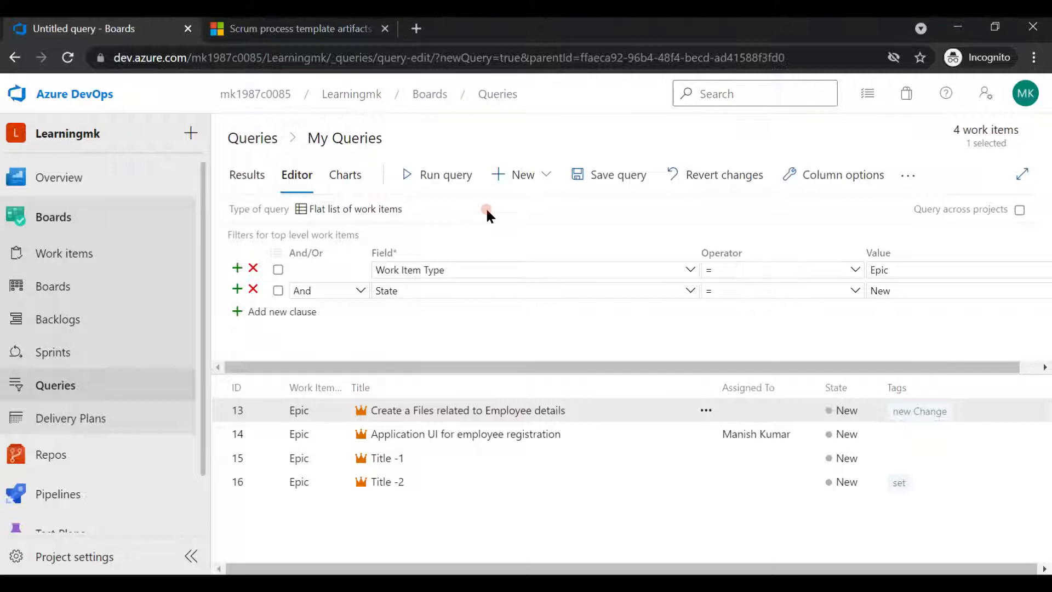
pyautogui.moveTo(681, 312)
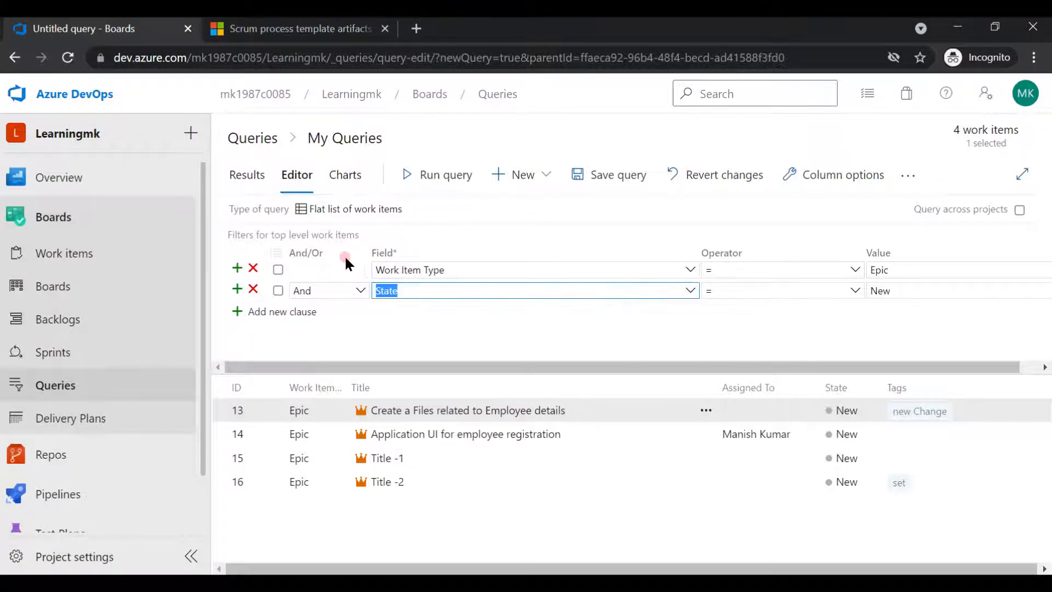
# Try Severity and 'Spri' as the second clause's field while the type value becomes Test Case.
pyautogui.write('Severity')
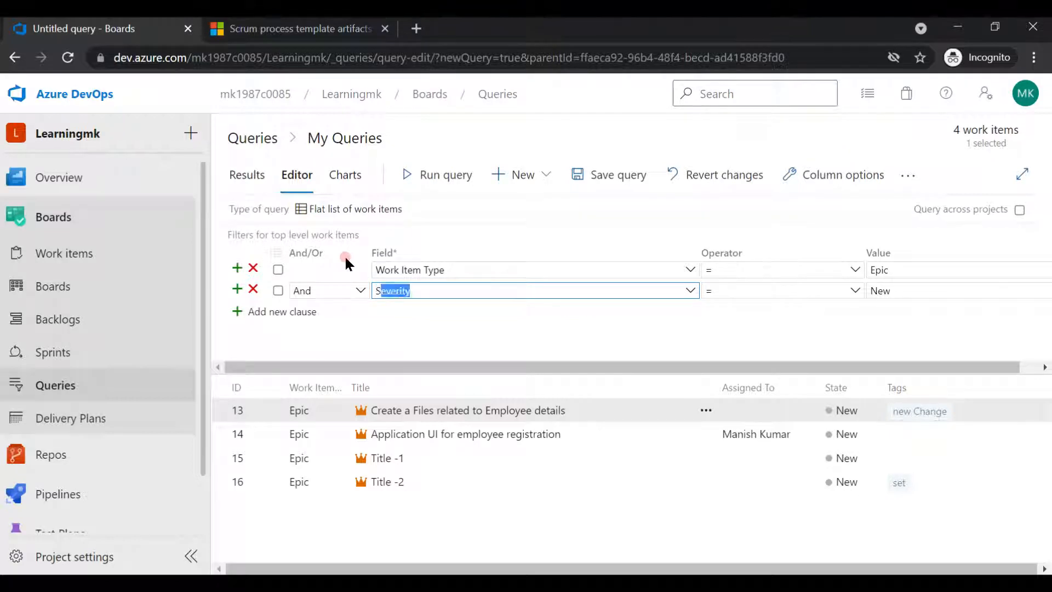
pyautogui.write('Spri')
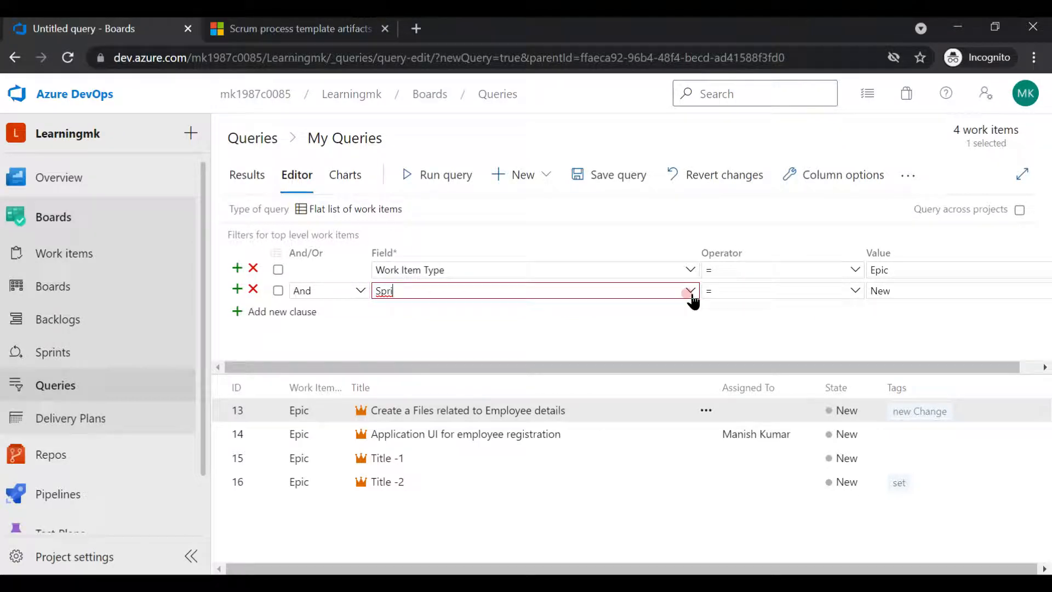
pyautogui.click(688, 290)
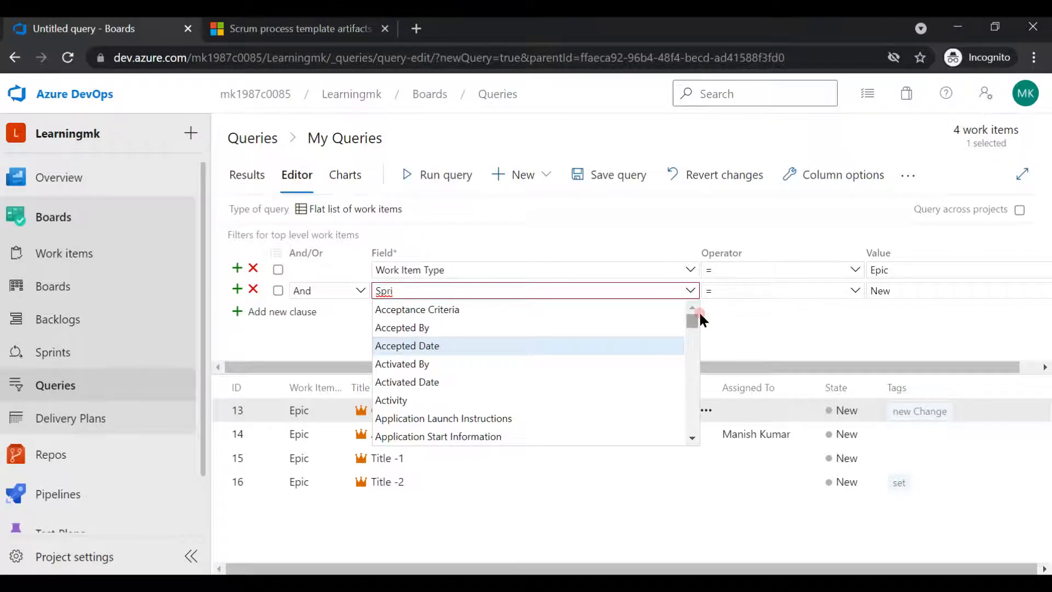
pyautogui.scroll(-3)
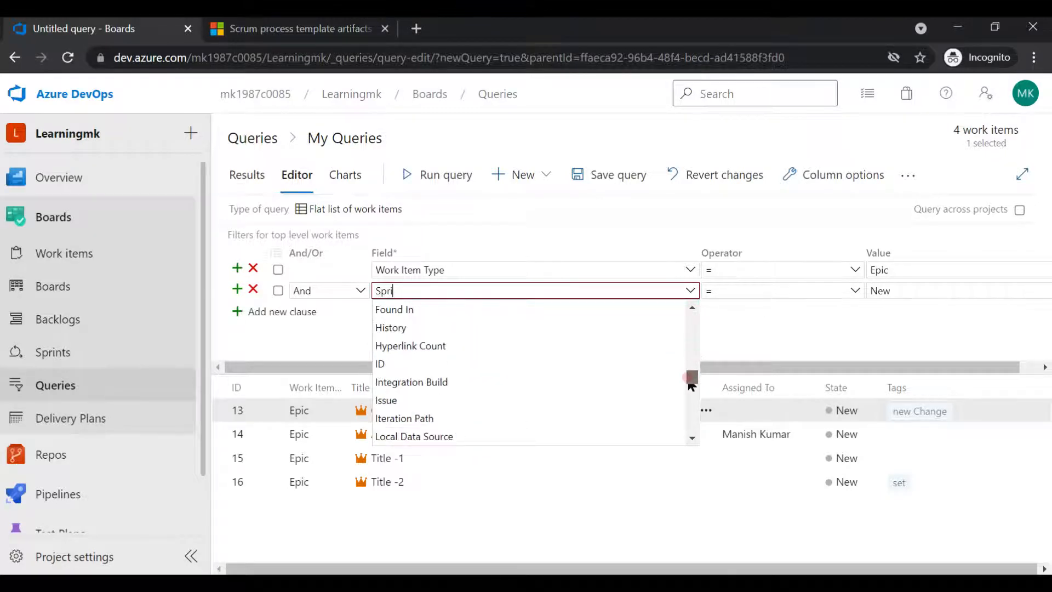
pyautogui.scroll(-3)
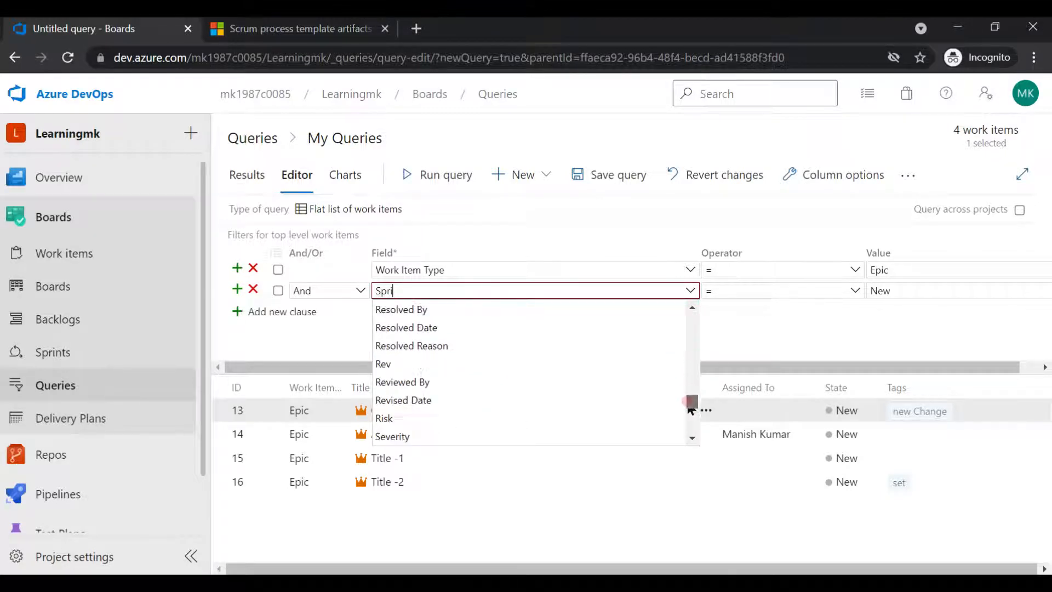
pyautogui.scroll(-3)
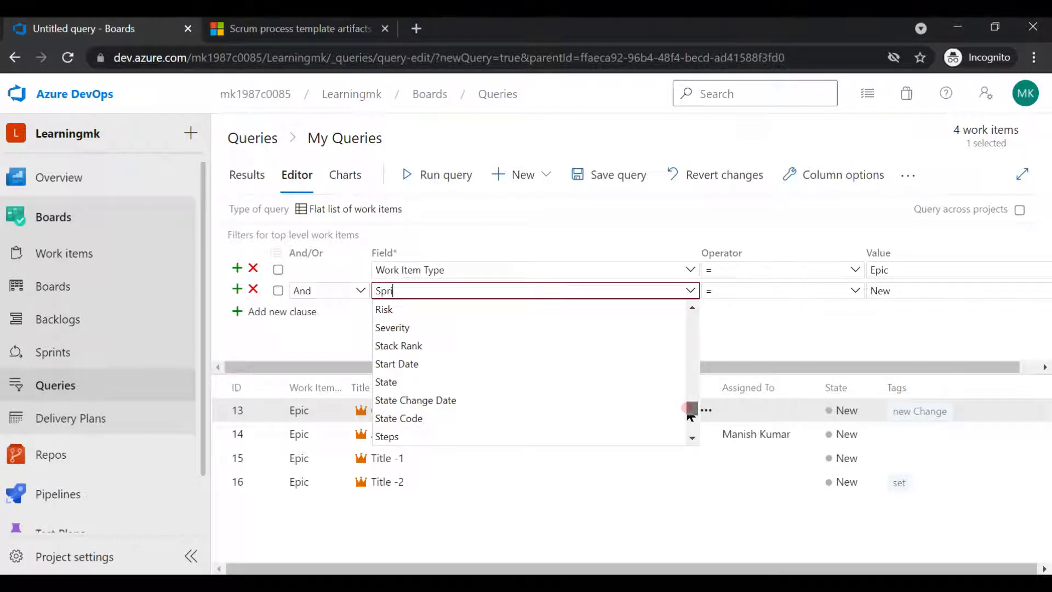
pyautogui.scroll(-3)
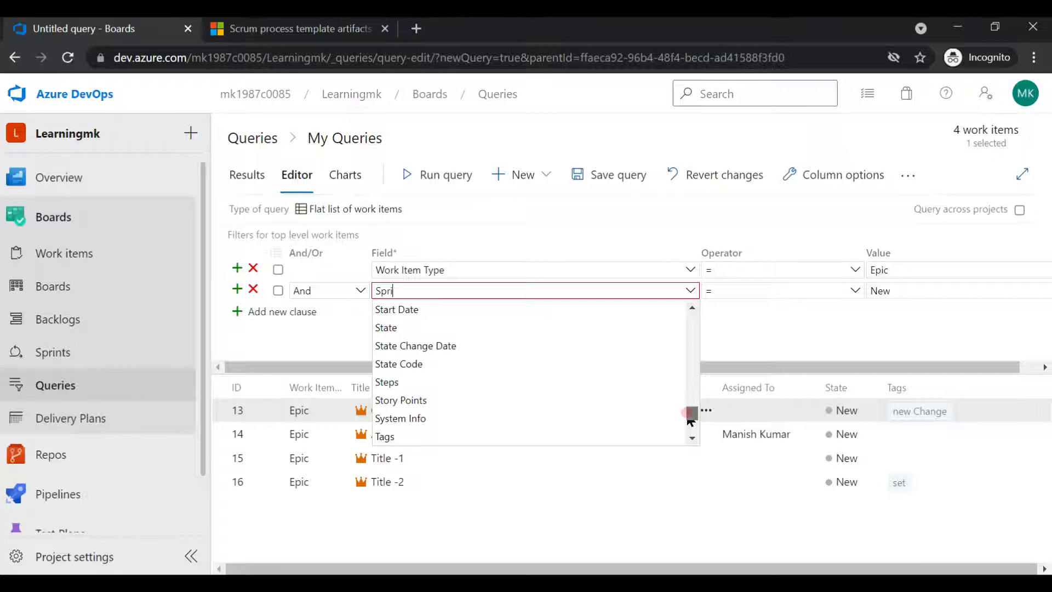
pyautogui.scroll(3)
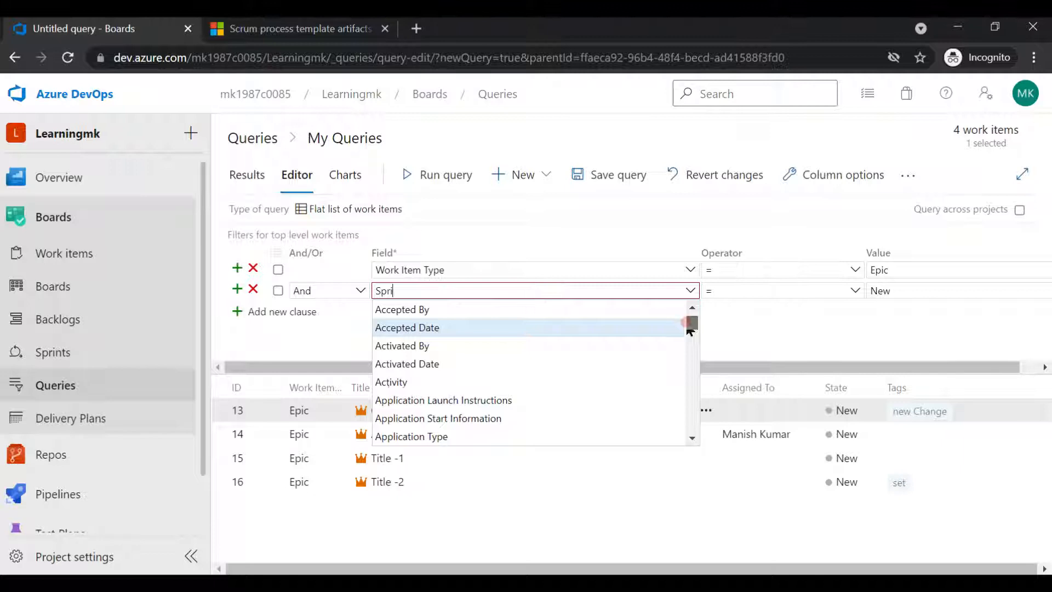
pyautogui.scroll(-3)
pyautogui.write('Test')
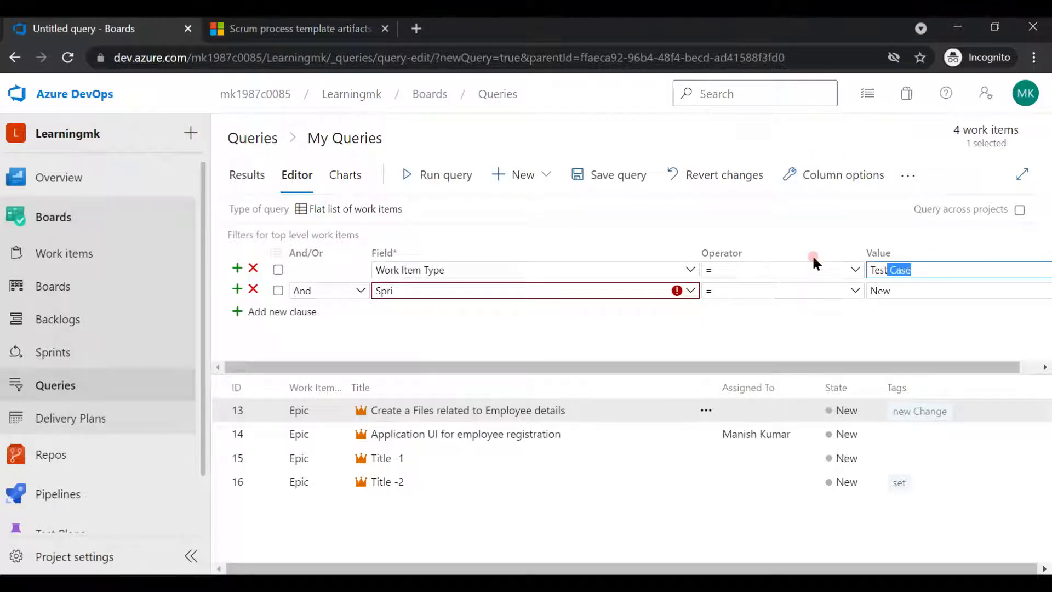
# Run the Test Case query, then delete the broken 'Spri' clause to list five test cases.
pyautogui.click(445, 175)
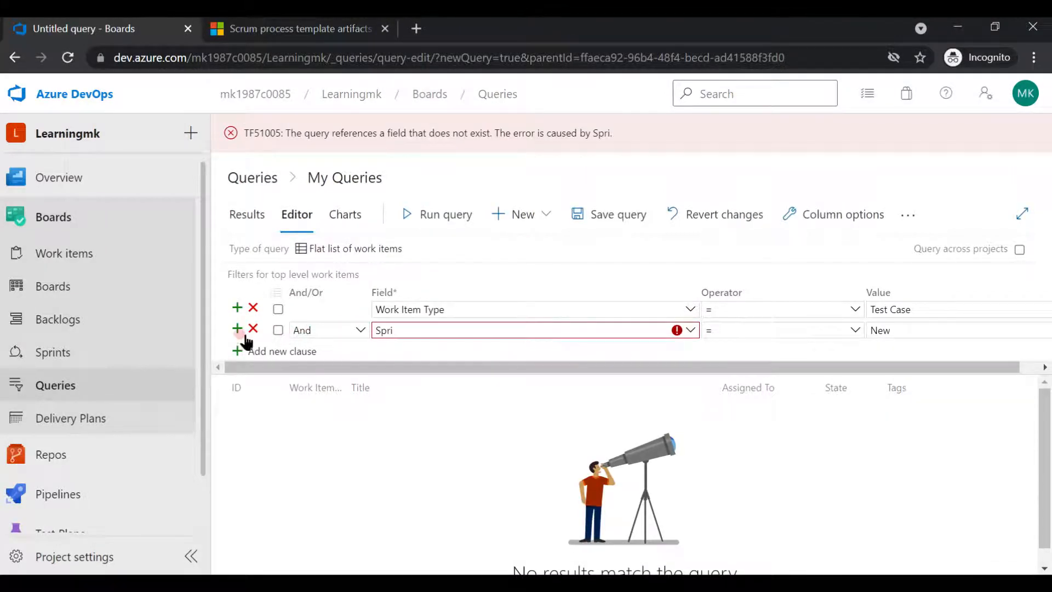
pyautogui.click(254, 329)
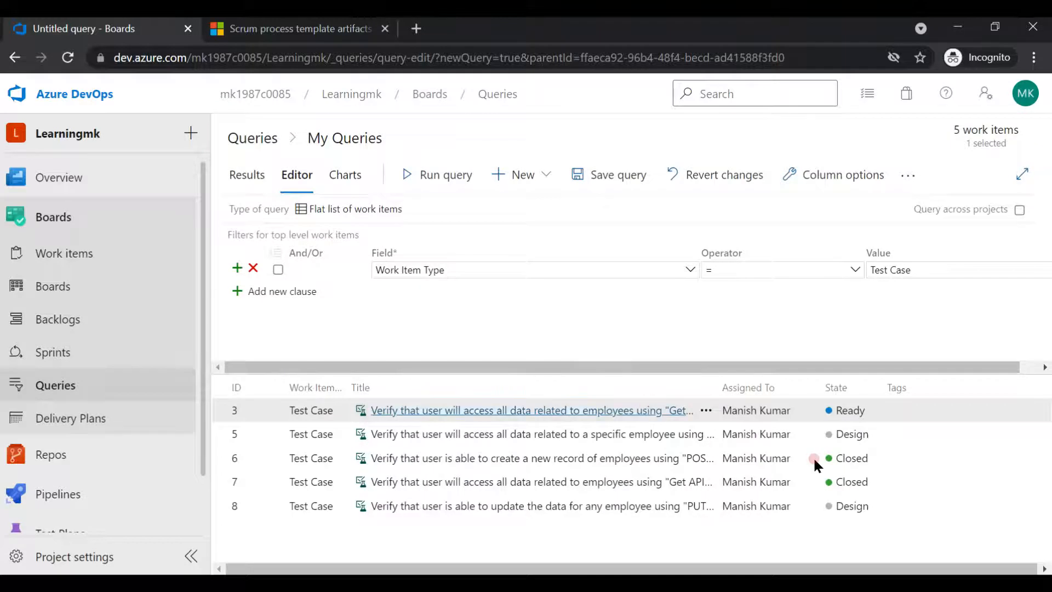
pyautogui.moveTo(814, 488)
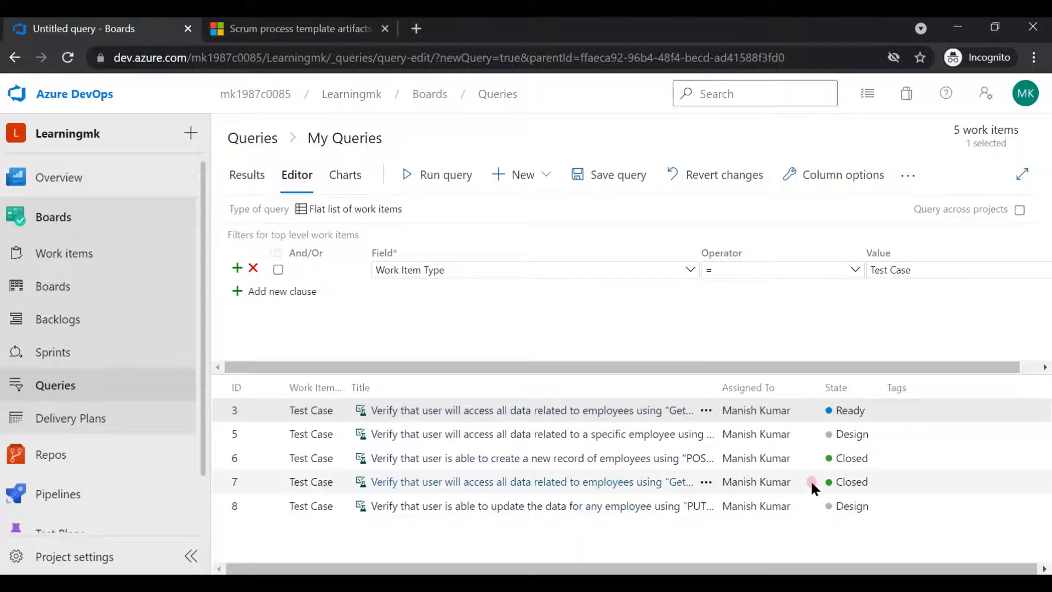
pyautogui.moveTo(732, 457)
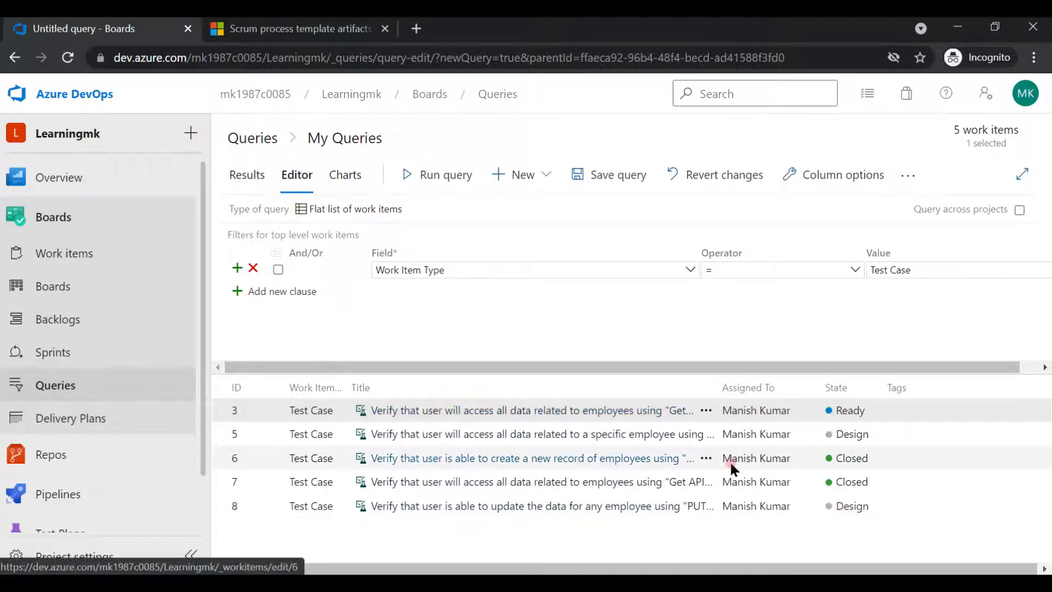
pyautogui.moveTo(551, 314)
pyautogui.write('De')
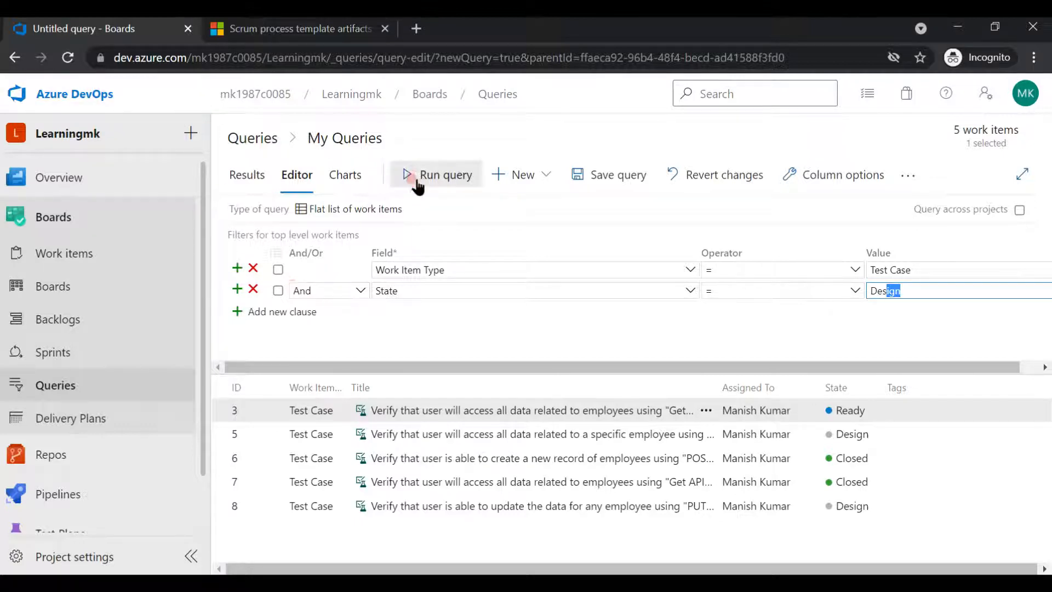
# Filter the second clause by State = Design, then Automation status = Planned, running each.
pyautogui.click(437, 175)
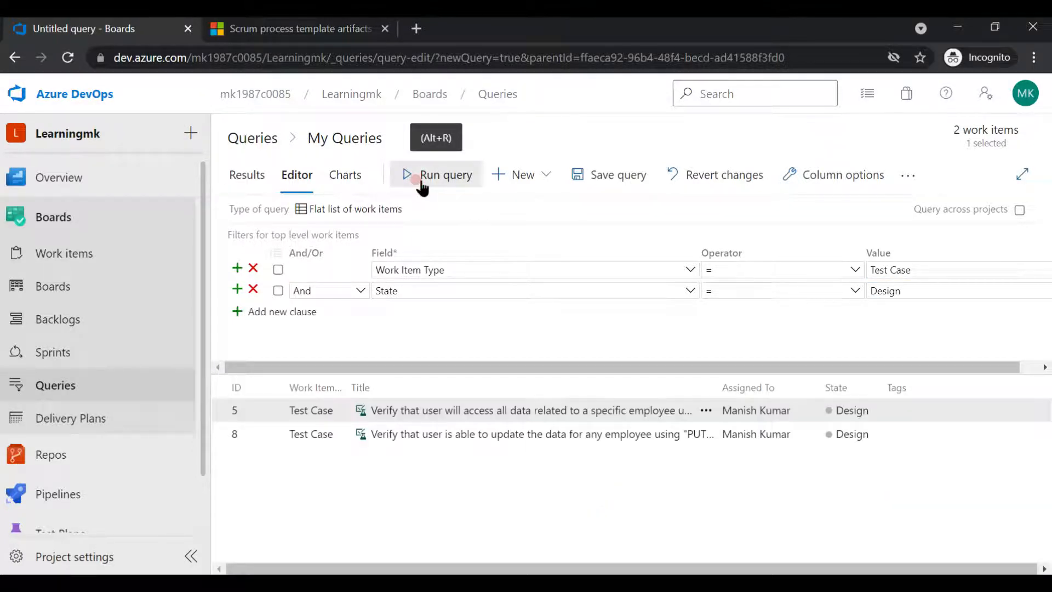
pyautogui.click(281, 311)
pyautogui.write('As')
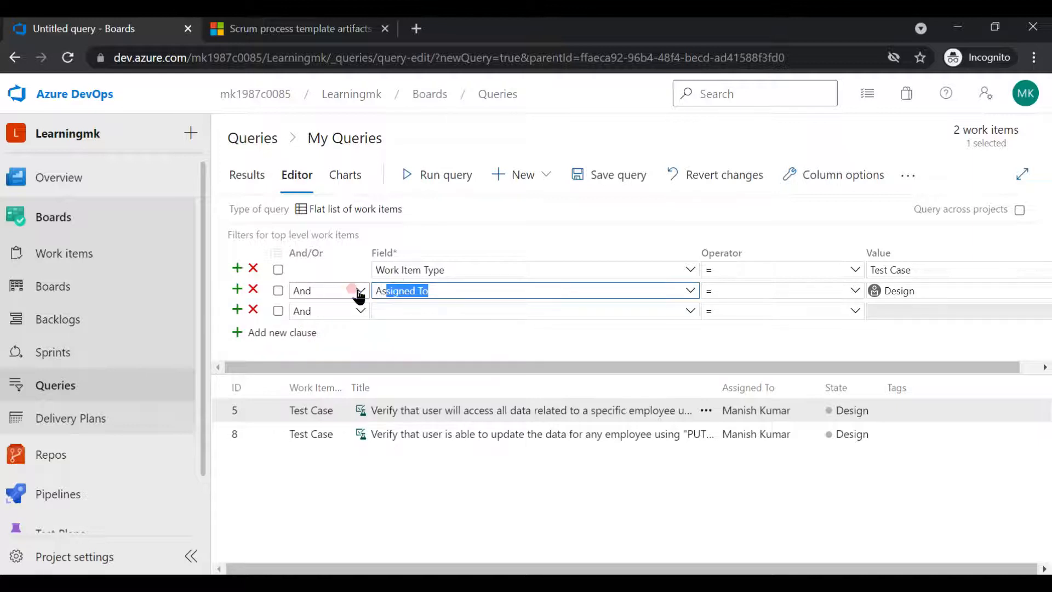
pyautogui.write('Authorized As')
pyautogui.click(959, 290)
pyautogui.write('P')
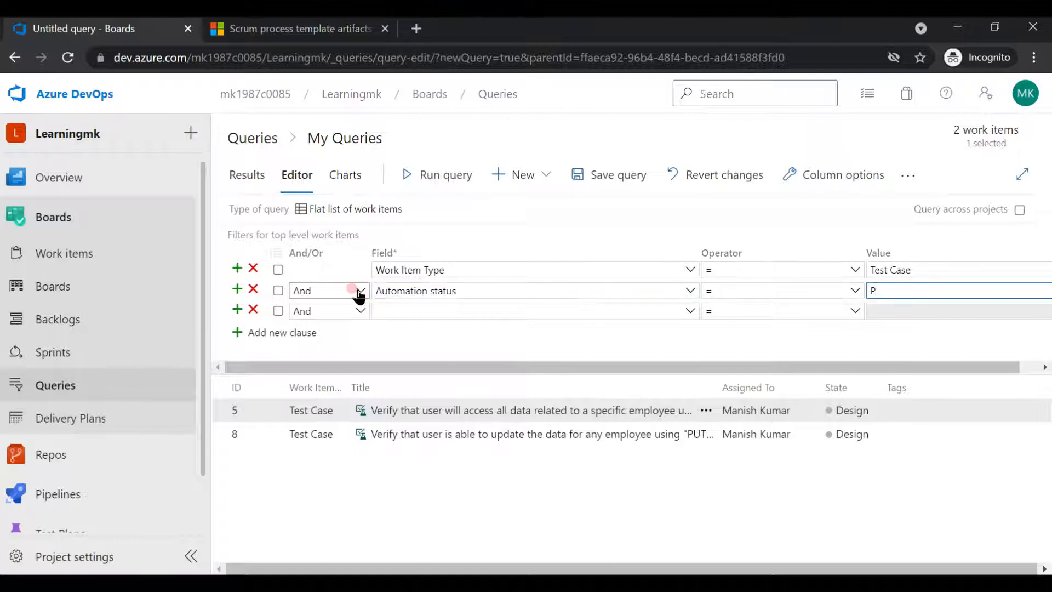
pyautogui.click(445, 174)
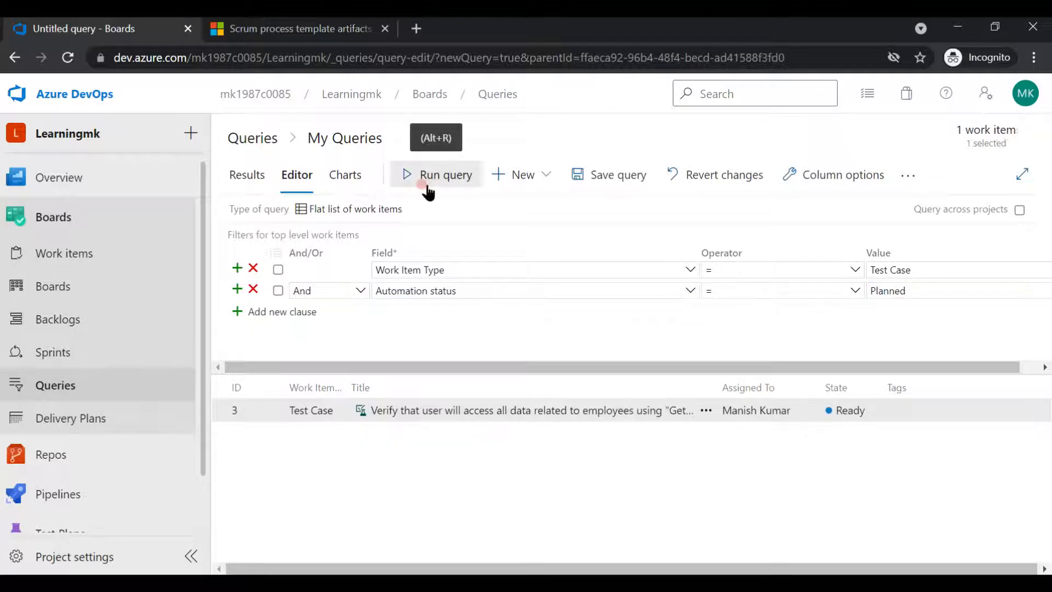
pyautogui.moveTo(569, 410)
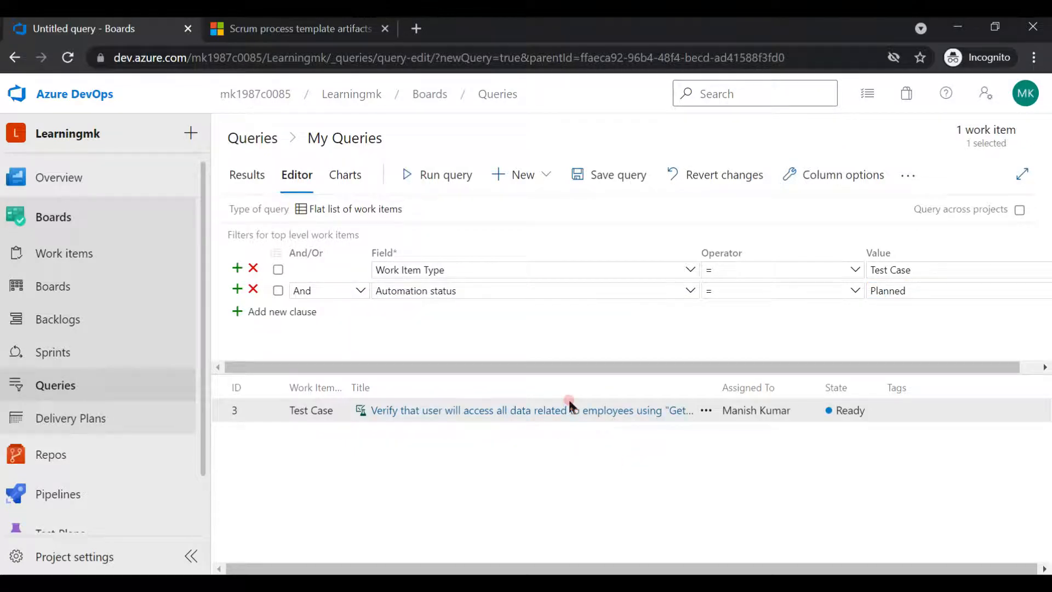
pyautogui.click(530, 410)
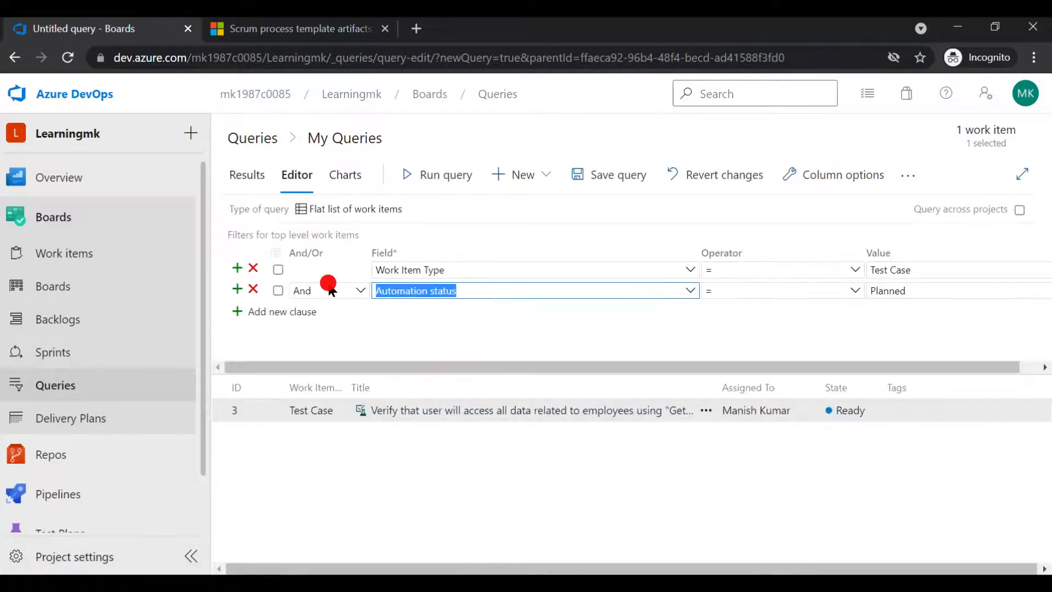
# Set the second clause to Priority, run with value 1 (no results), then with 2.
pyautogui.click(535, 290)
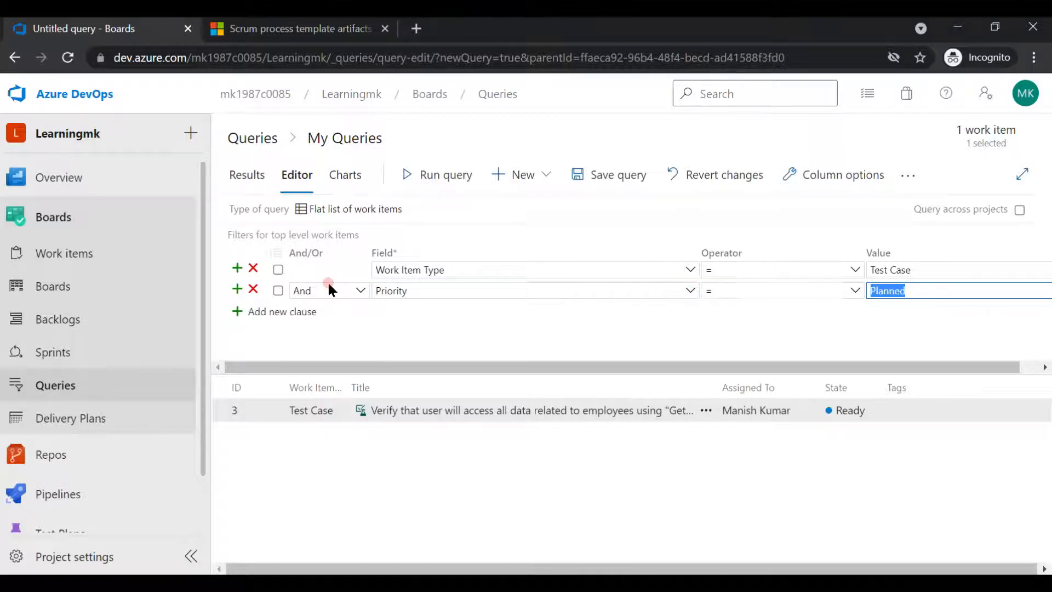
pyautogui.moveTo(1037, 290)
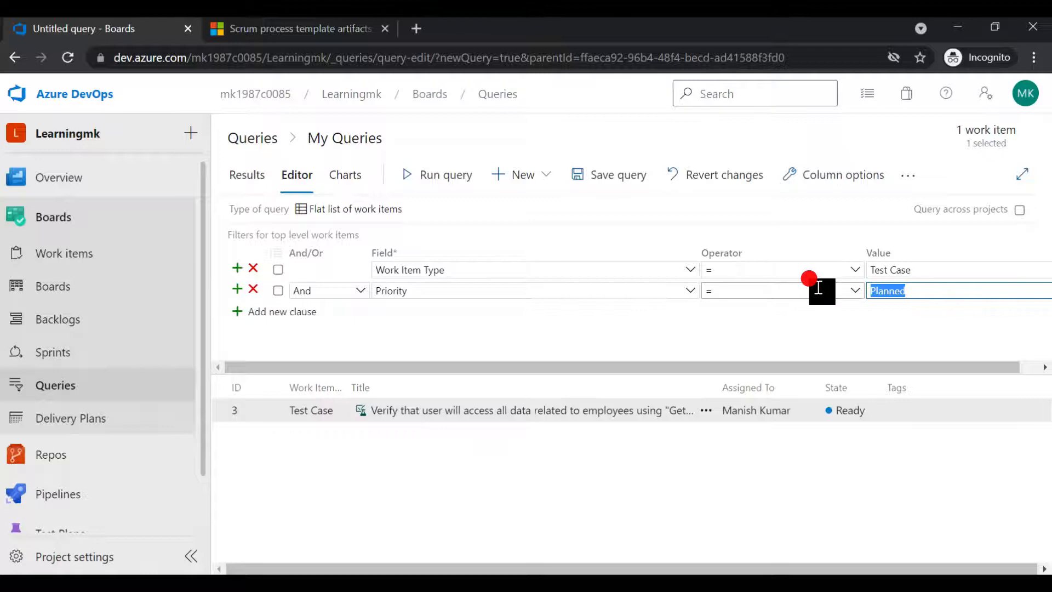
pyautogui.write('1')
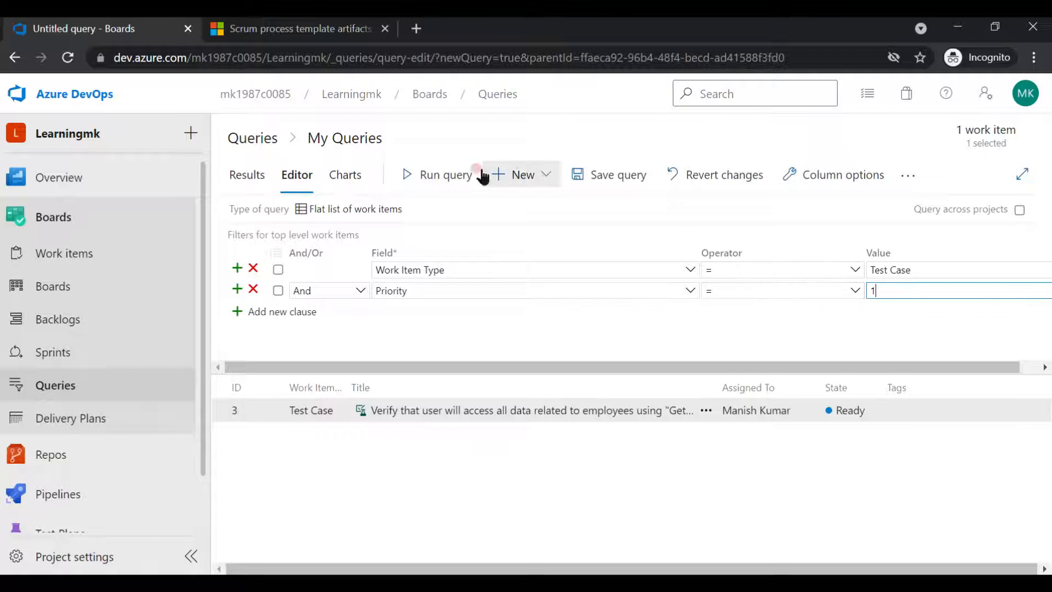
pyautogui.click(437, 174)
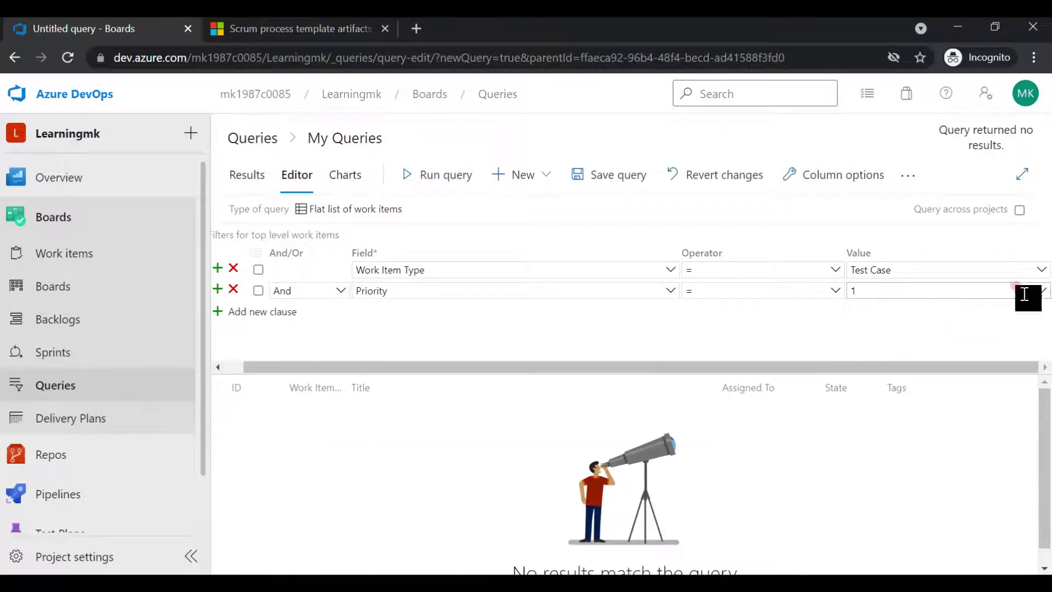
pyautogui.write('2')
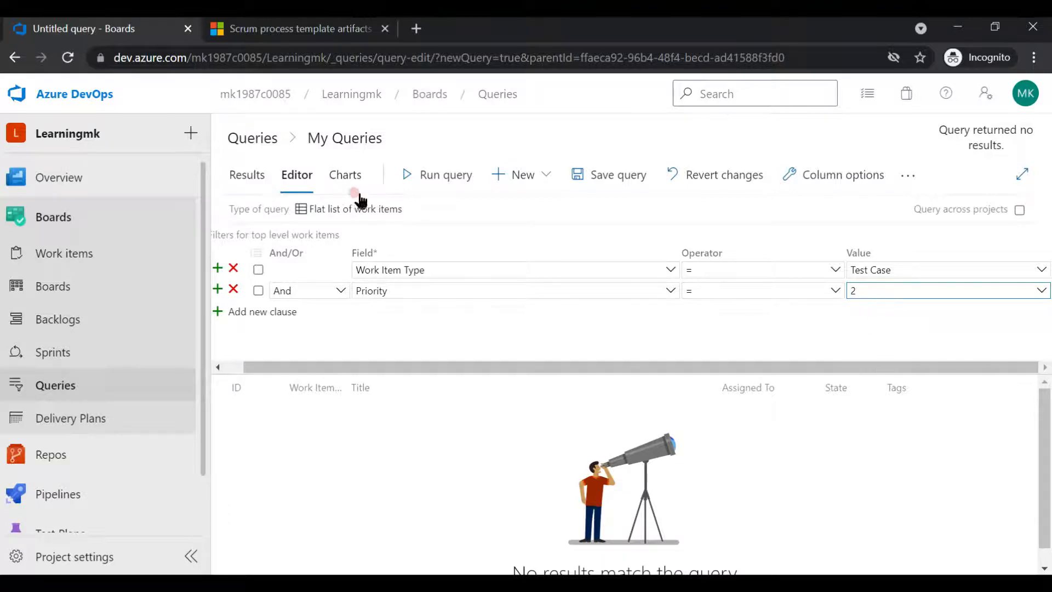
pyautogui.click(437, 175)
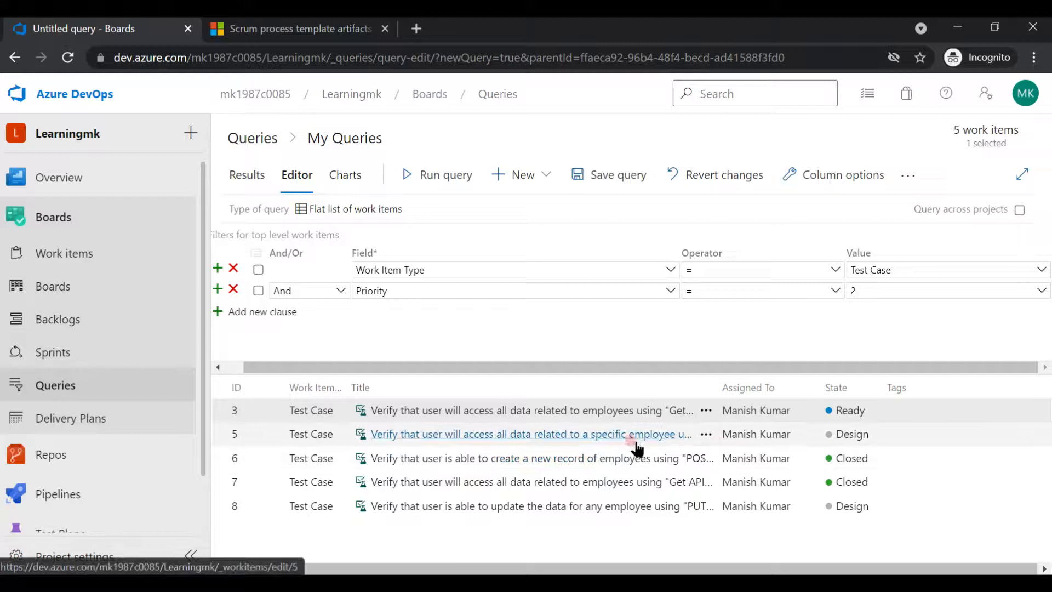
# Bulk-edit work items 5, 6 and 7 to Priority 3 and save the changes.
pyautogui.click(530, 481)
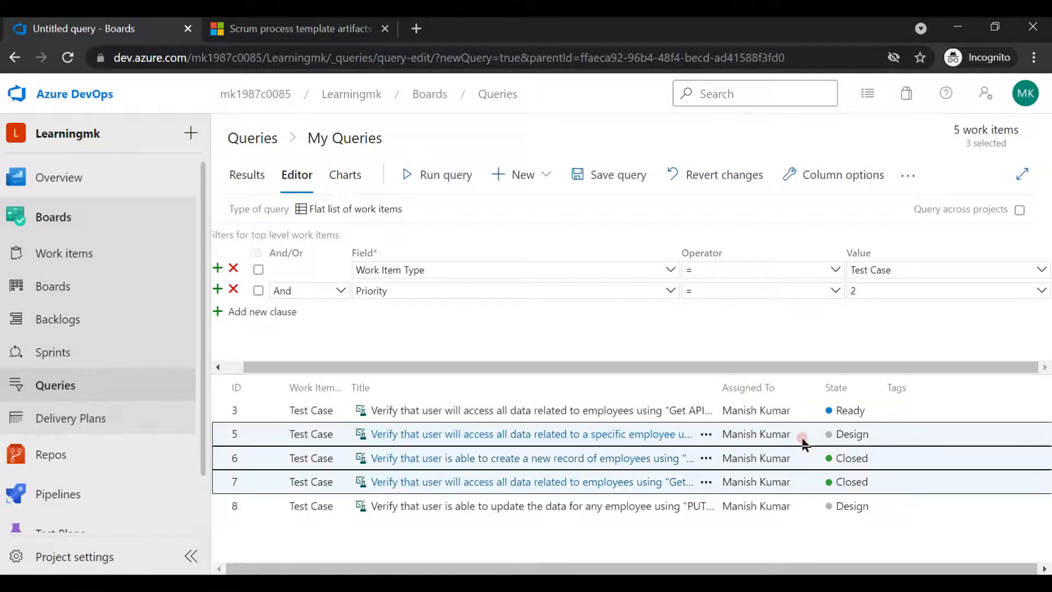
pyautogui.moveTo(769, 472)
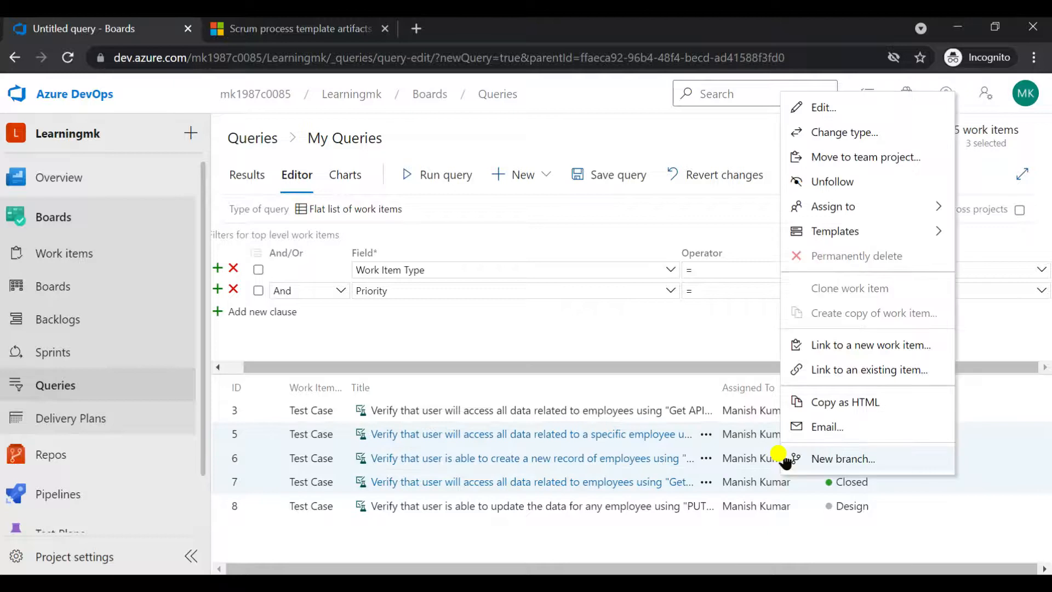
pyautogui.click(823, 108)
pyautogui.write('Priority')
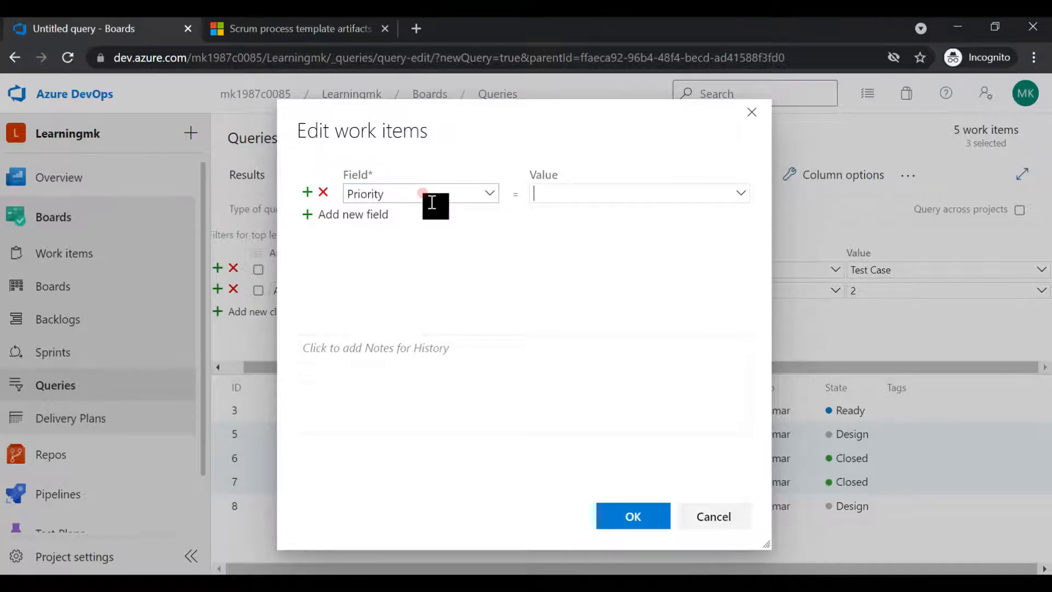
pyautogui.write('3')
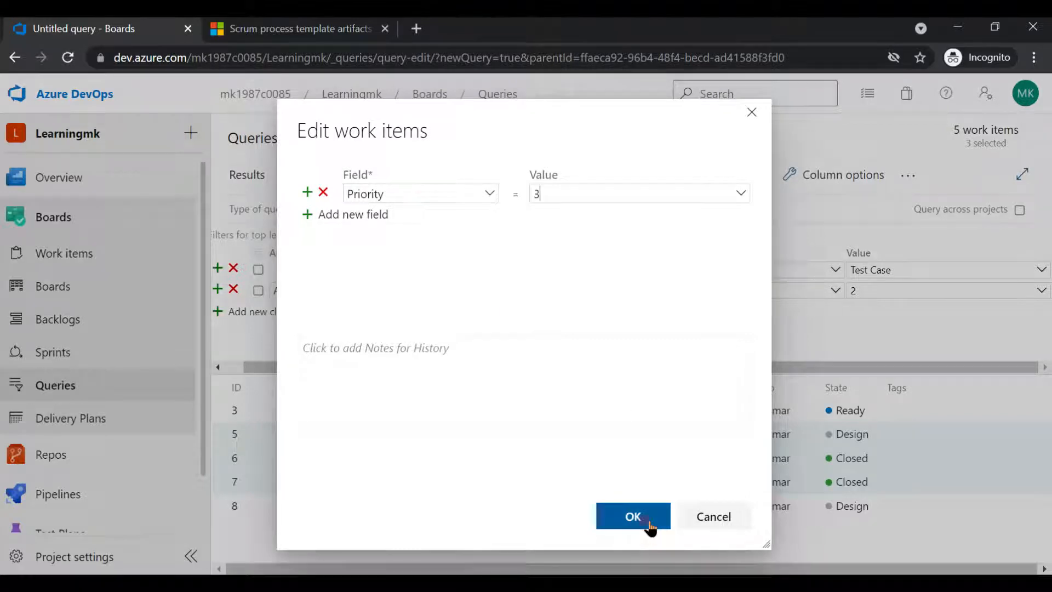
pyautogui.click(631, 516)
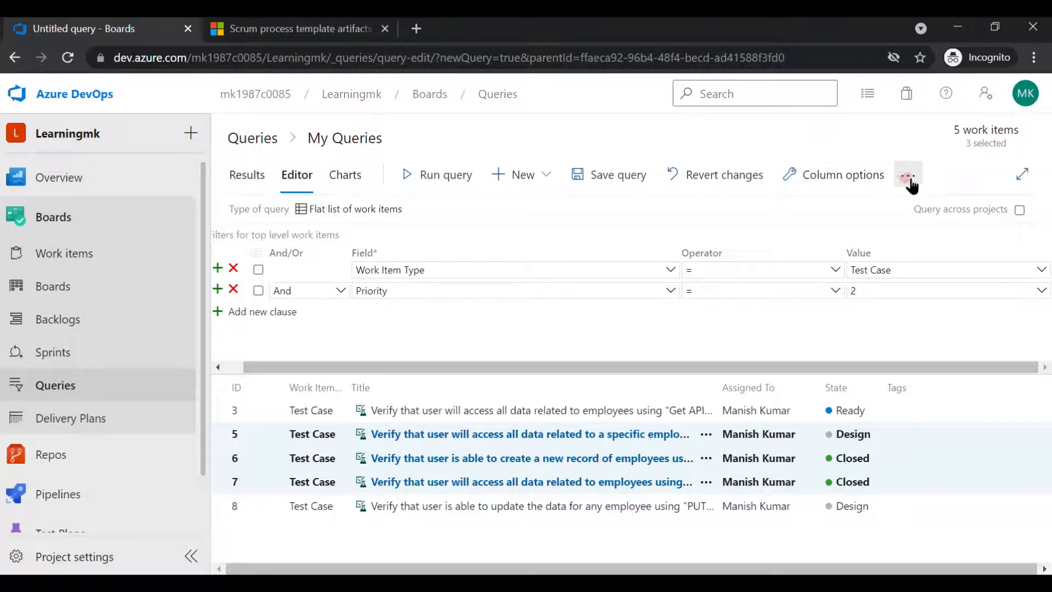
pyautogui.click(909, 175)
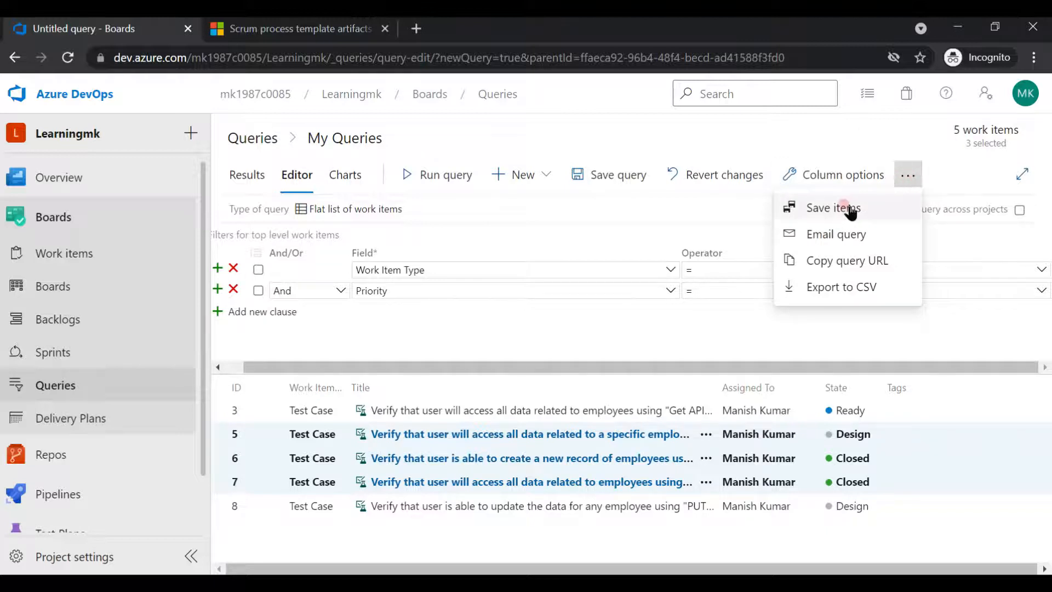
pyautogui.click(660, 482)
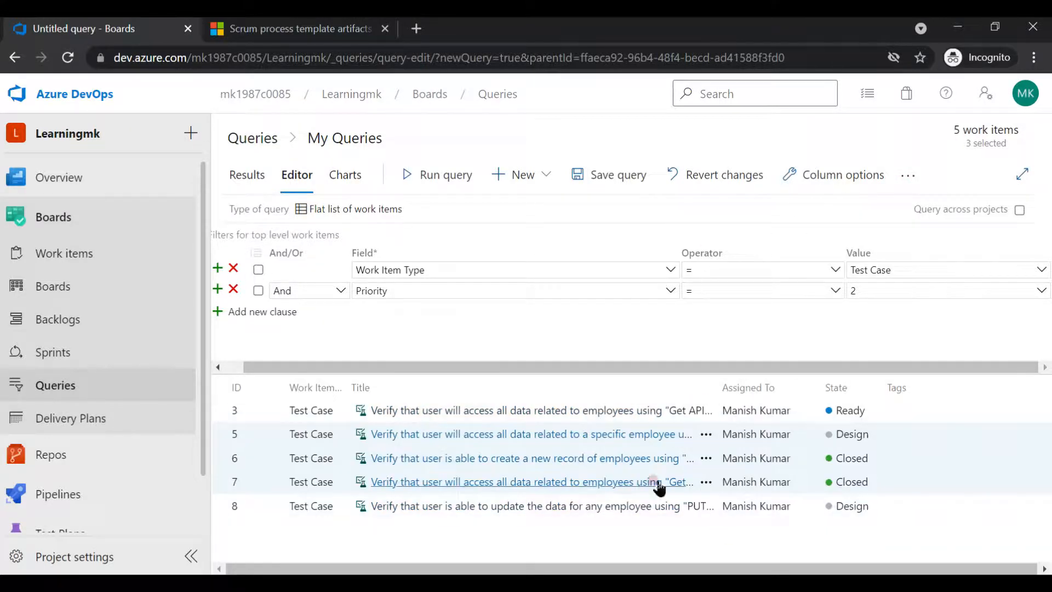
pyautogui.moveTo(436, 175)
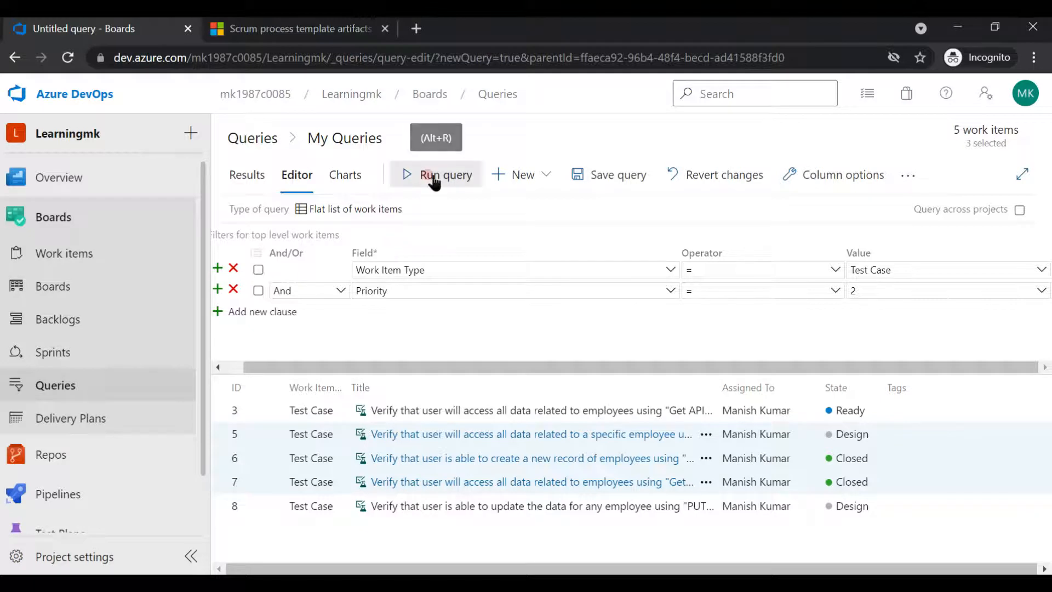
# Rerun the query, switch the Priority value to 3, and select the resulting items.
pyautogui.click(436, 174)
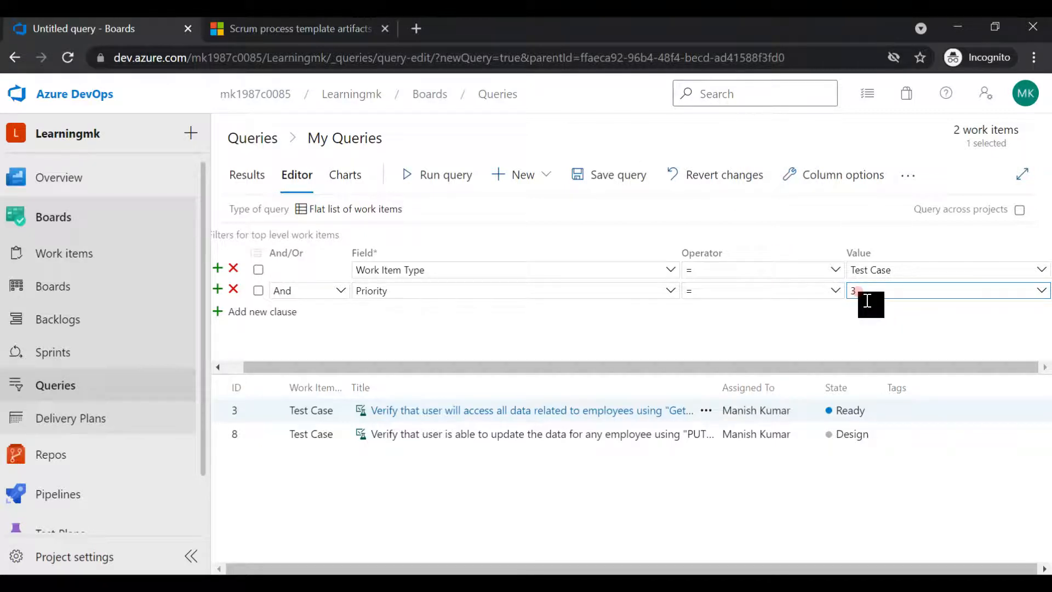
pyautogui.moveTo(609, 174)
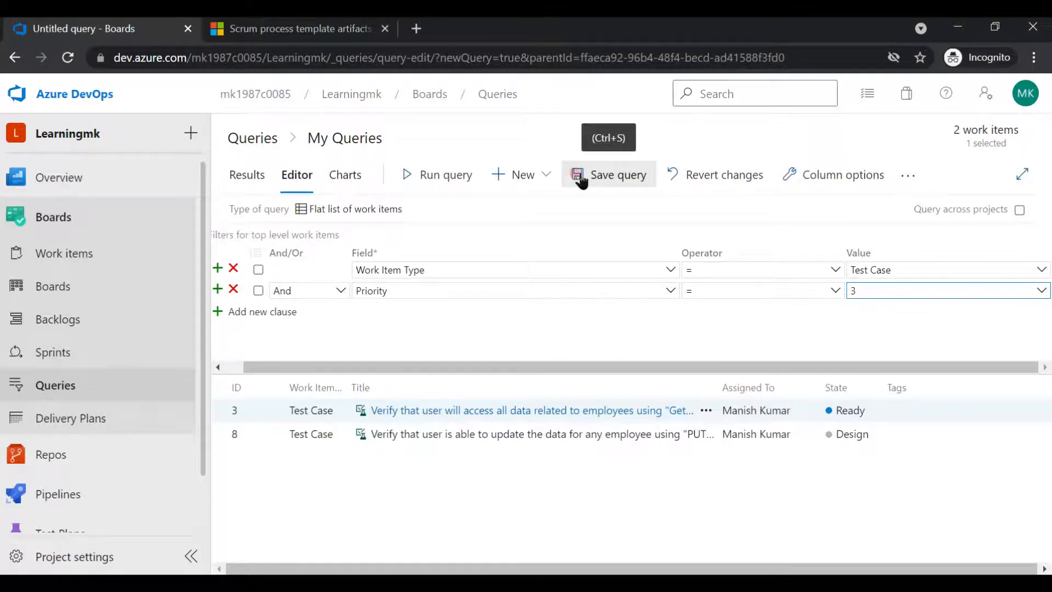
pyautogui.moveTo(594, 185)
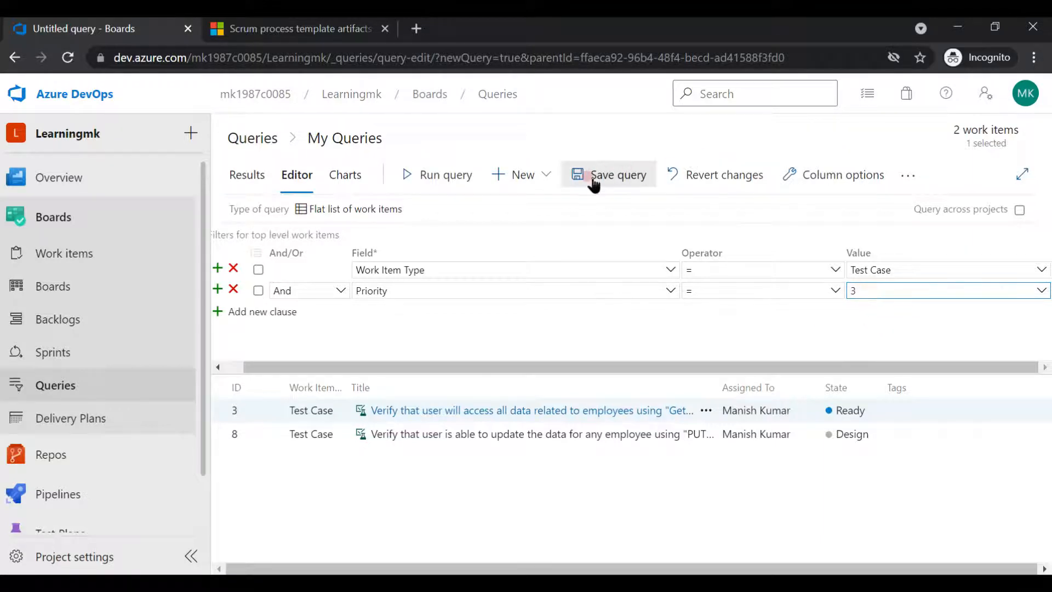
pyautogui.click(445, 175)
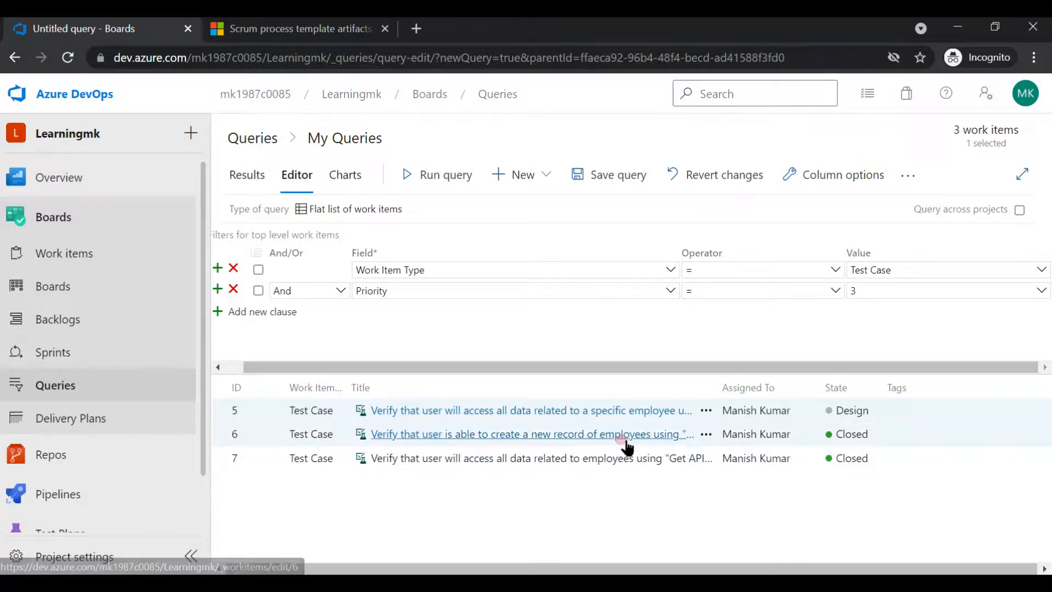
pyautogui.moveTo(843, 452)
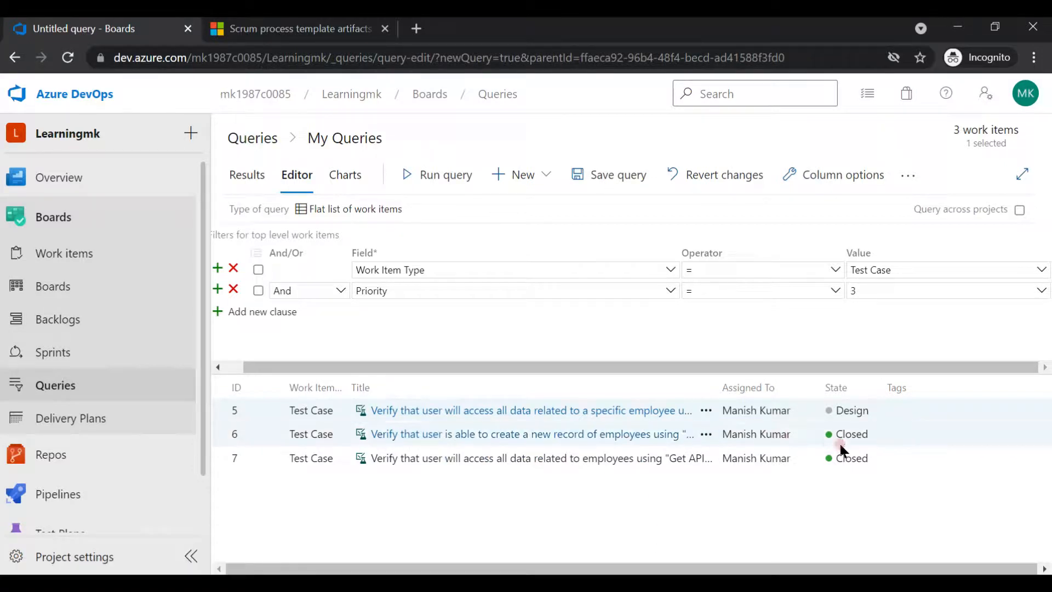
pyautogui.click(530, 434)
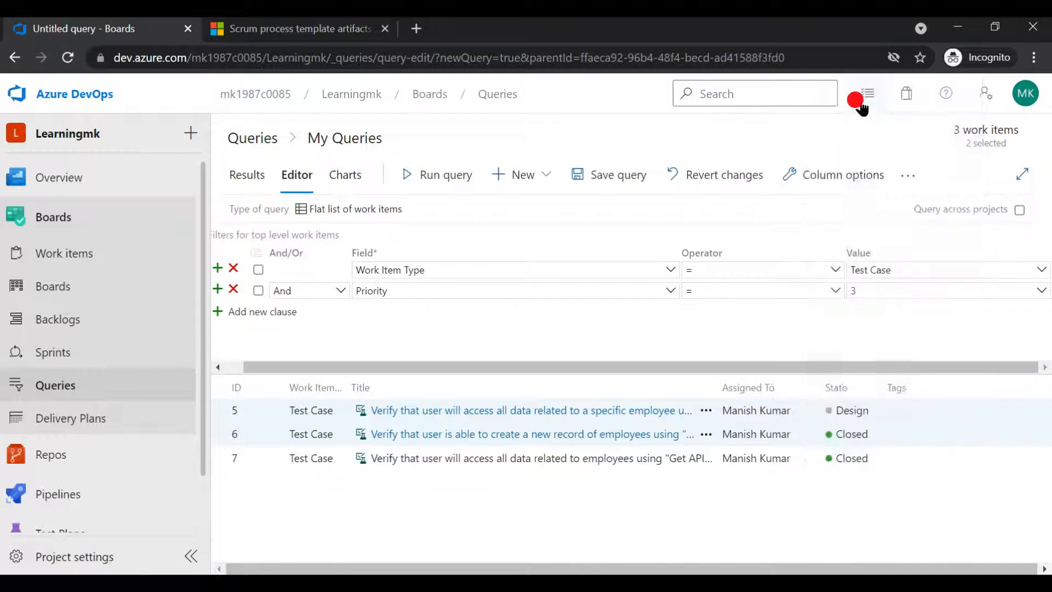
pyautogui.click(868, 93)
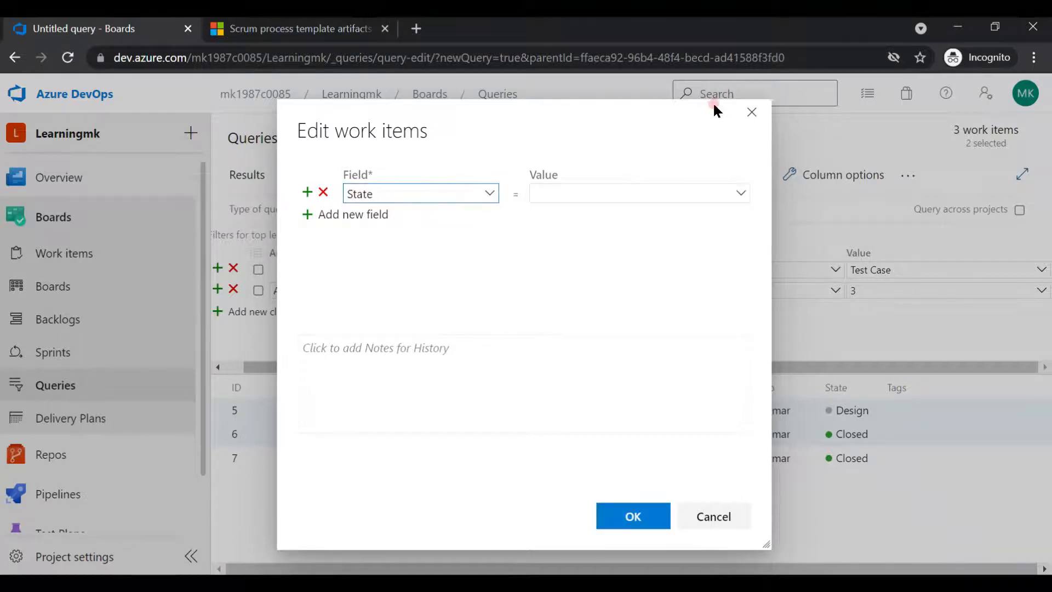
pyautogui.click(714, 516)
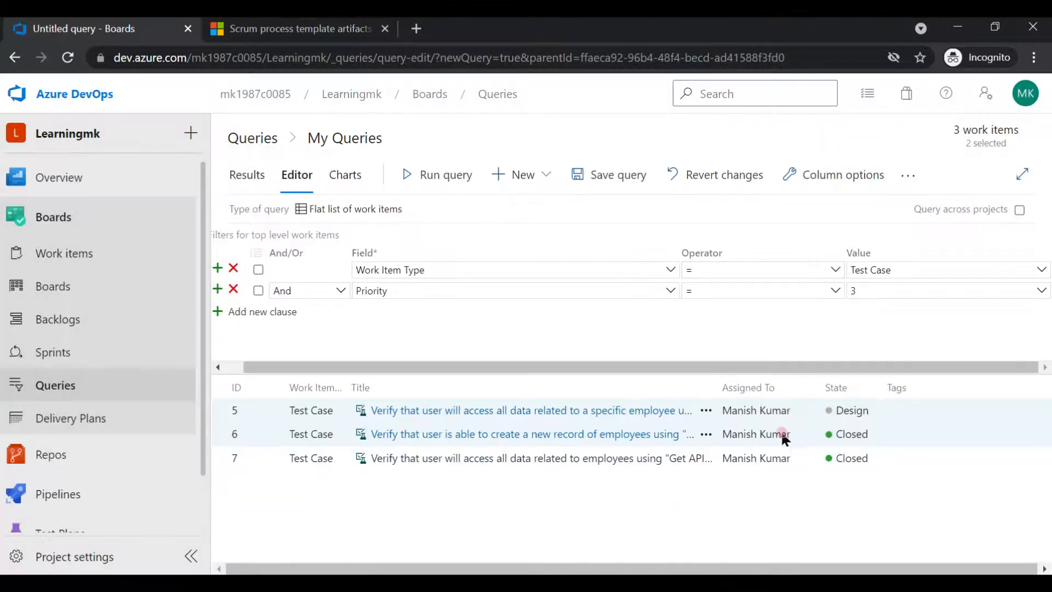
# Add a third clause State = Closed and run the query, returning two test cases.
pyautogui.click(218, 311)
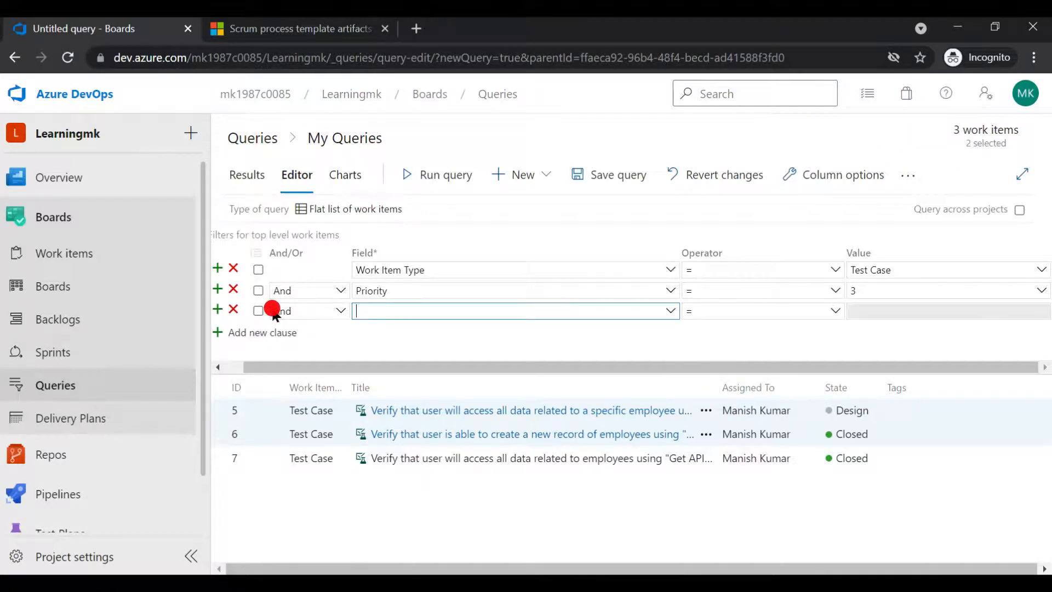
pyautogui.write('S')
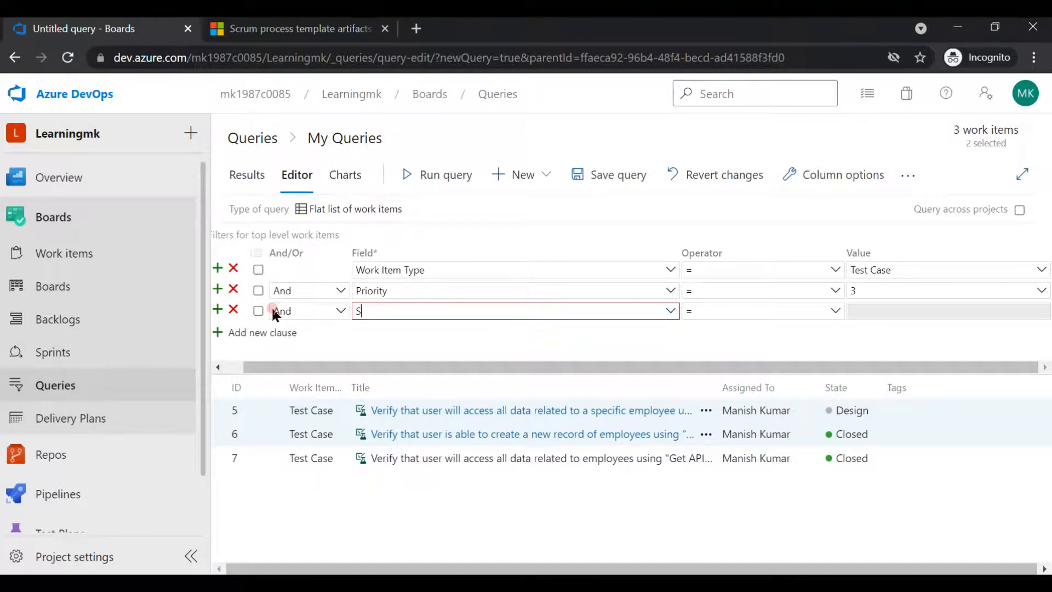
pyautogui.click(514, 311)
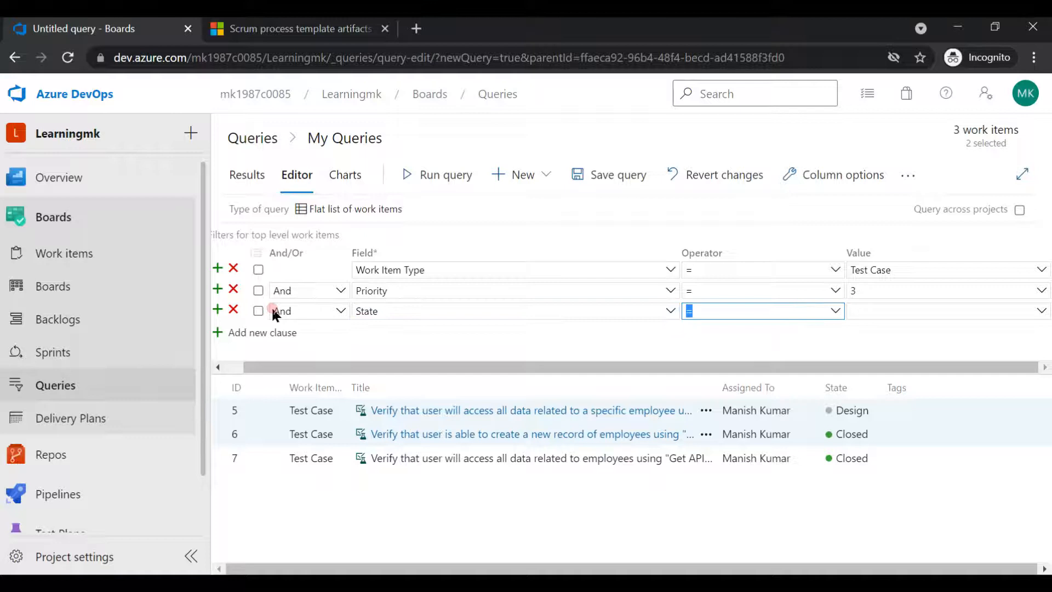
pyautogui.click(762, 311)
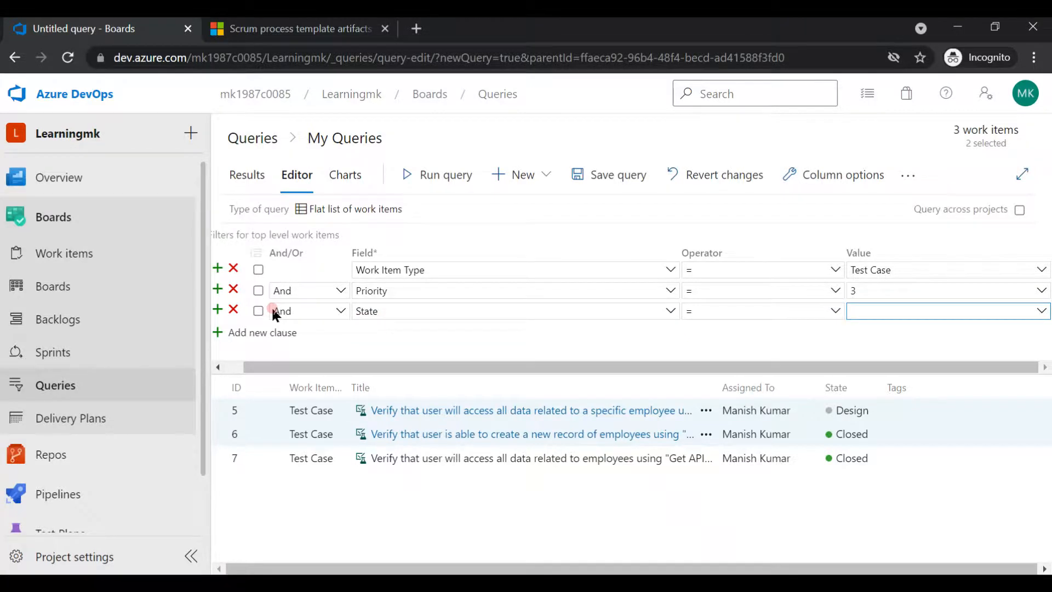
pyautogui.write('Closed')
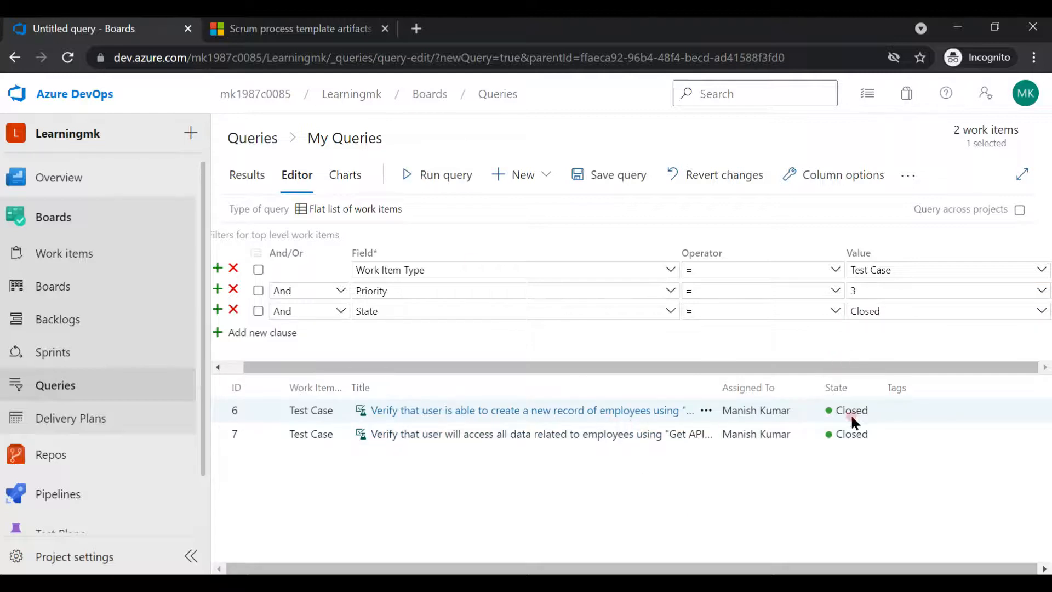
pyautogui.moveTo(790, 422)
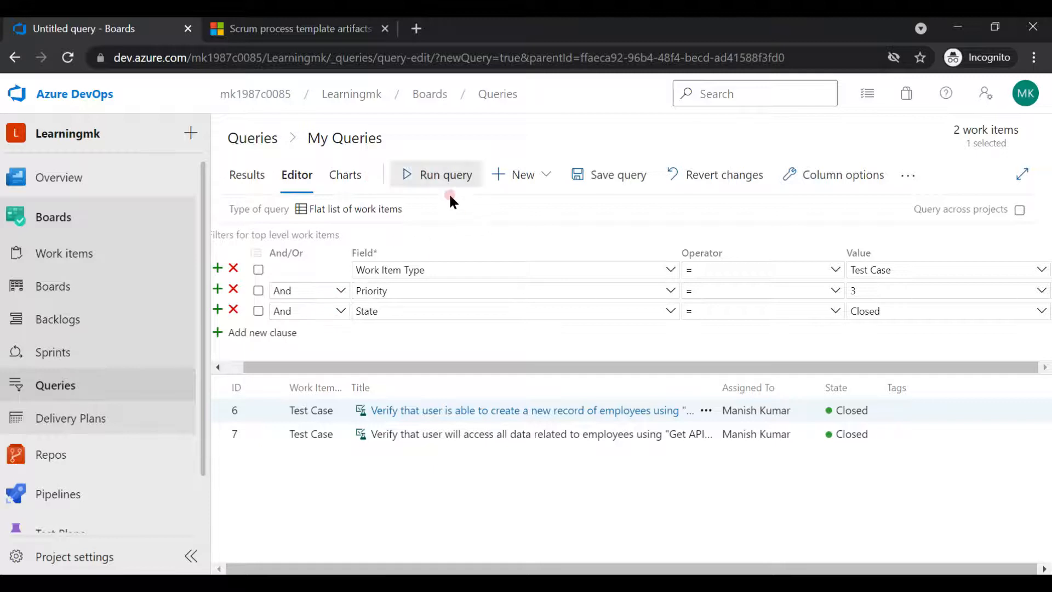
pyautogui.click(234, 290)
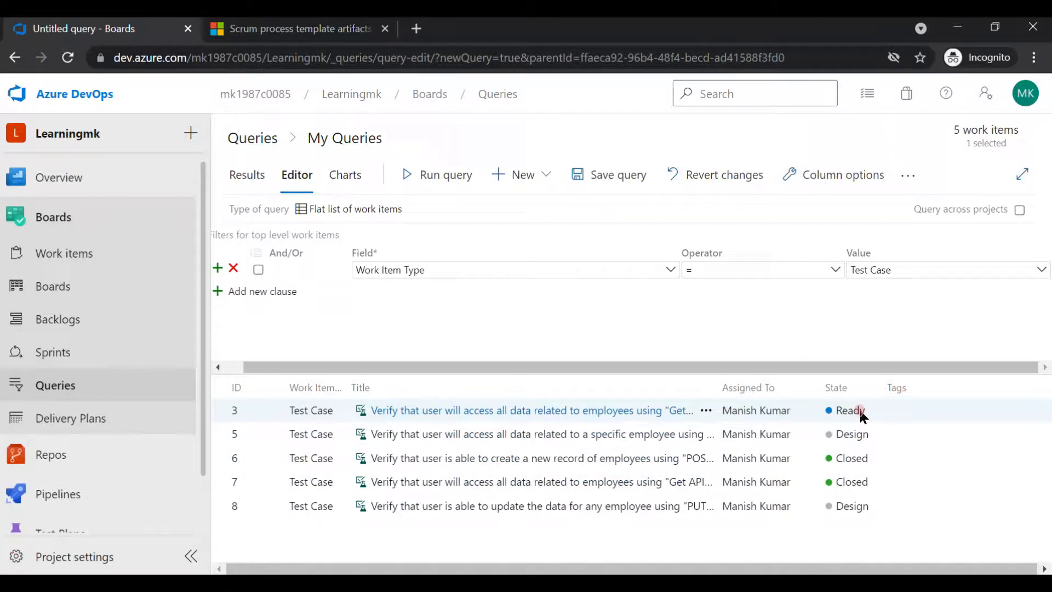
pyautogui.moveTo(294, 309)
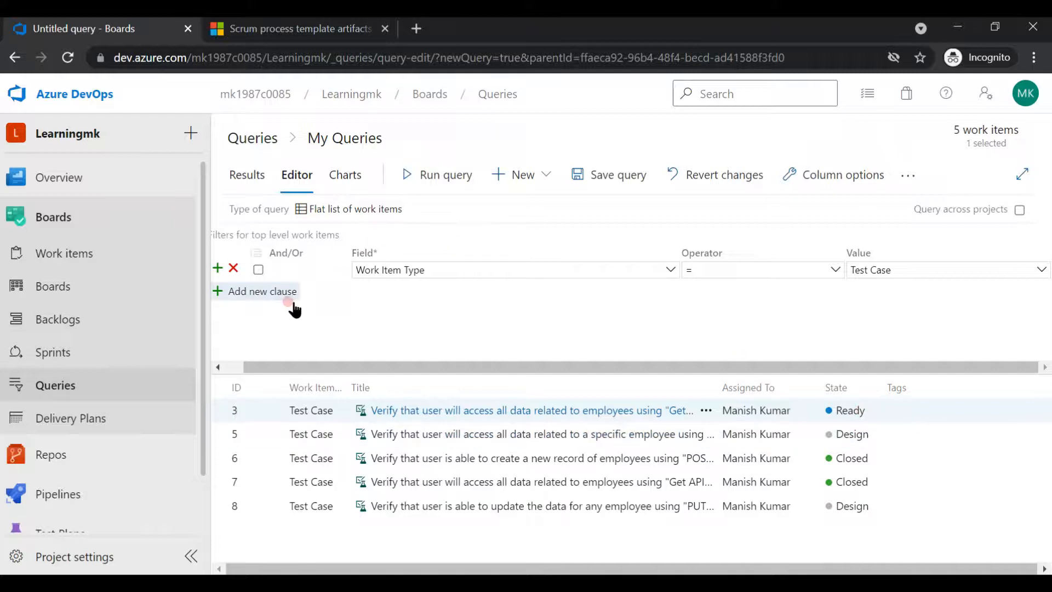
# Add a condition matching test cases whose State is Ready.
pyautogui.click(261, 290)
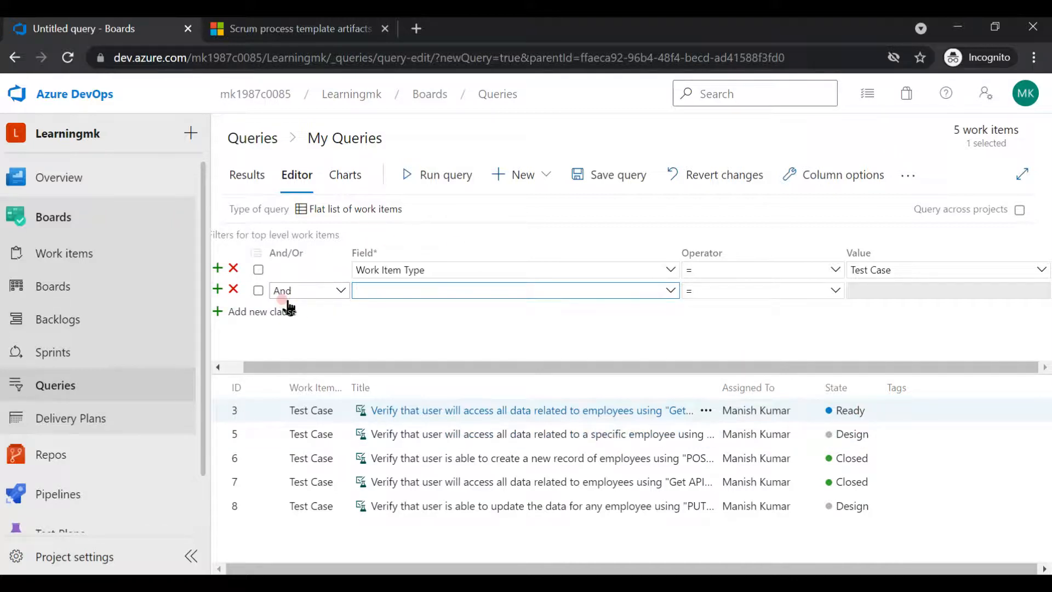
pyautogui.click(510, 290)
pyautogui.write('Stea')
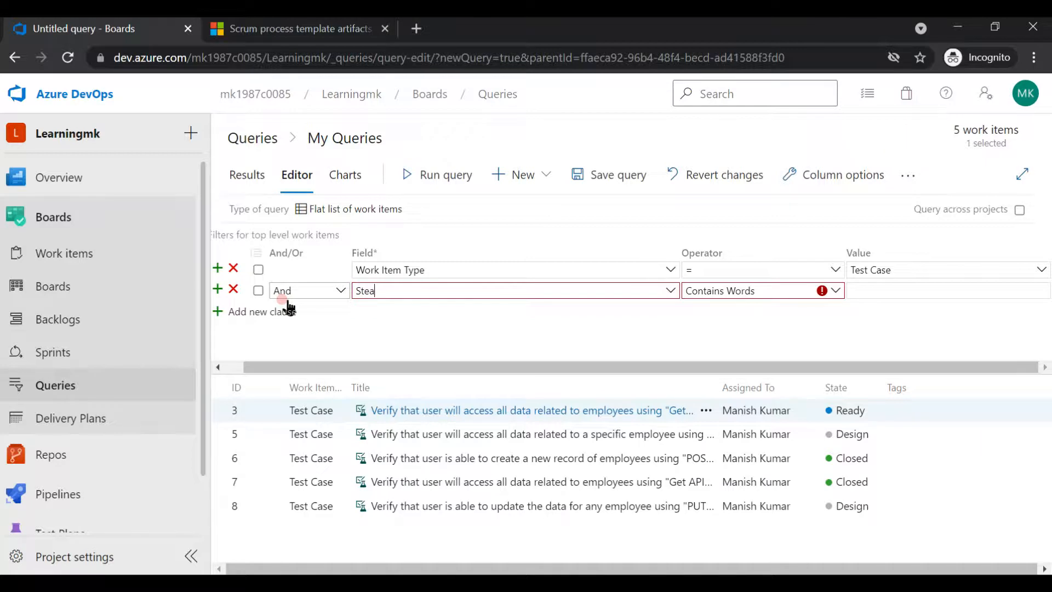
pyautogui.click(514, 290)
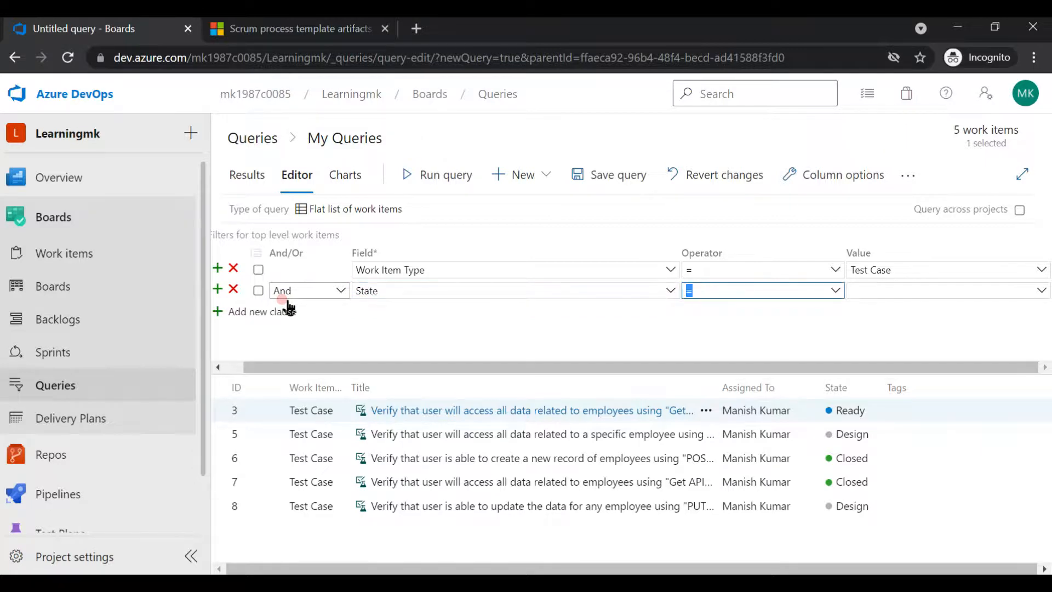
pyautogui.write('In')
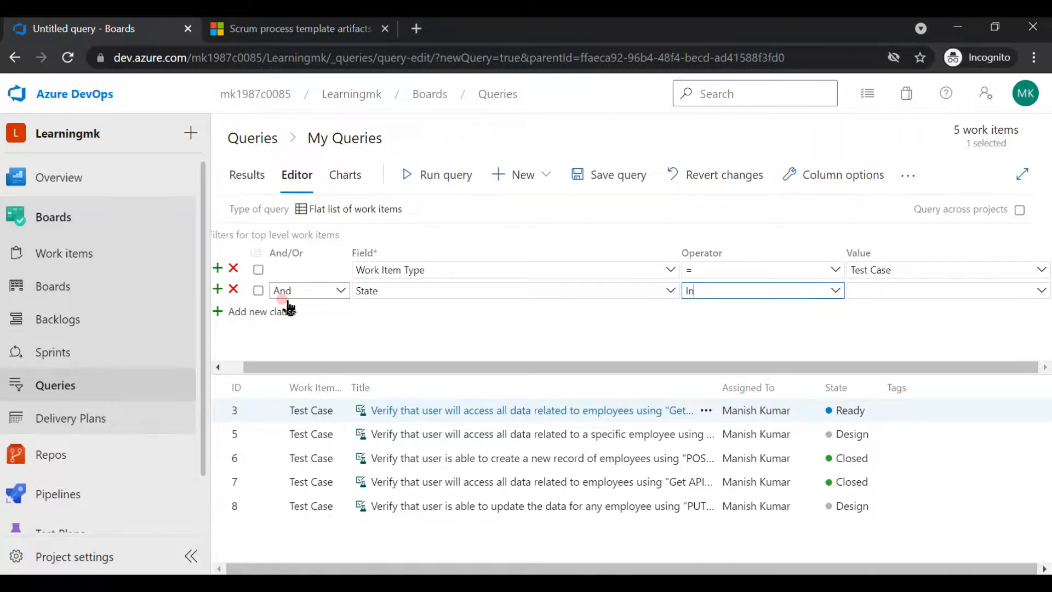
pyautogui.press('Backspace')
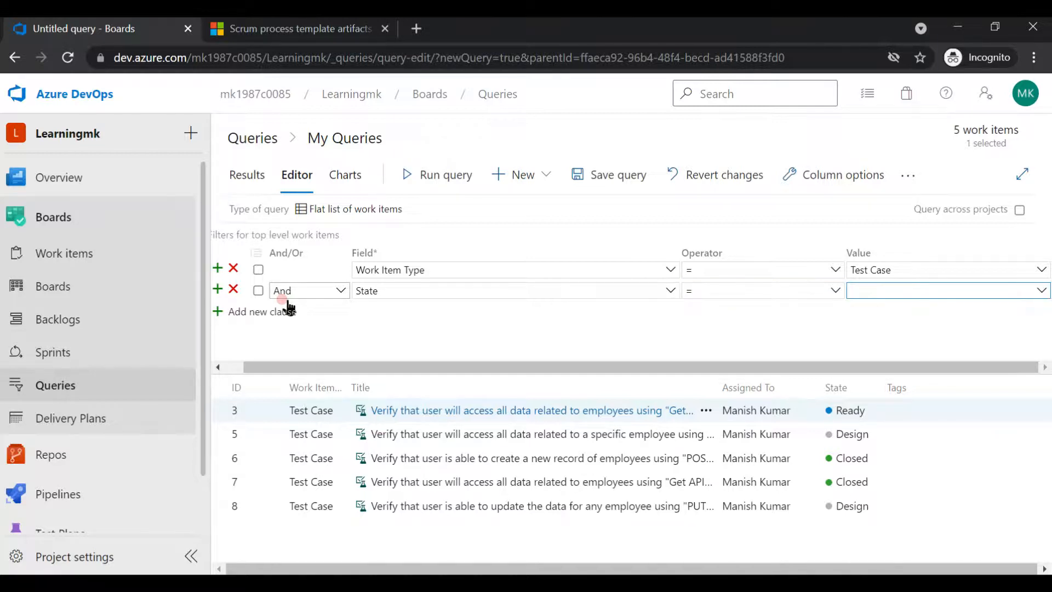
pyautogui.write('Ready')
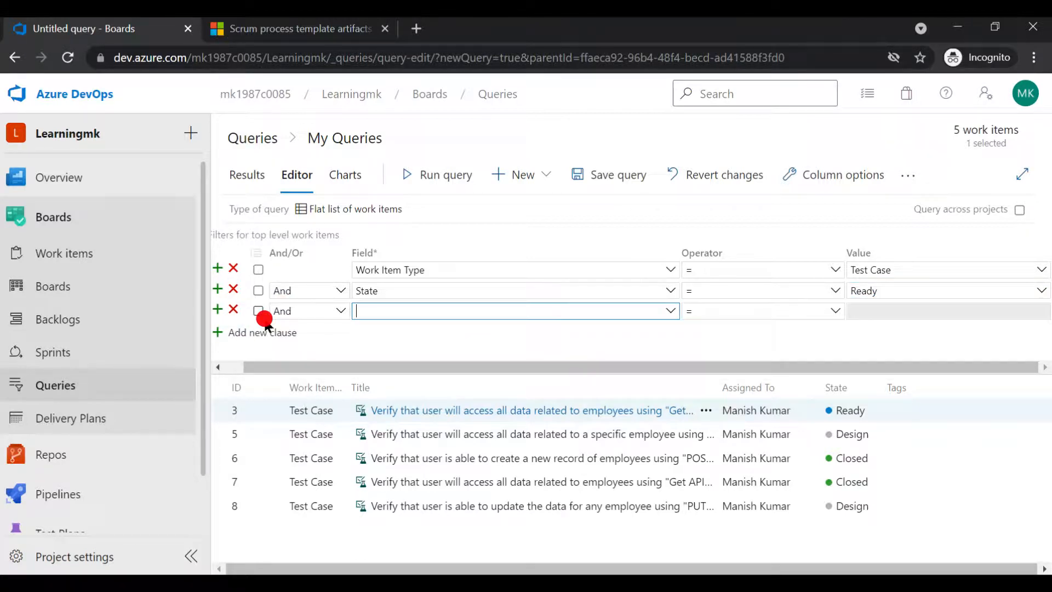
# Add an Or clause for State = Design and select both State clauses.
pyautogui.click(308, 311)
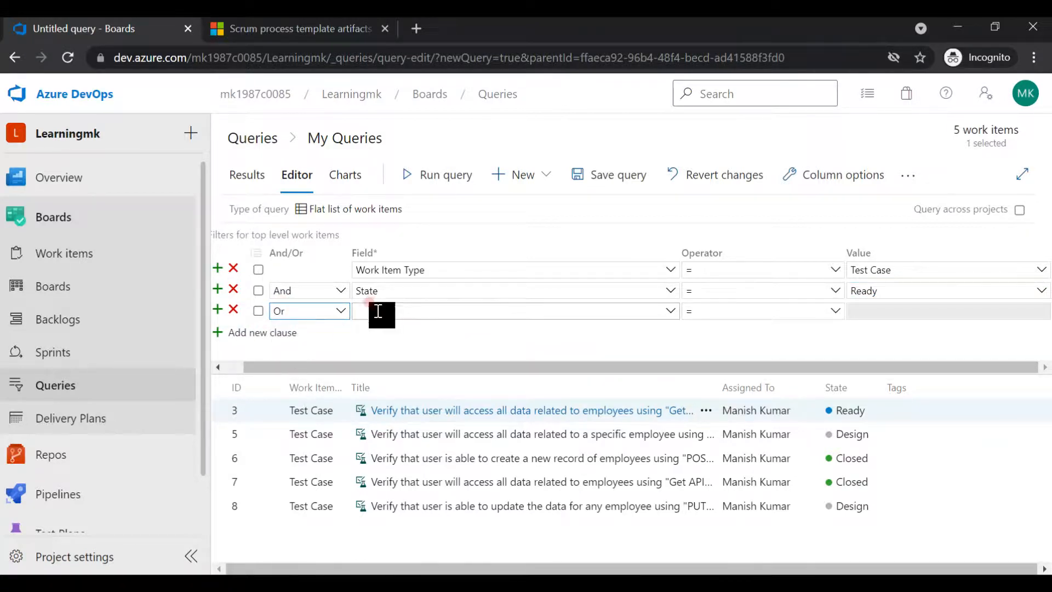
pyautogui.write('State')
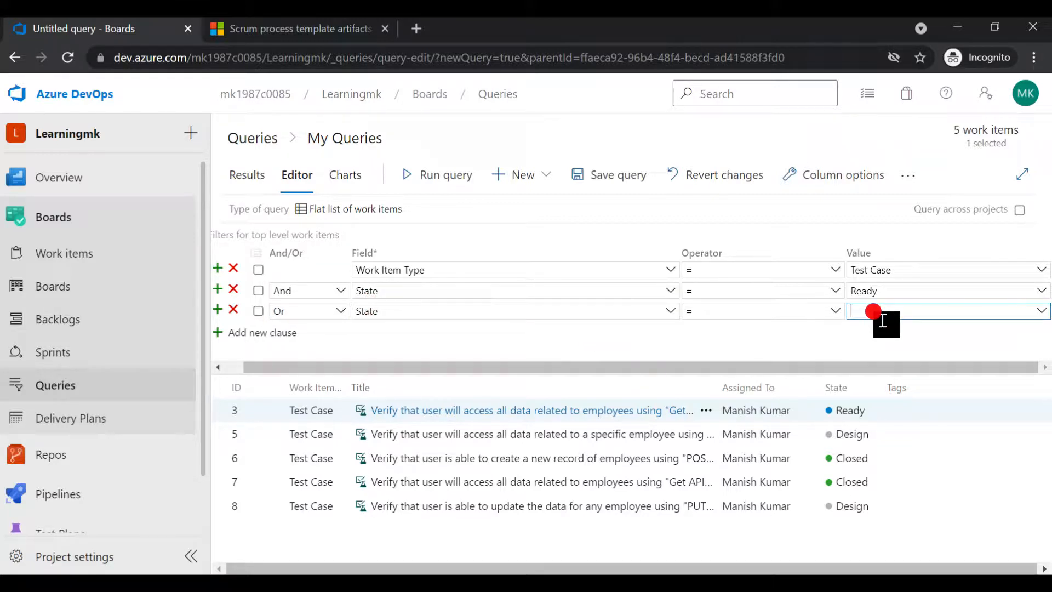
pyautogui.write('Design')
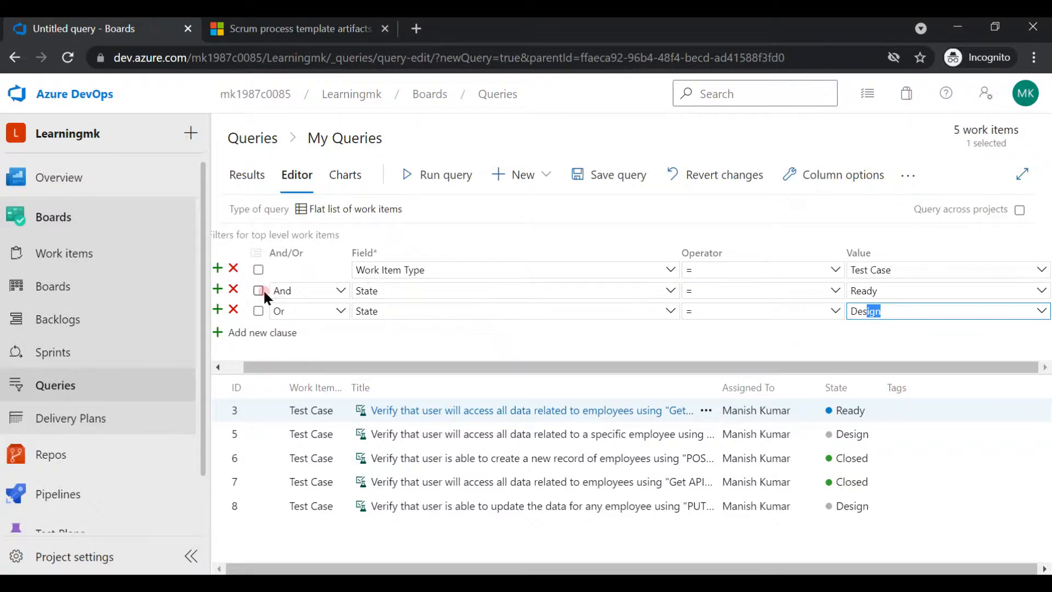
pyautogui.click(258, 291)
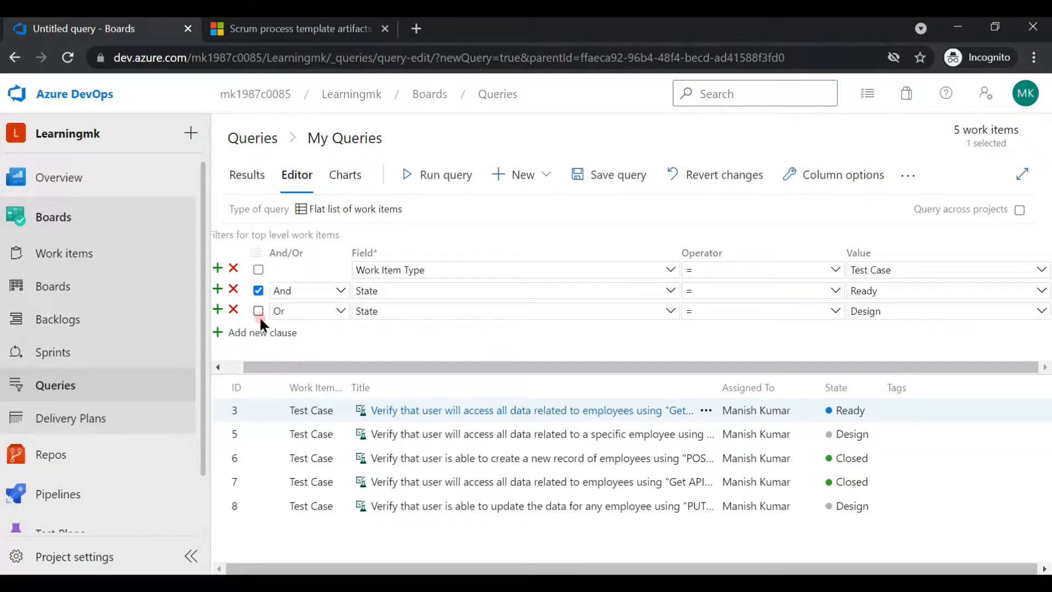
pyautogui.click(258, 311)
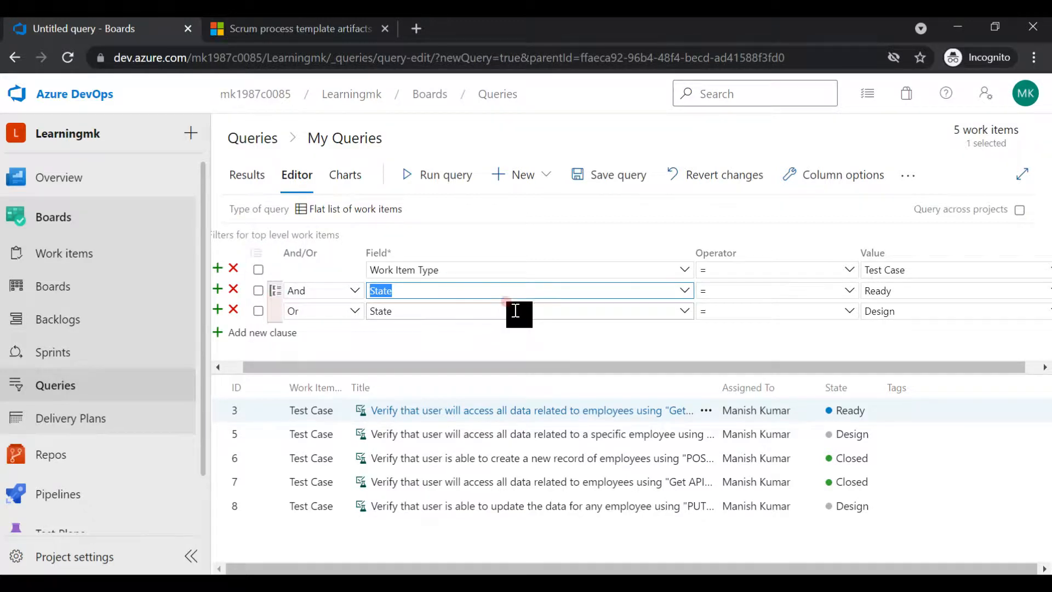
# Run the query to list test cases in Ready or Design state.
pyautogui.click(445, 174)
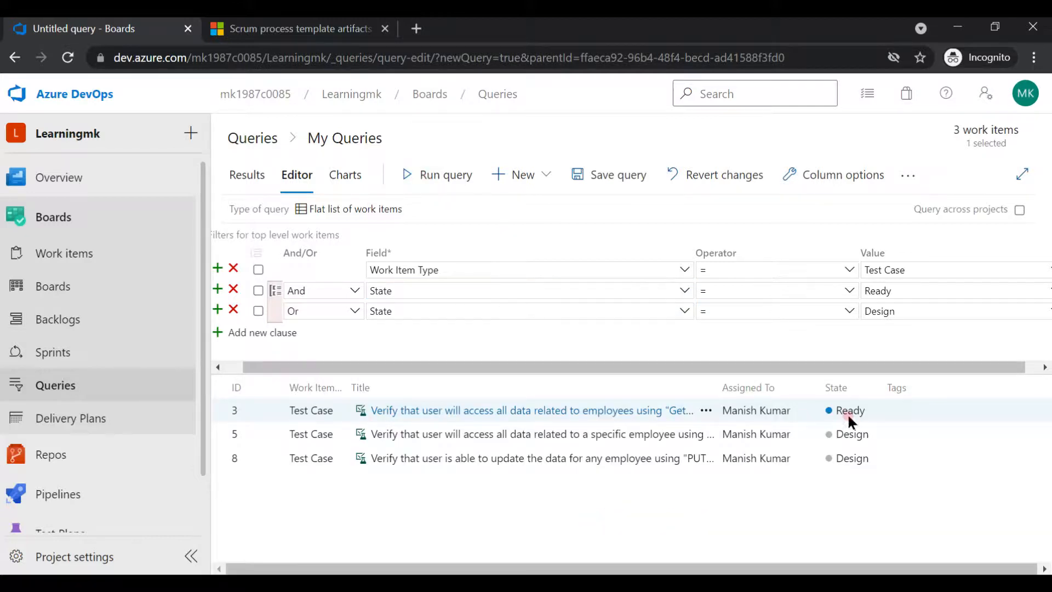
pyautogui.moveTo(911, 392)
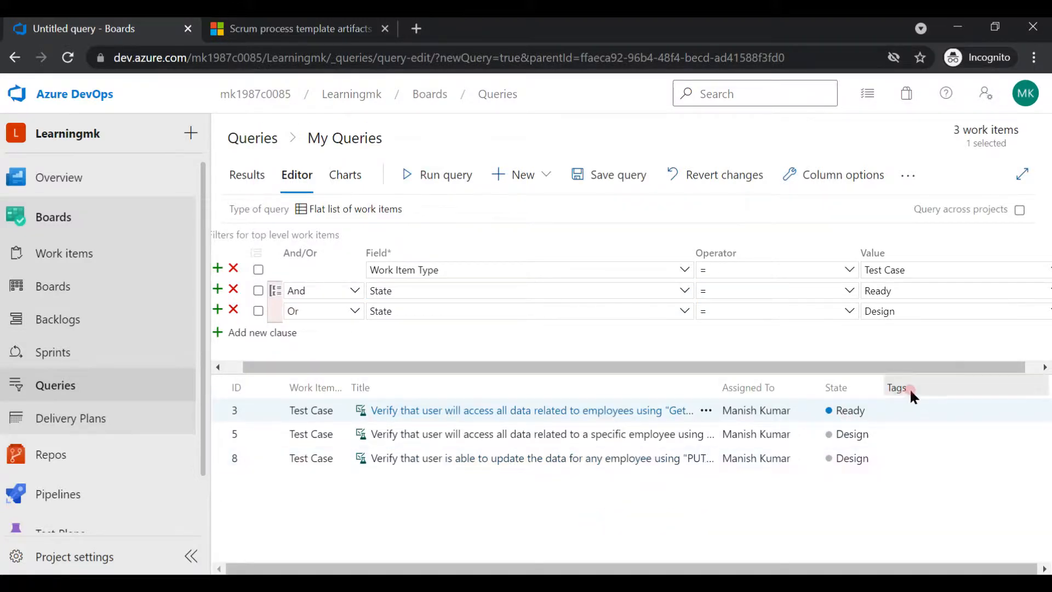
pyautogui.moveTo(866, 462)
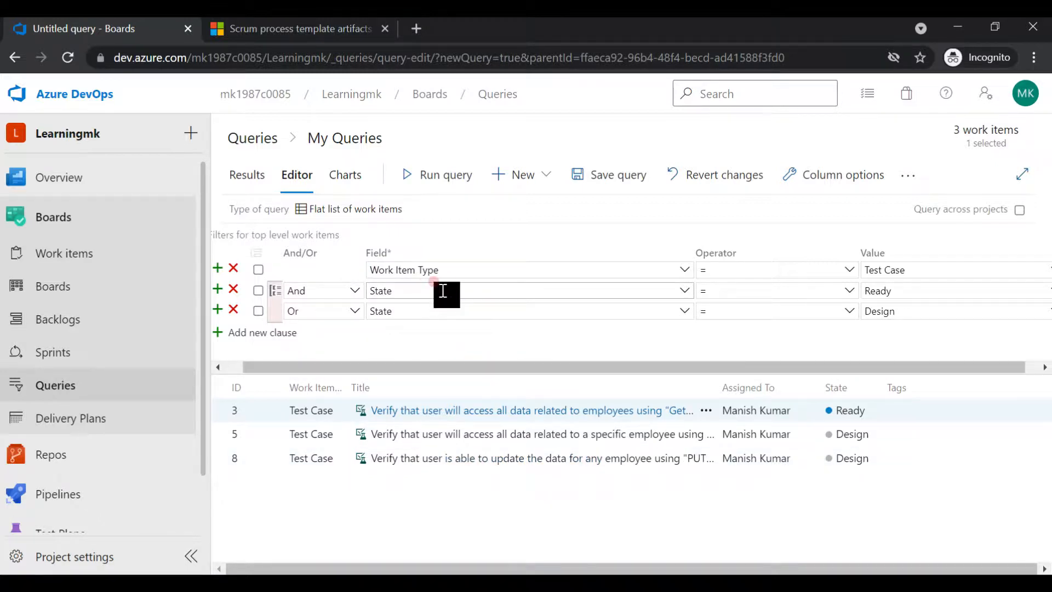
pyautogui.moveTo(564, 234)
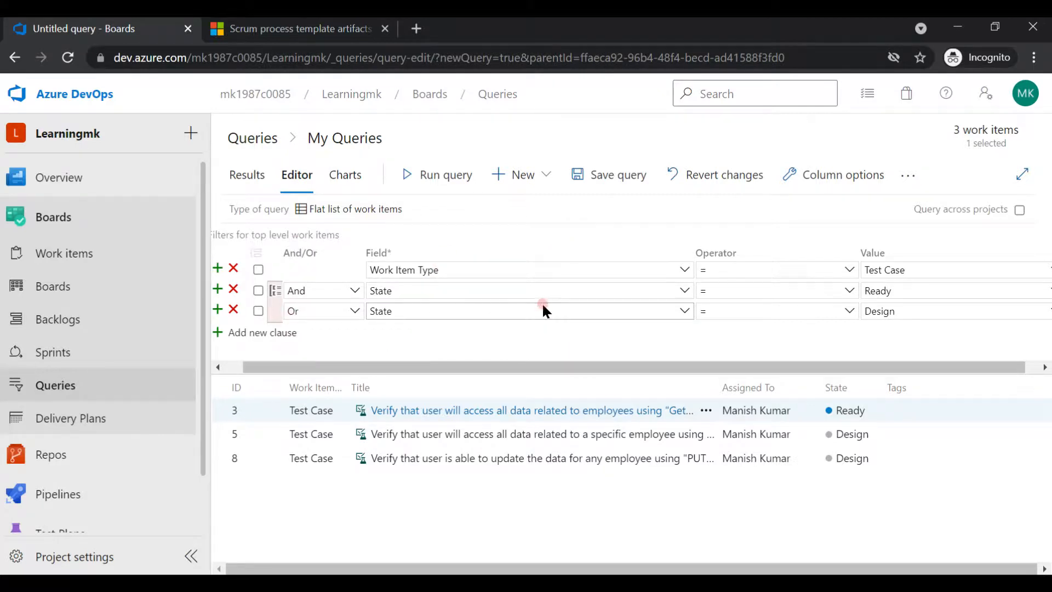
pyautogui.moveTo(579, 235)
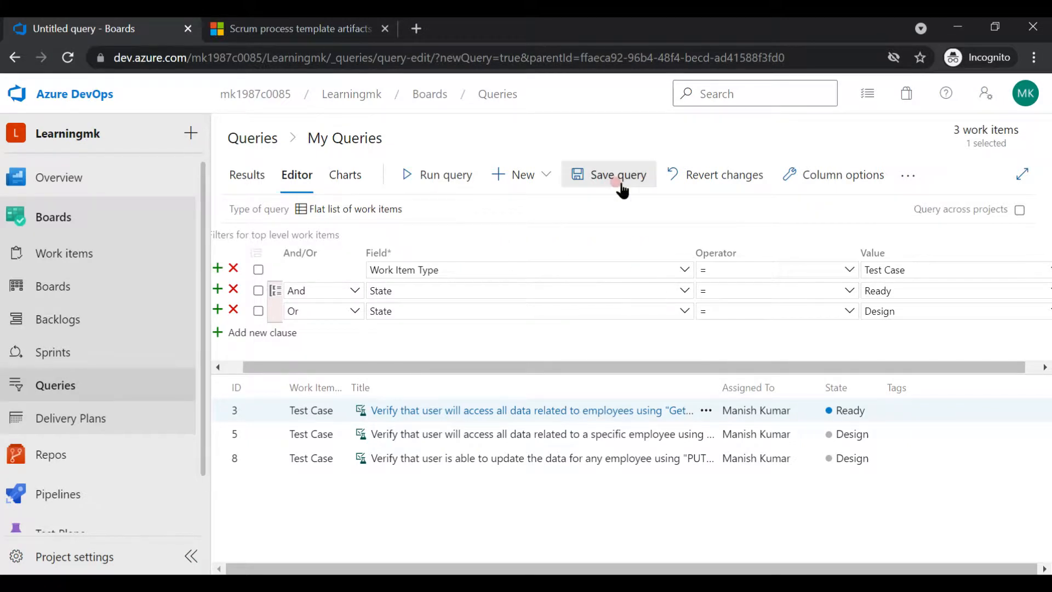
# Save the query as 'Dailyrun query' in My Queries.
pyautogui.click(609, 174)
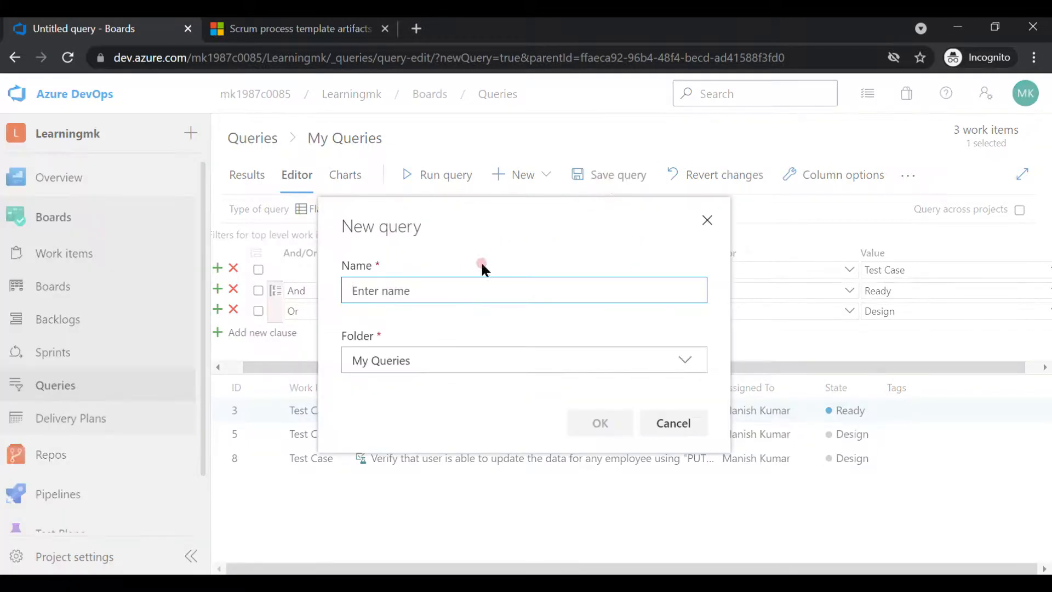
pyautogui.write('Da')
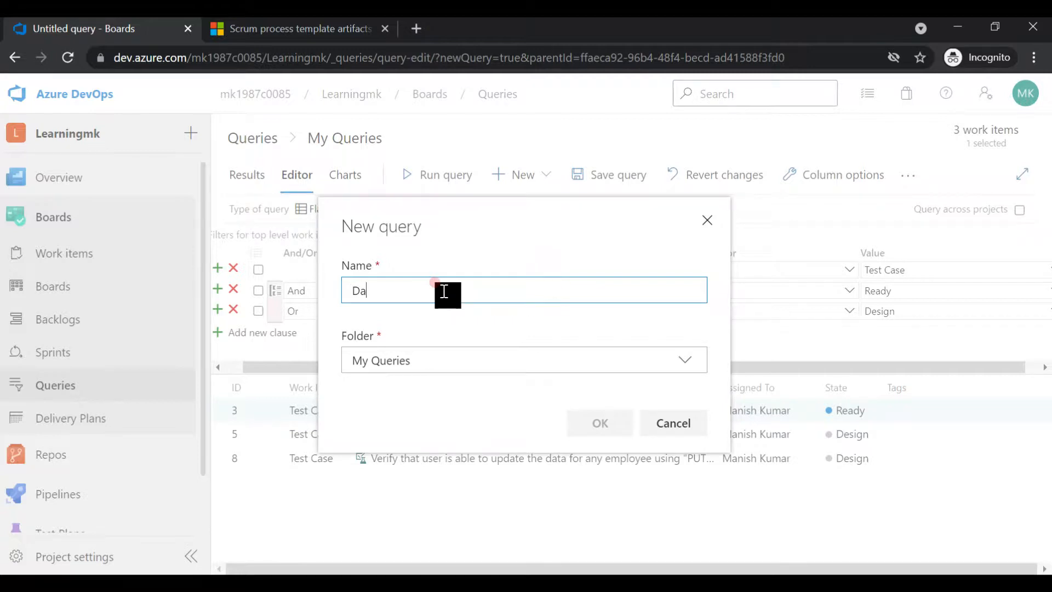
pyautogui.write('ilyrun')
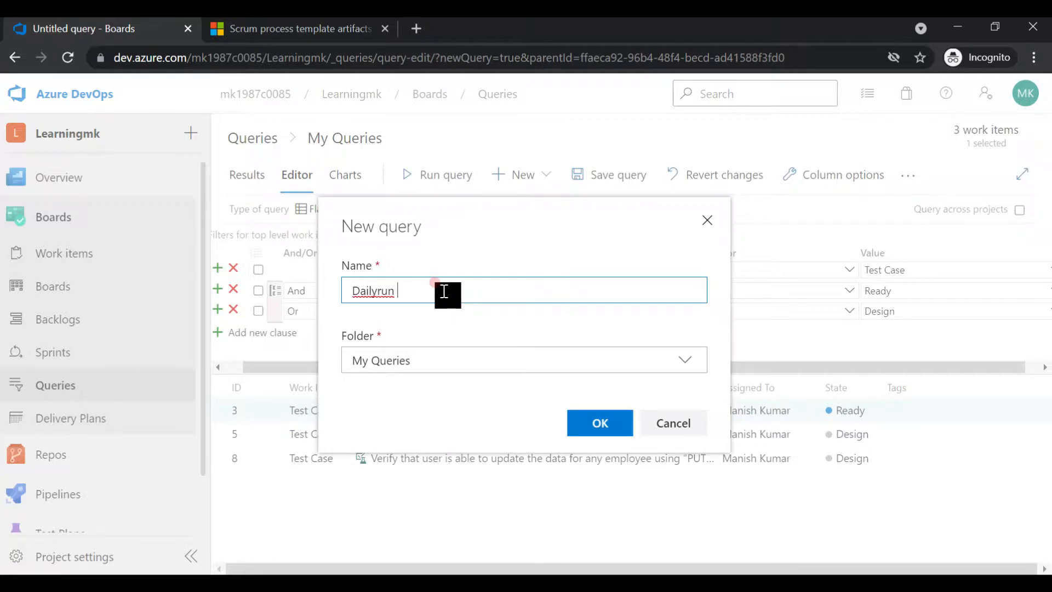
pyautogui.write('query')
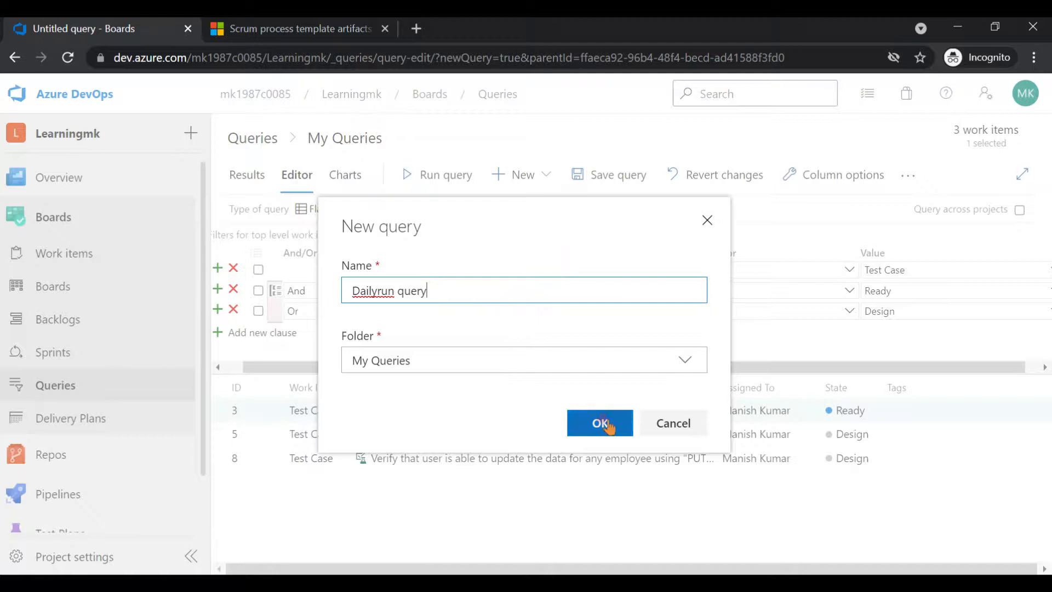
pyautogui.click(599, 423)
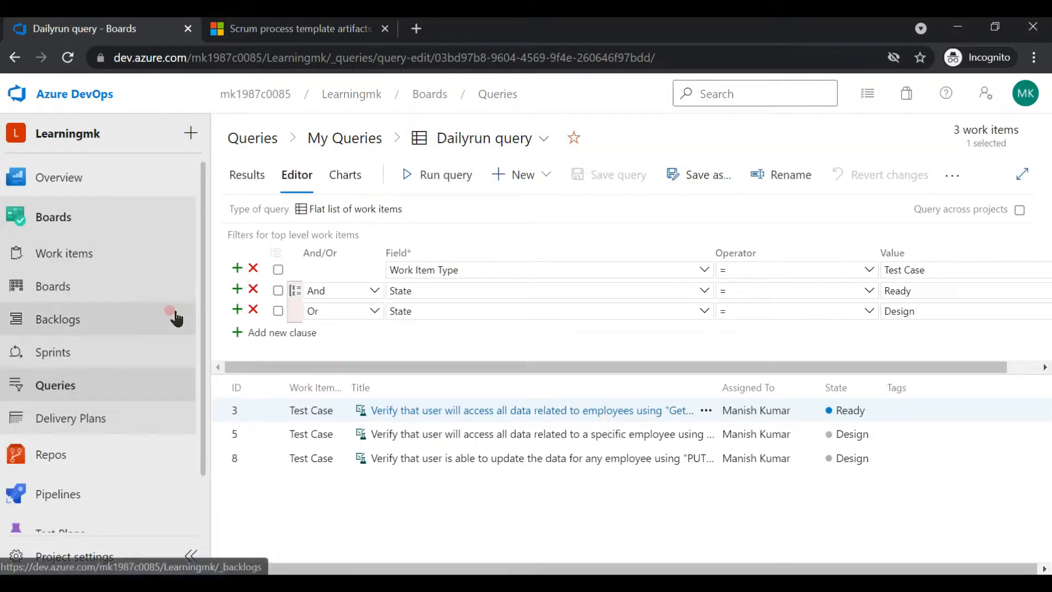
# Reopen Dailyrun query from the all-queries list and view its charts.
pyautogui.click(344, 141)
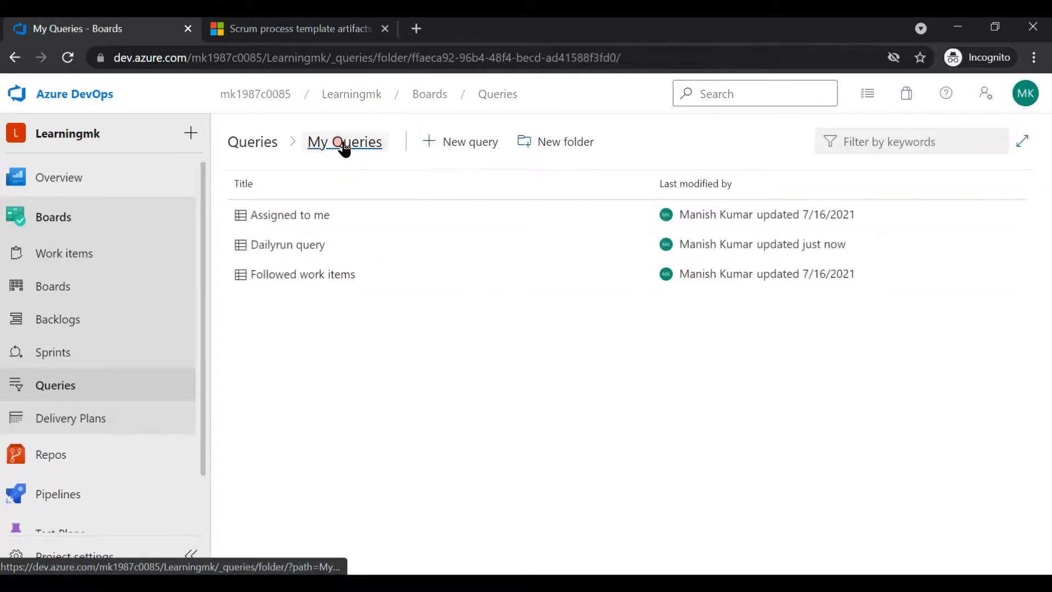
pyautogui.moveTo(329, 252)
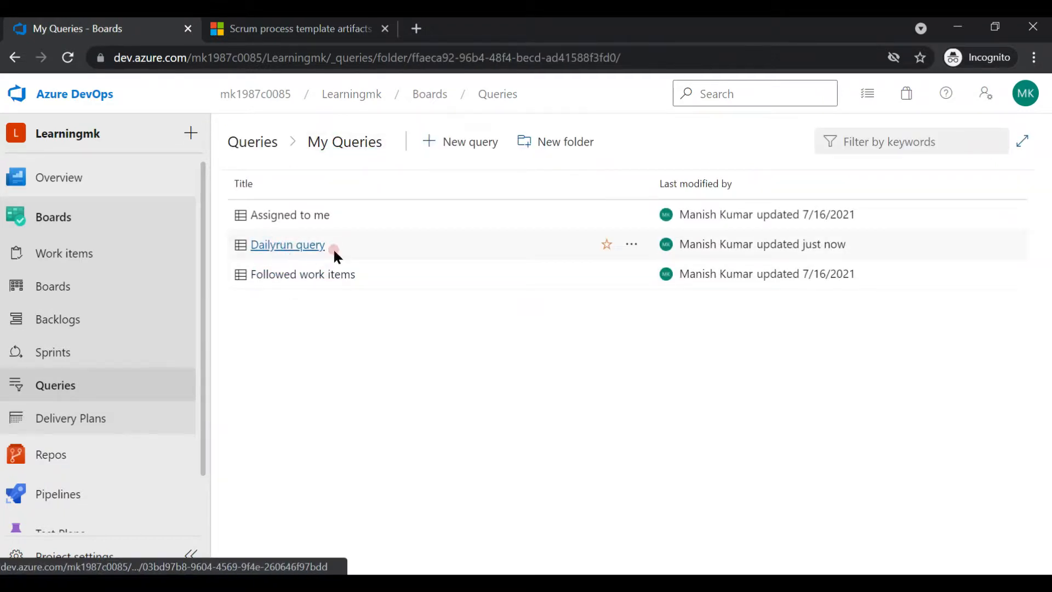
pyautogui.moveTo(394, 243)
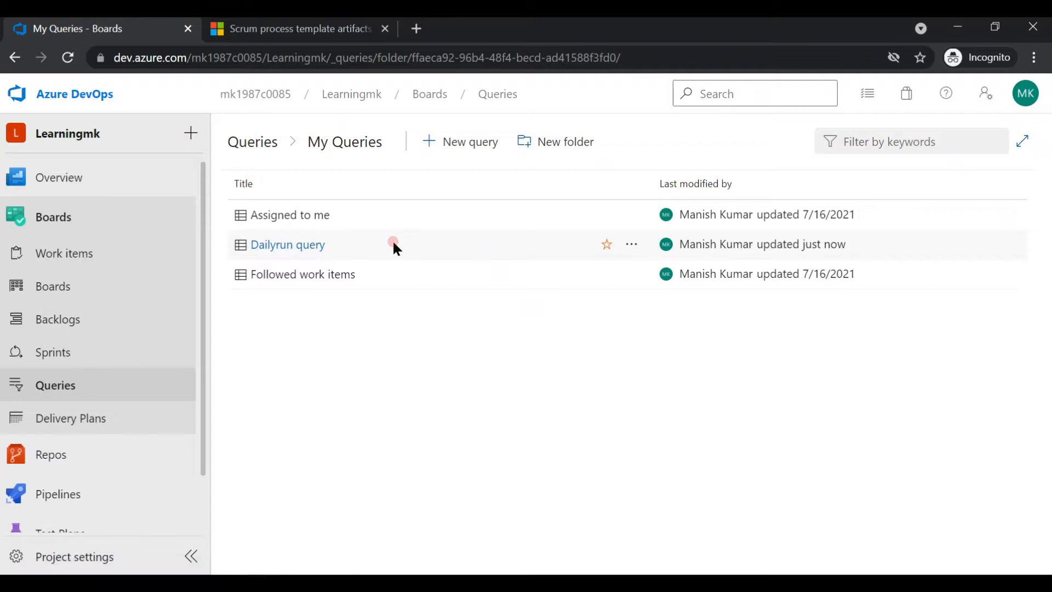
pyautogui.moveTo(556, 142)
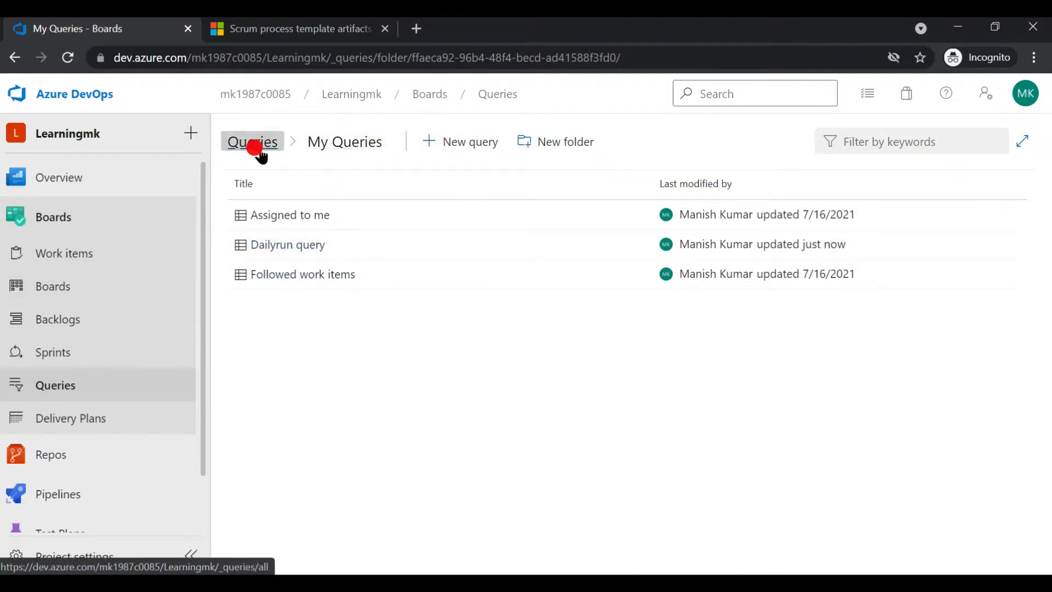
pyautogui.click(251, 142)
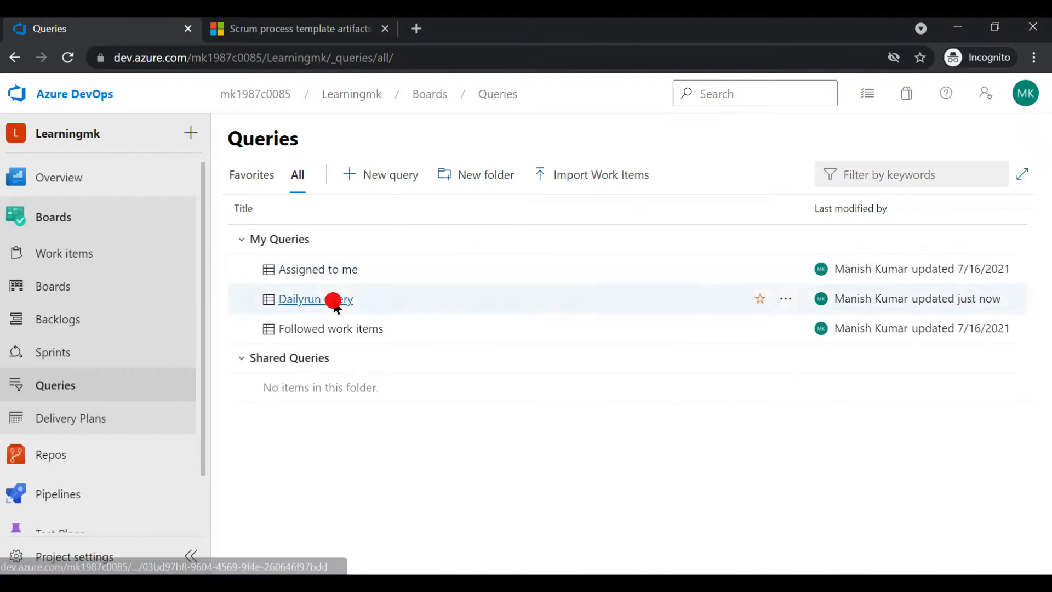
pyautogui.click(315, 299)
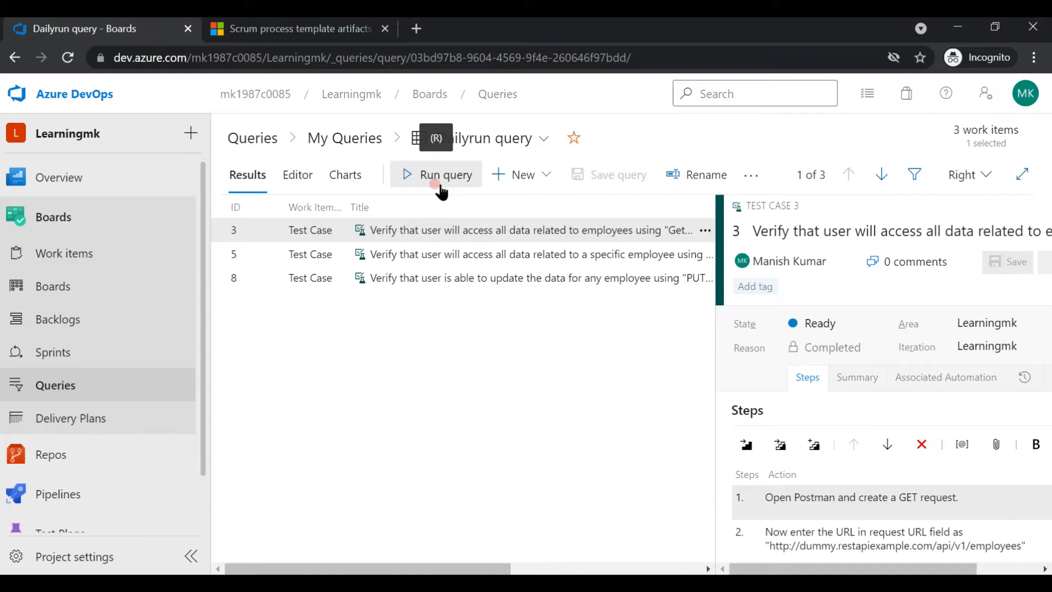
pyautogui.click(345, 175)
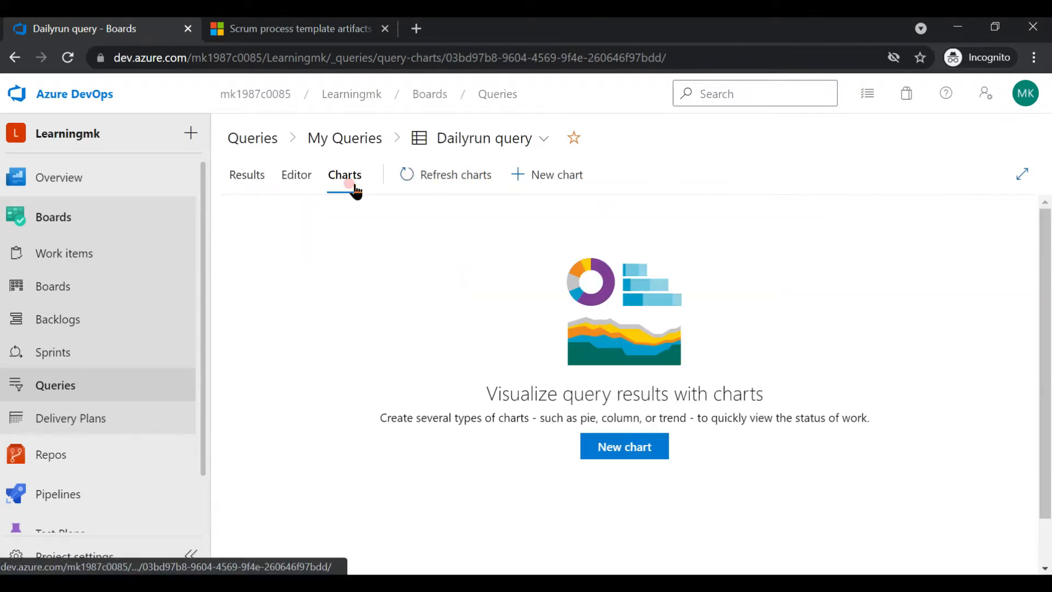
# Create a pie chart of Dailyrun query results grouped by State.
pyautogui.click(624, 446)
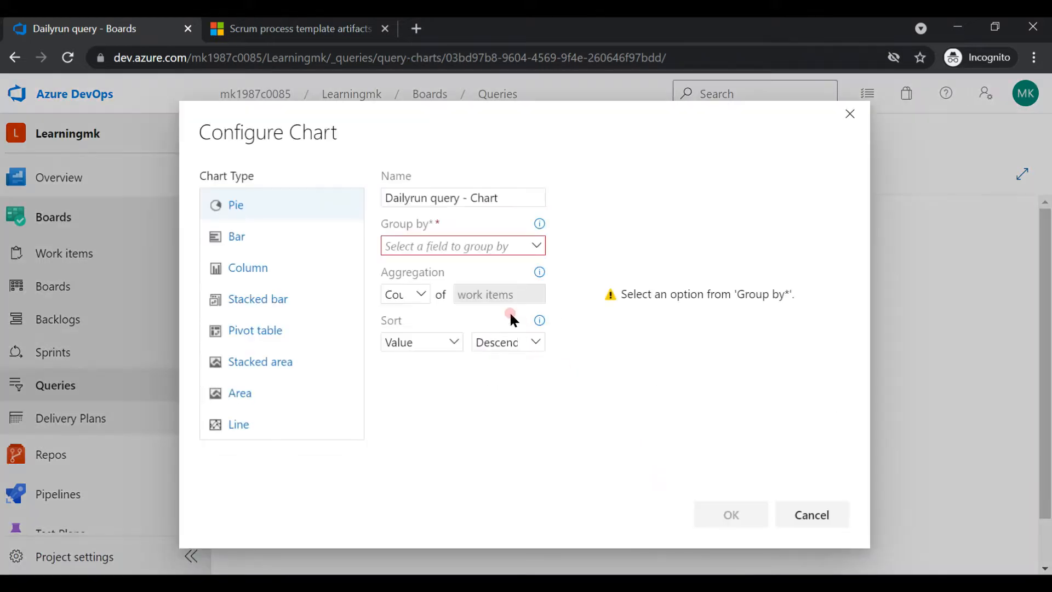
pyautogui.click(461, 245)
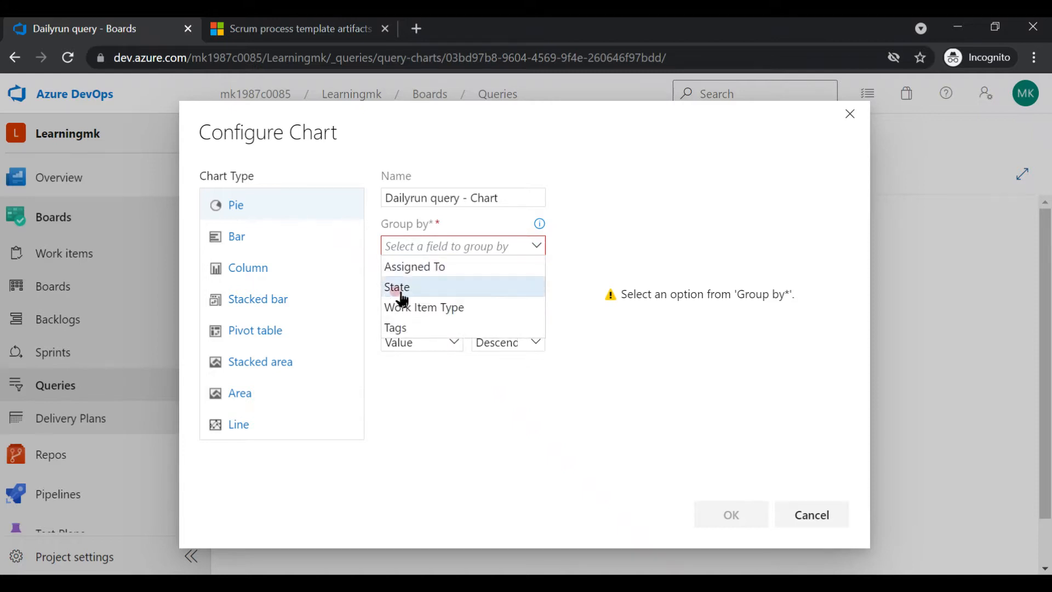
pyautogui.click(397, 287)
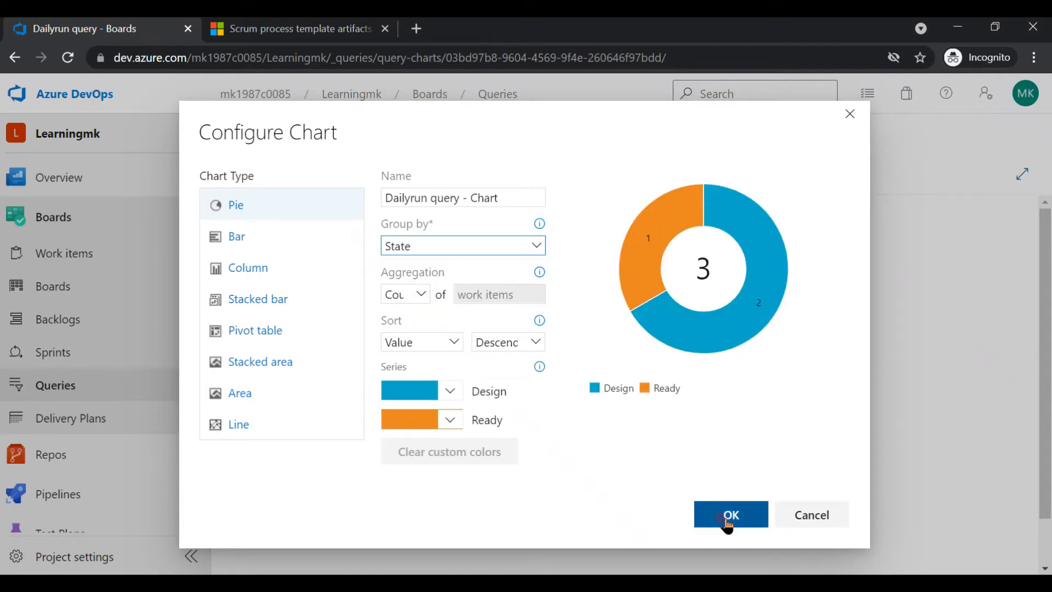
pyautogui.click(730, 515)
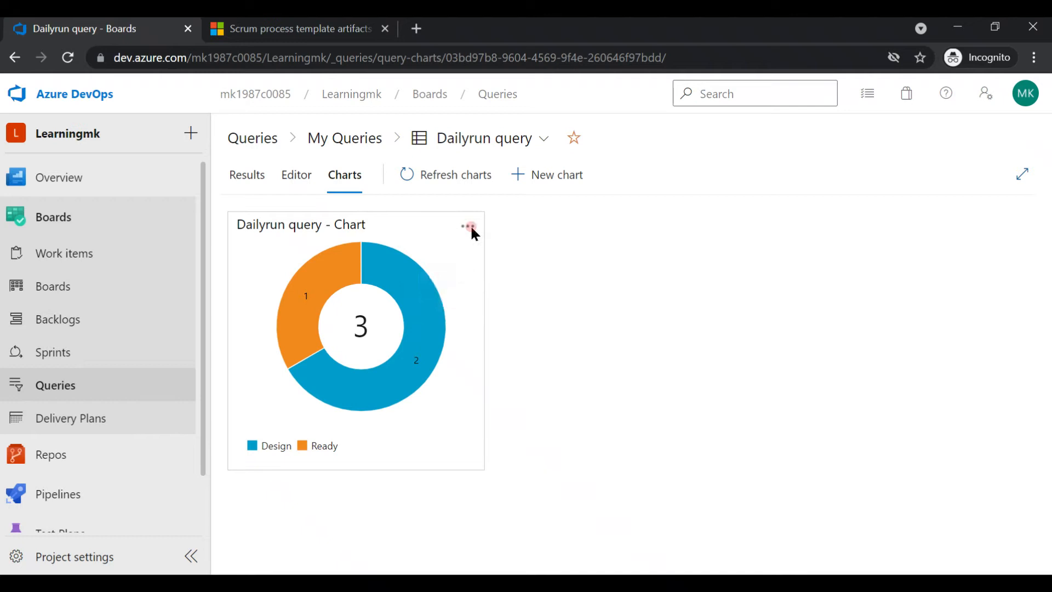
pyautogui.moveTo(282, 329)
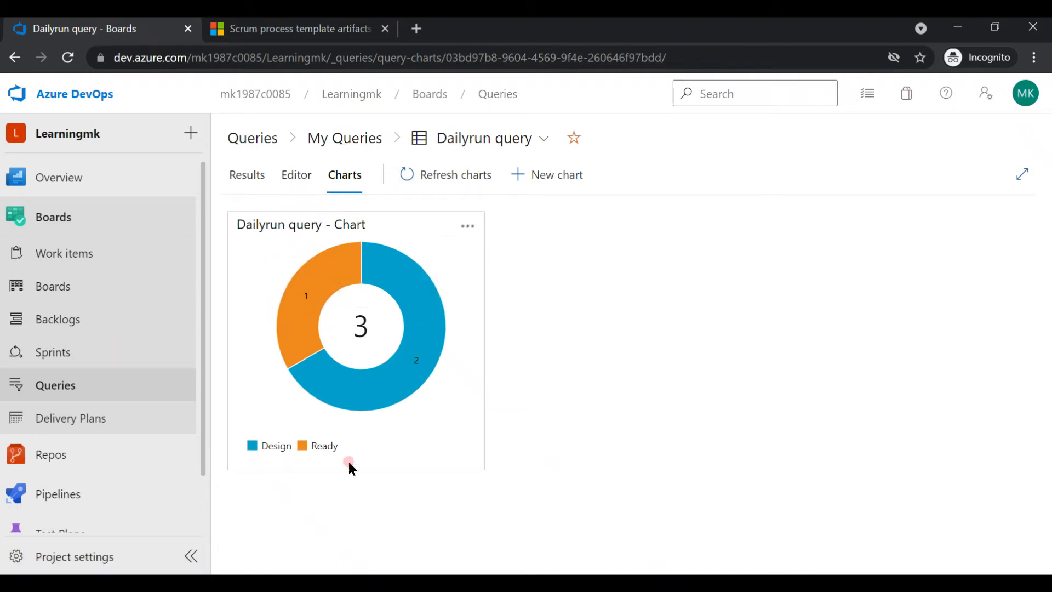
pyautogui.moveTo(497, 246)
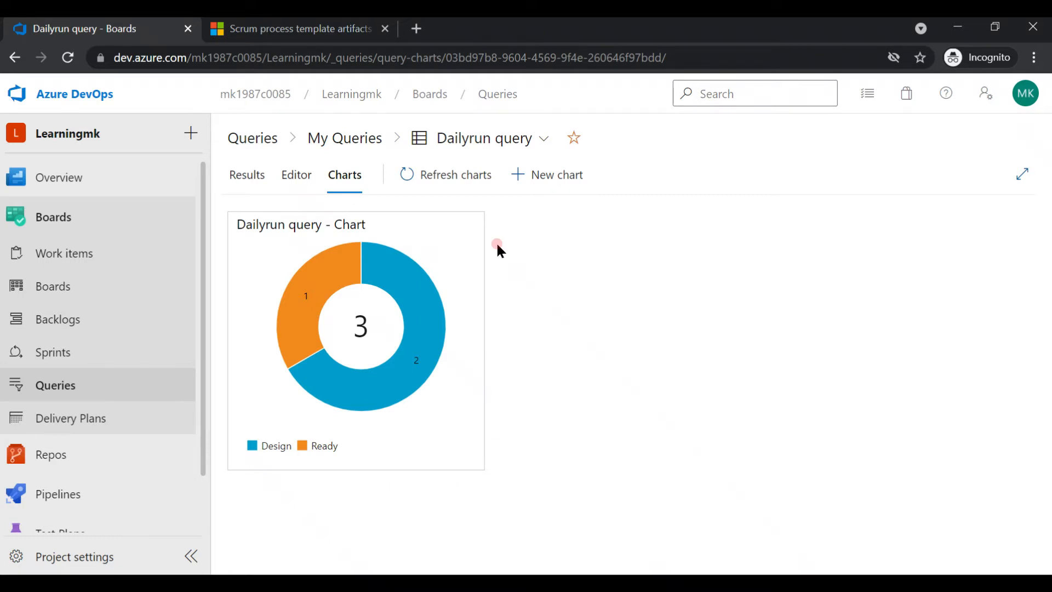
# Navigate via My Queries back to the project's full Queries list.
pyautogui.click(344, 138)
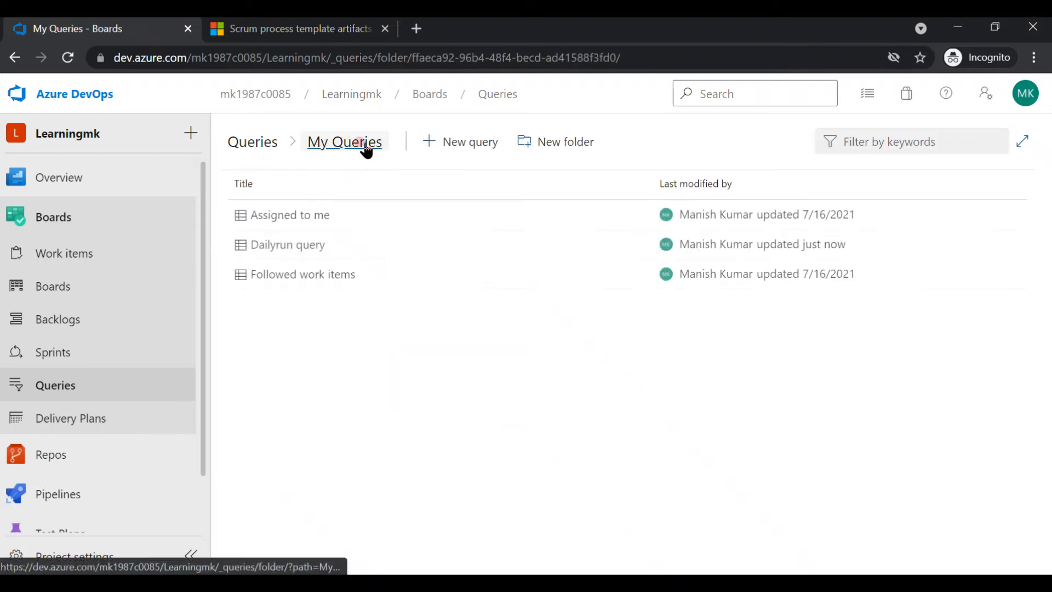
pyautogui.click(253, 142)
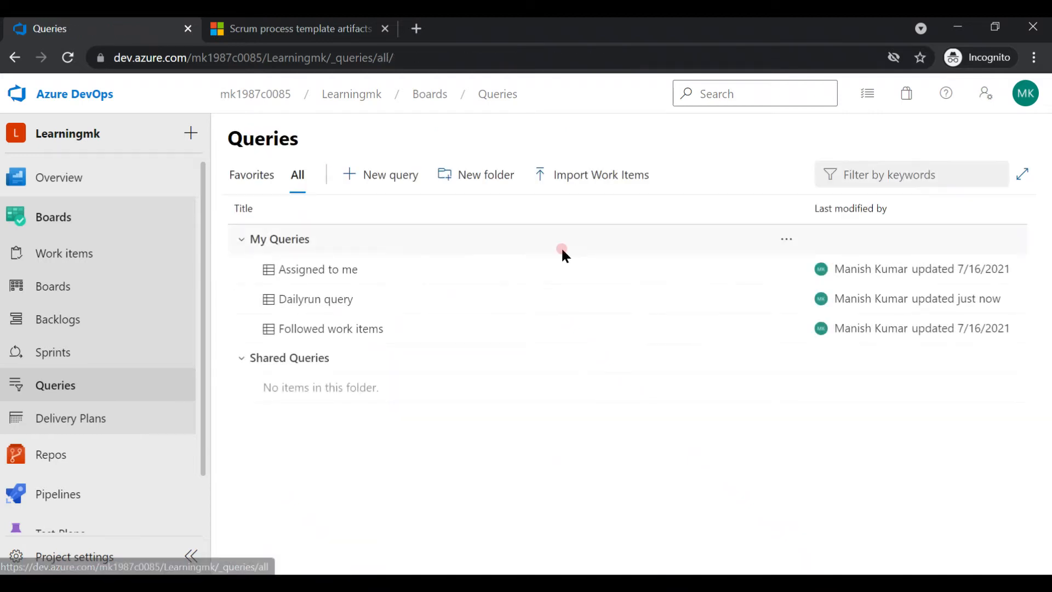
pyautogui.moveTo(591, 245)
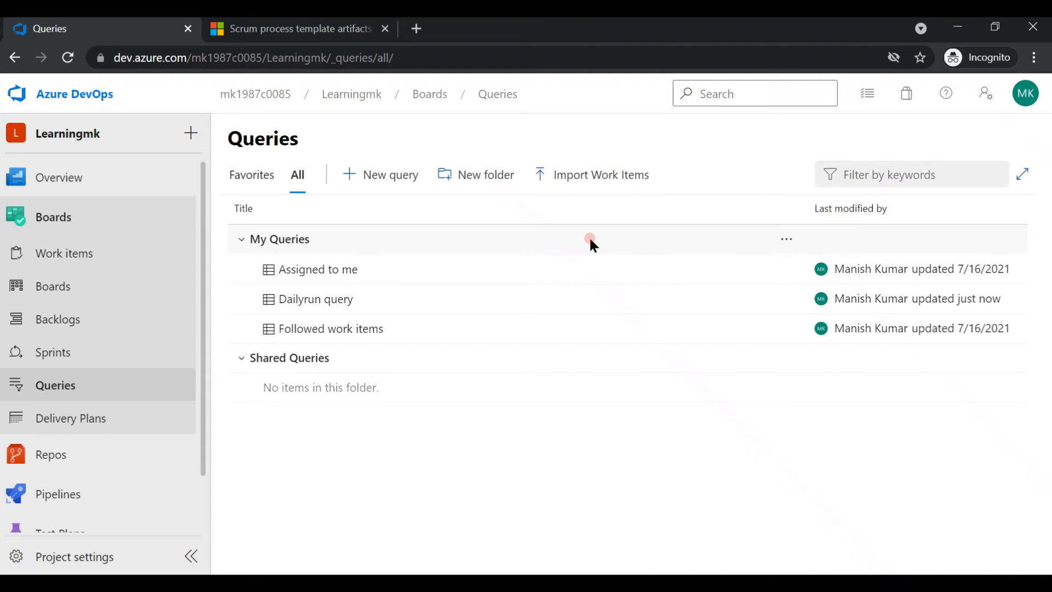
pyautogui.moveTo(573, 428)
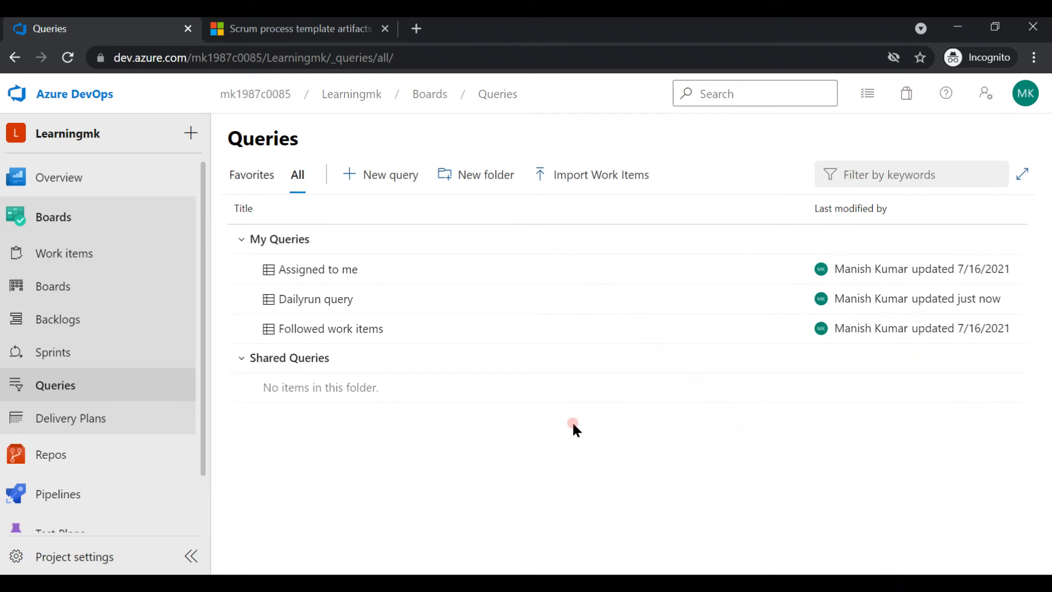